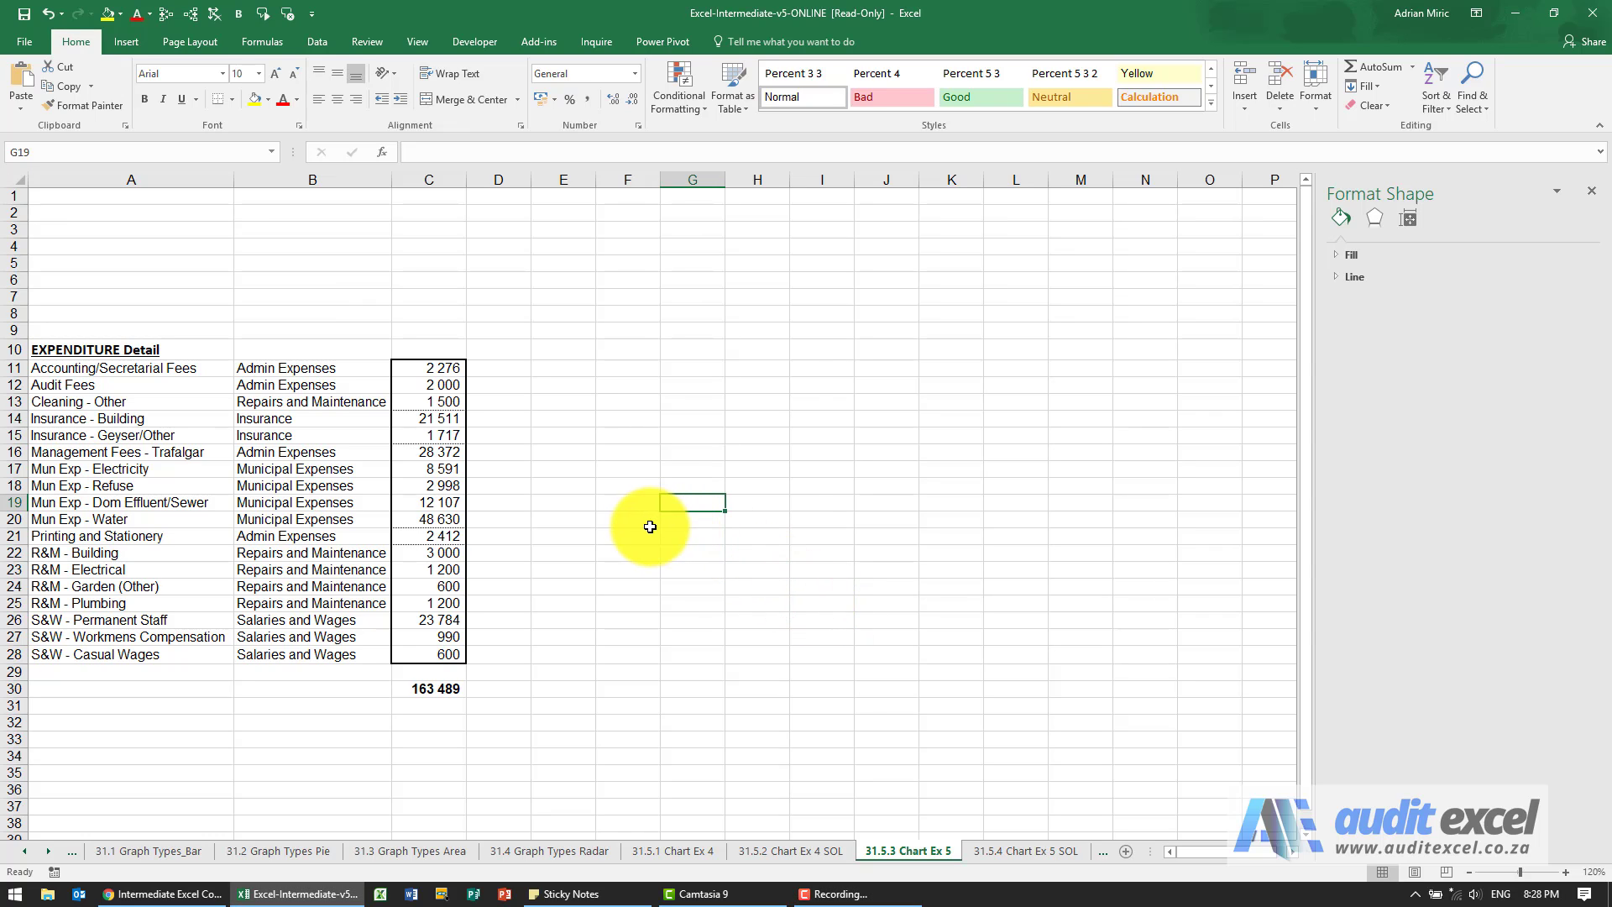
{"action": "mouse_move", "coordinate": [253, 426]}
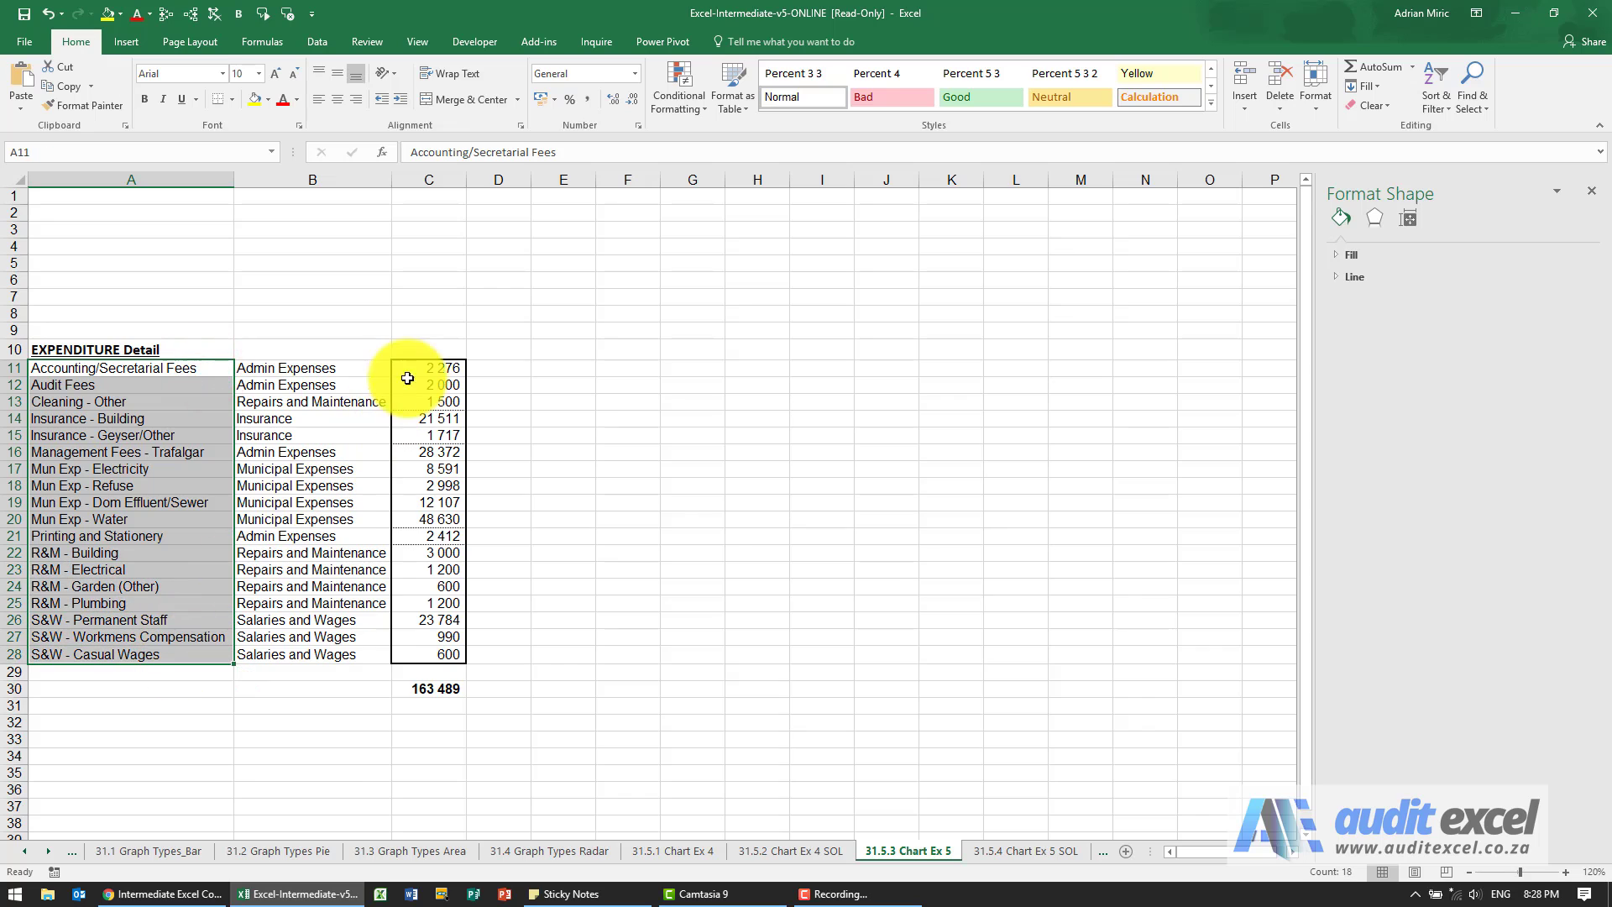
Add the amounts in C11:C28 to the selected expense names in A11:A28.
{"action": "left_click", "coordinate": [430, 367]}
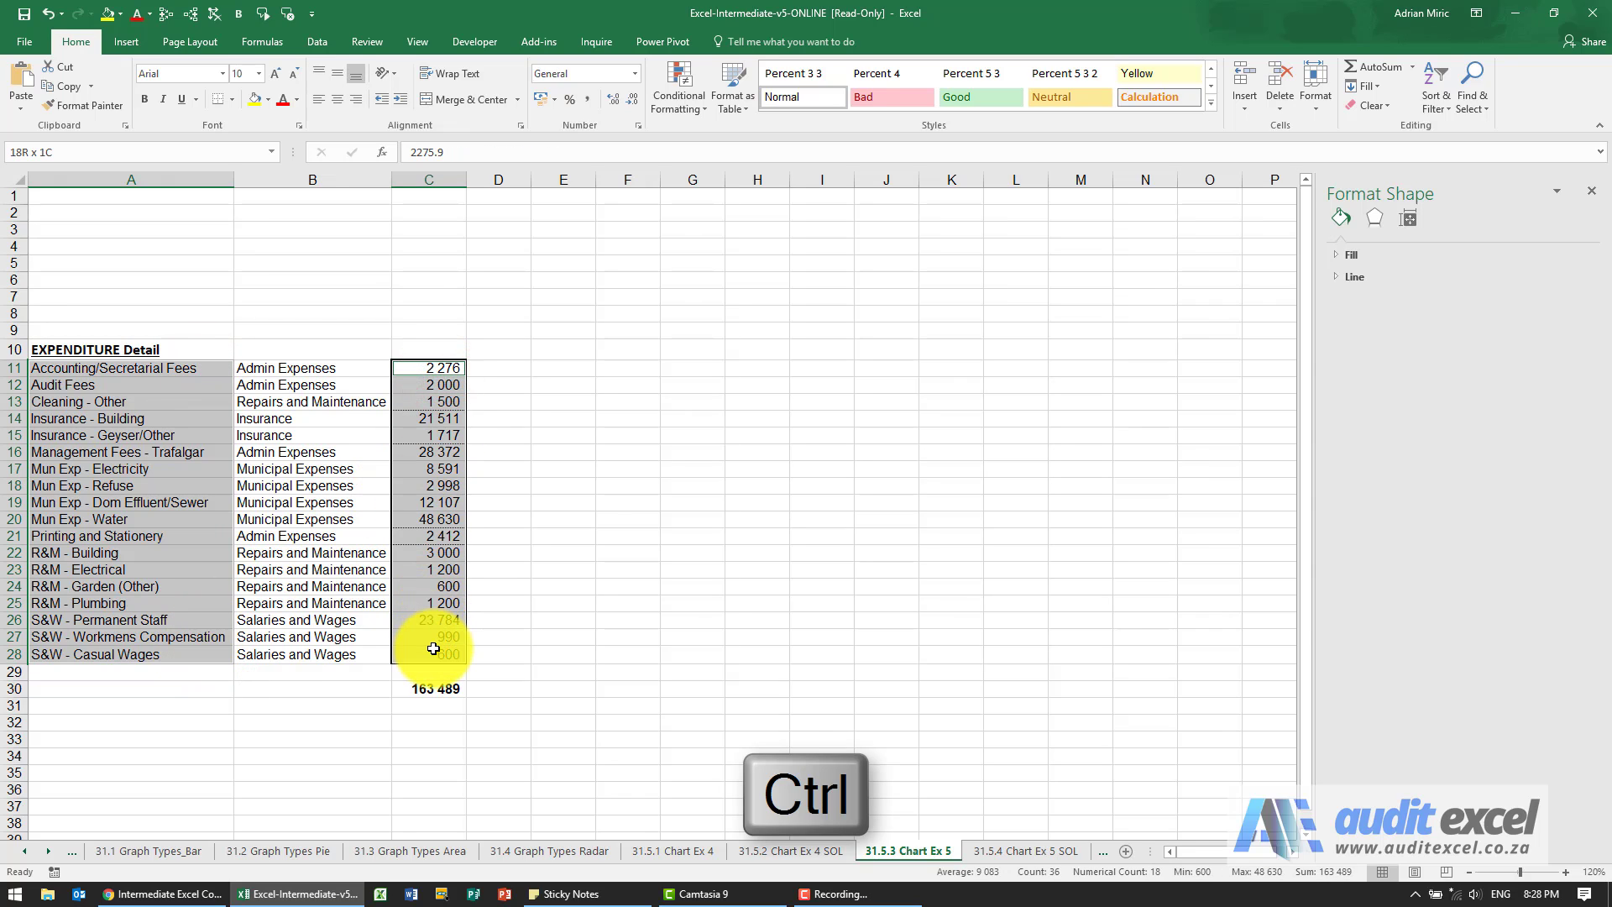
Insert a Bar of Pie chart from the Insert tab's pie chart types.
{"action": "left_click", "coordinate": [125, 41]}
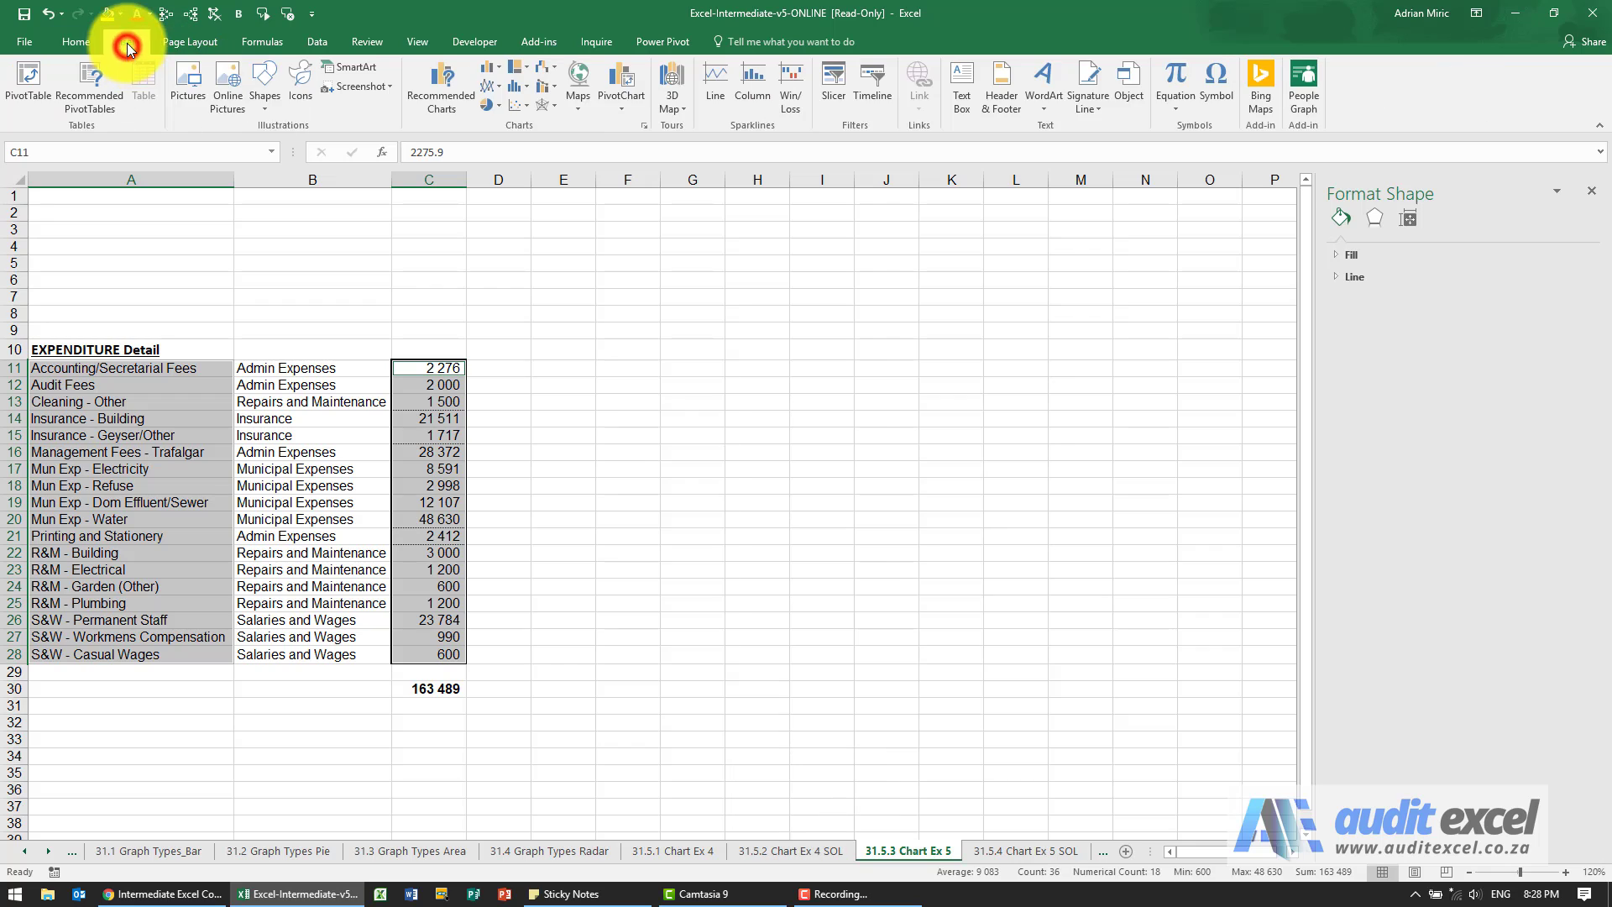
{"action": "left_click", "coordinate": [493, 84]}
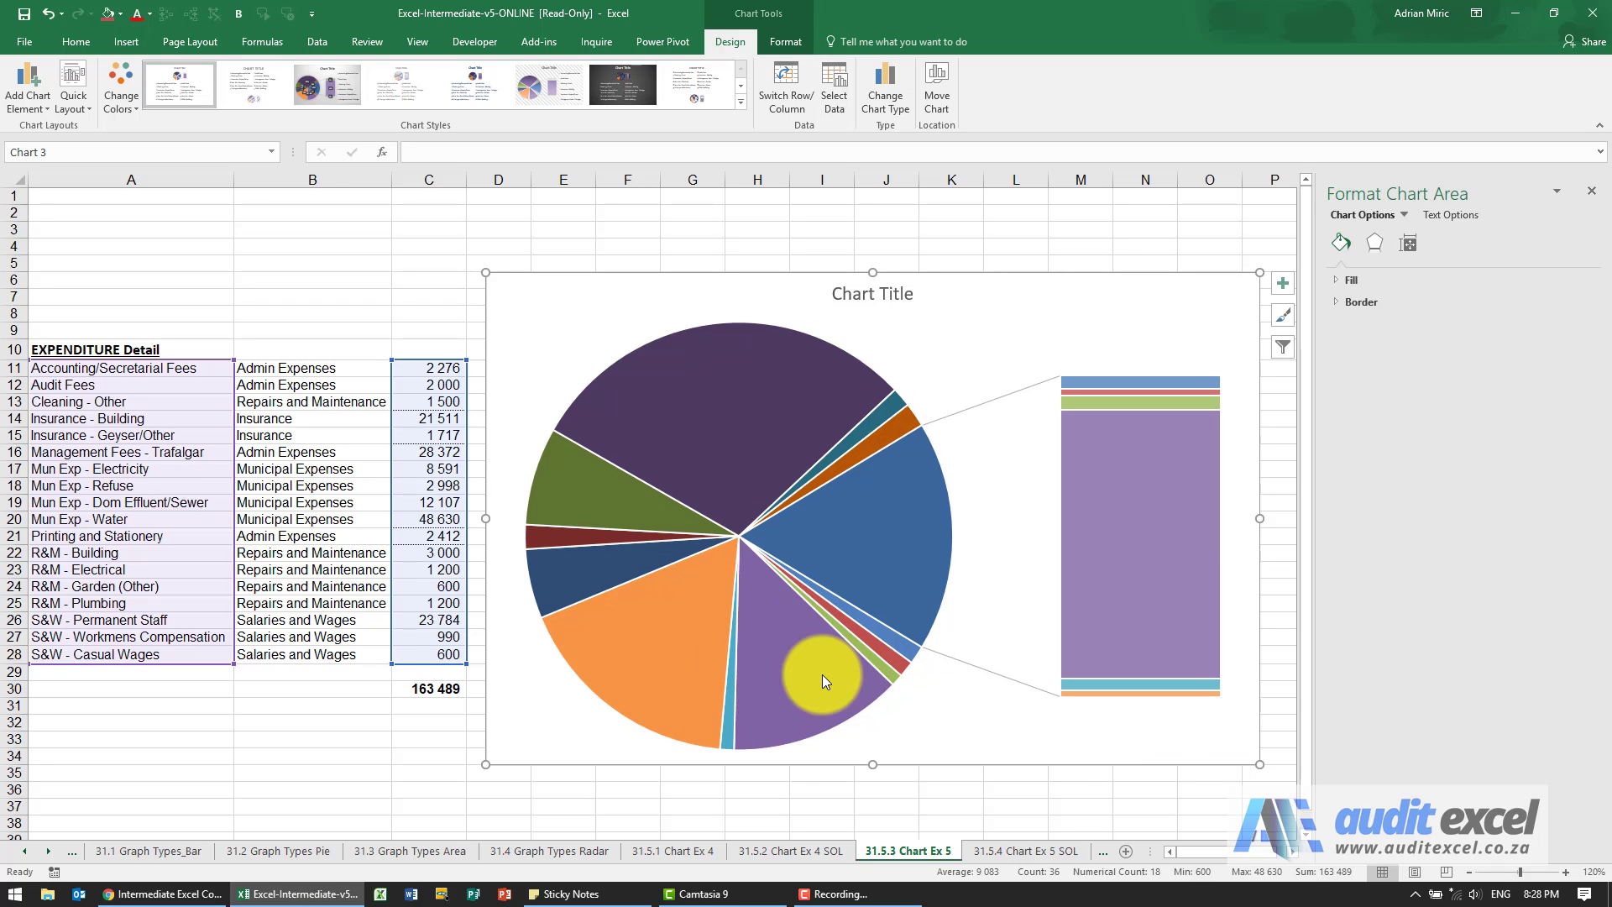
{"action": "mouse_move", "coordinate": [1167, 458]}
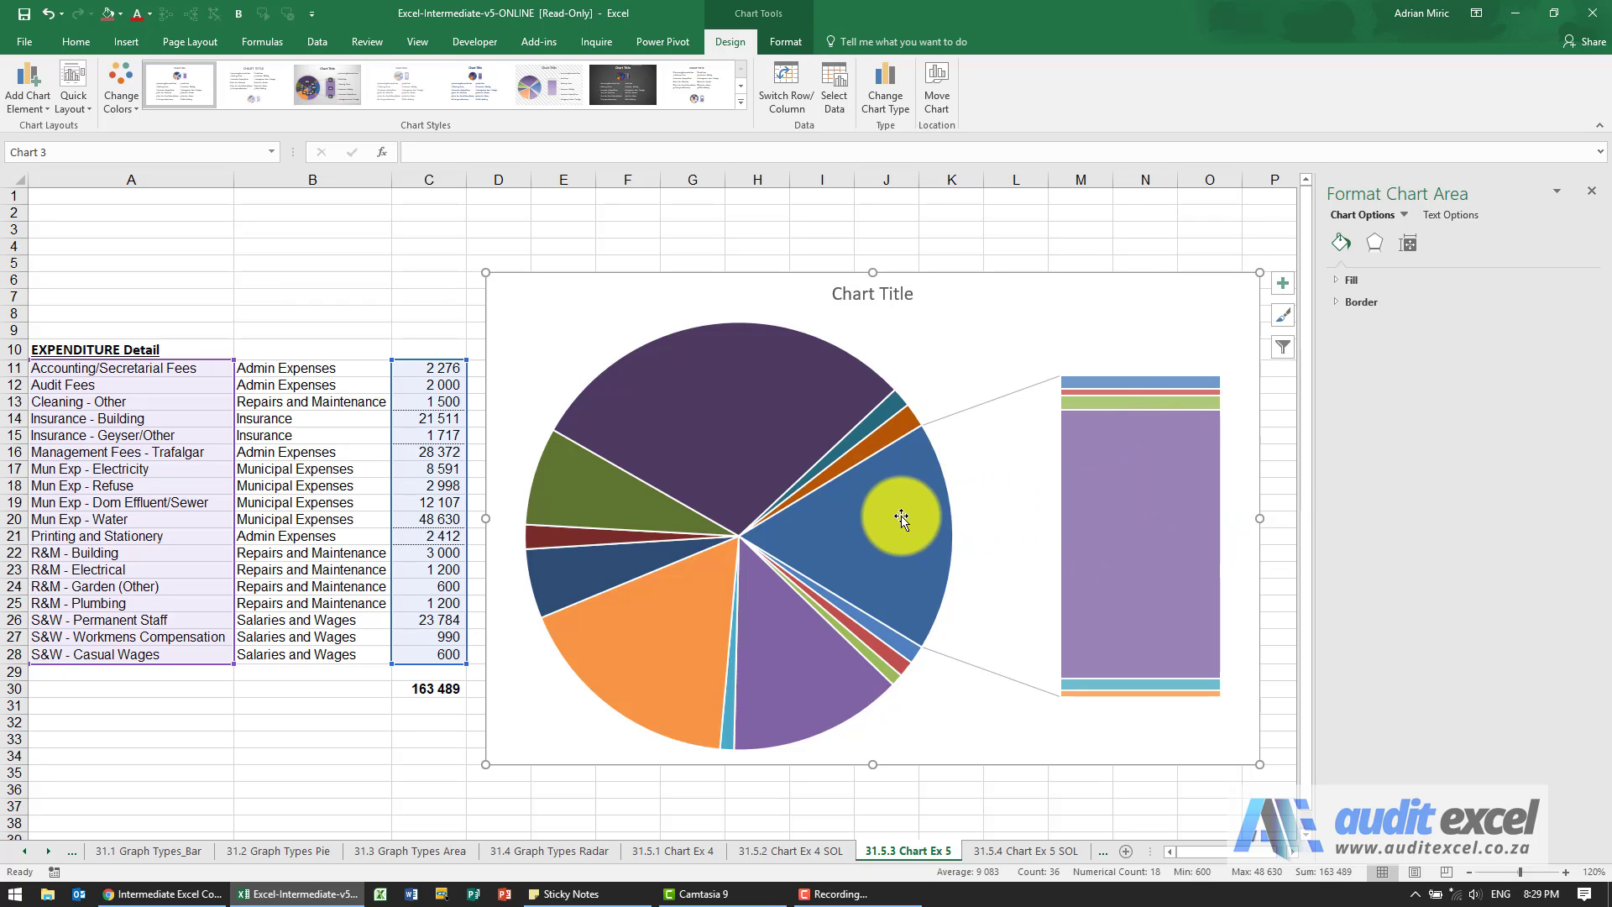
Split the pie series by percentage value, sending slices under 5% to the bar.
{"action": "right_click", "coordinate": [903, 518]}
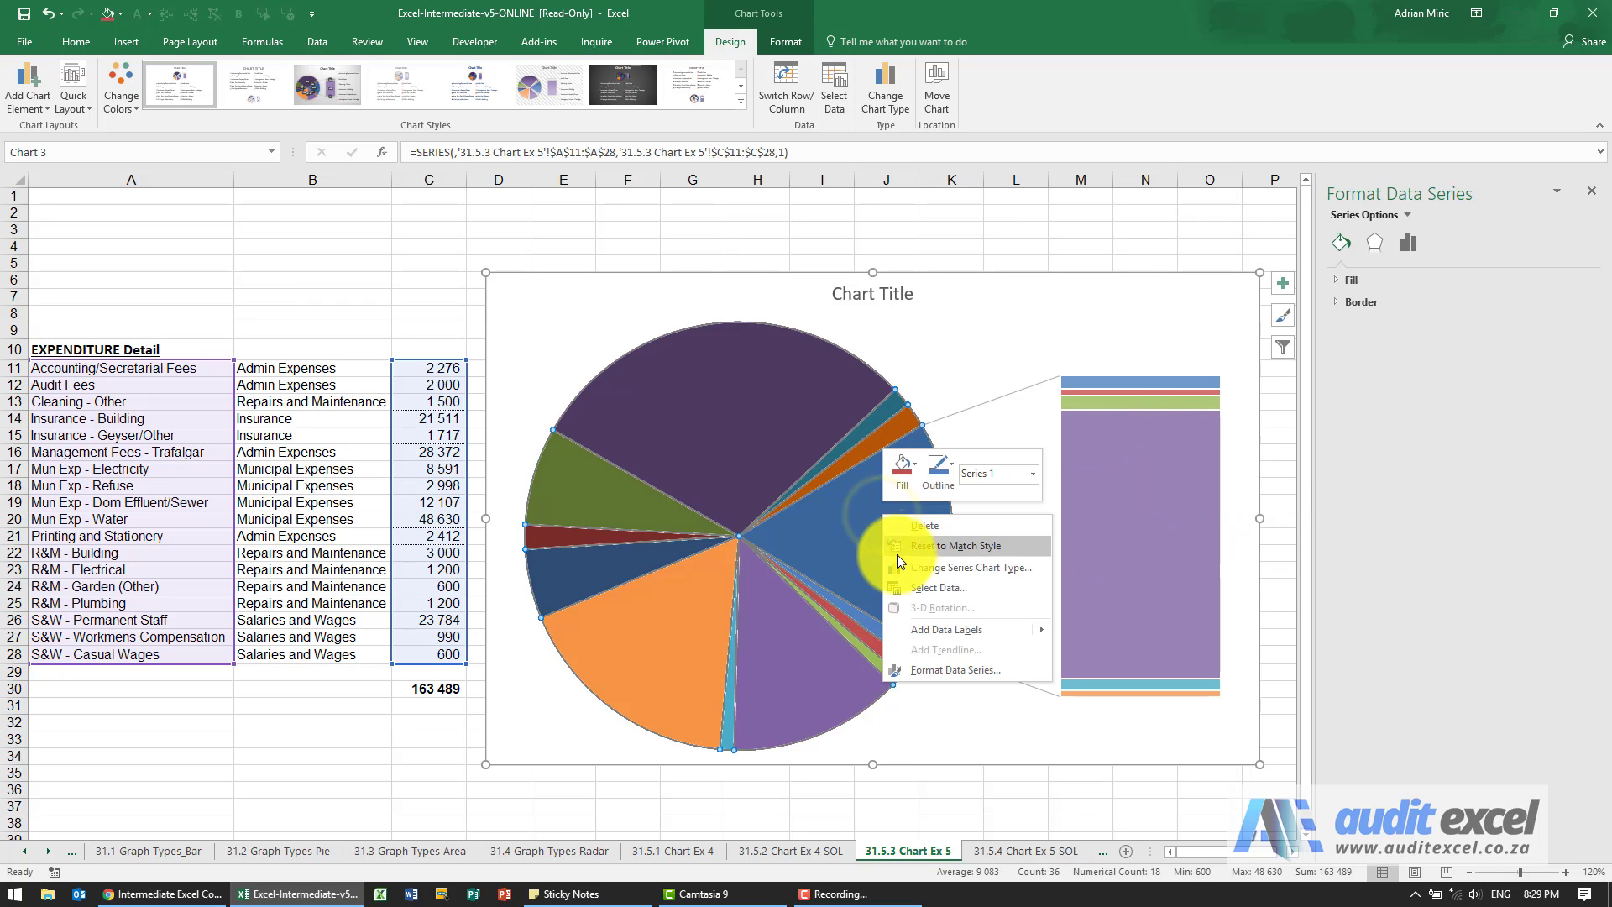
{"action": "left_click", "coordinate": [954, 670]}
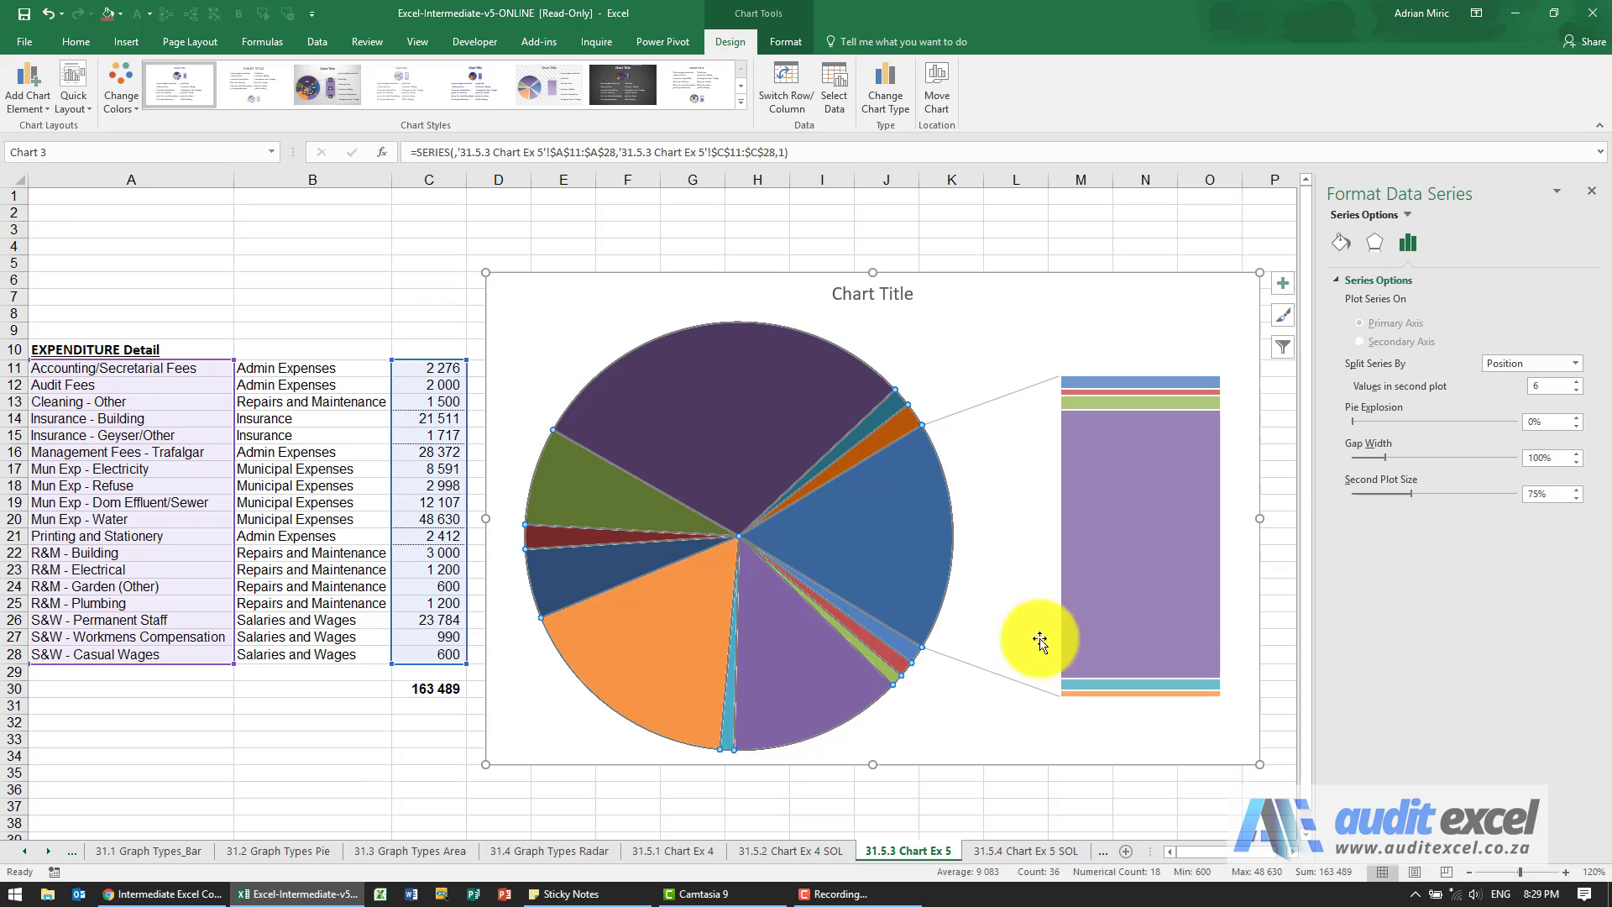
{"action": "mouse_move", "coordinate": [1548, 377]}
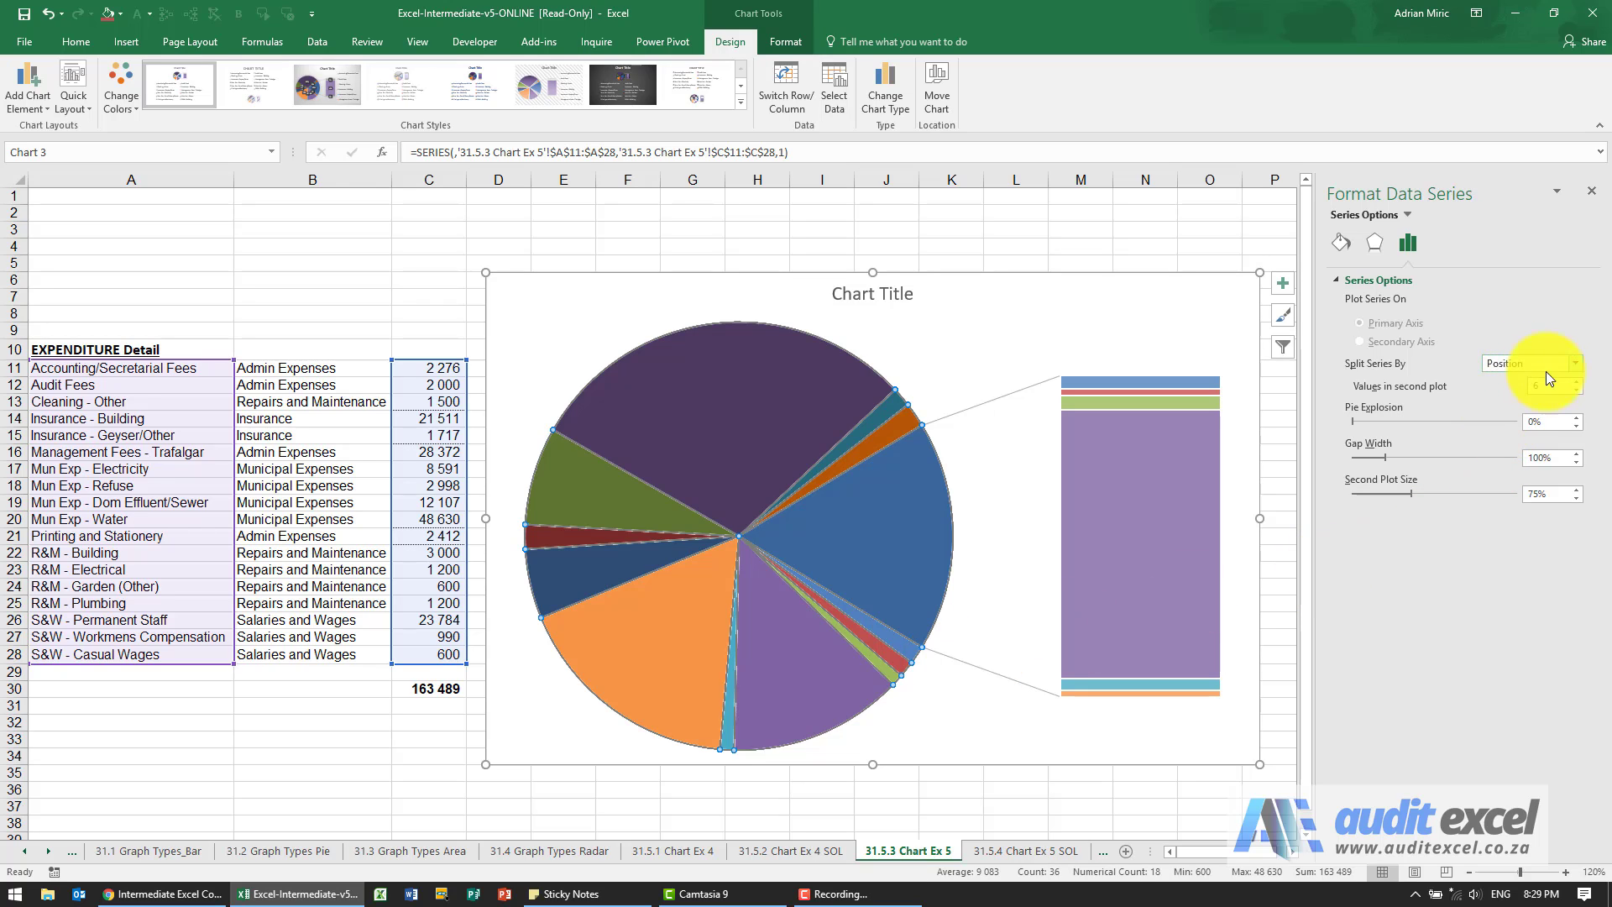
{"action": "left_click", "coordinate": [1575, 363]}
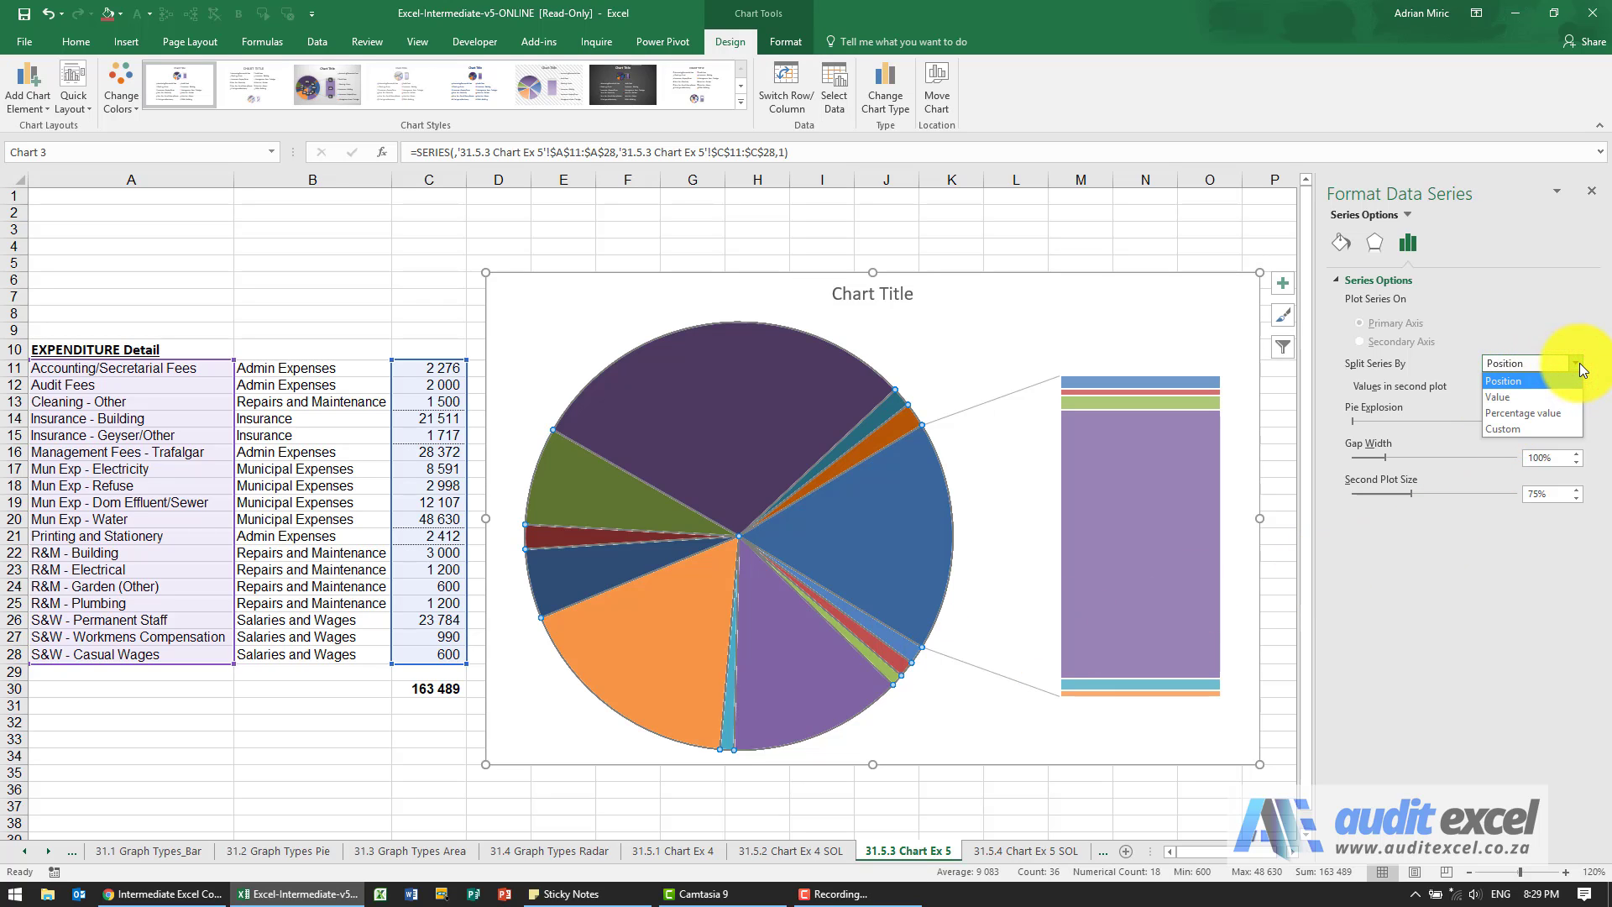
{"action": "left_click", "coordinate": [1531, 412]}
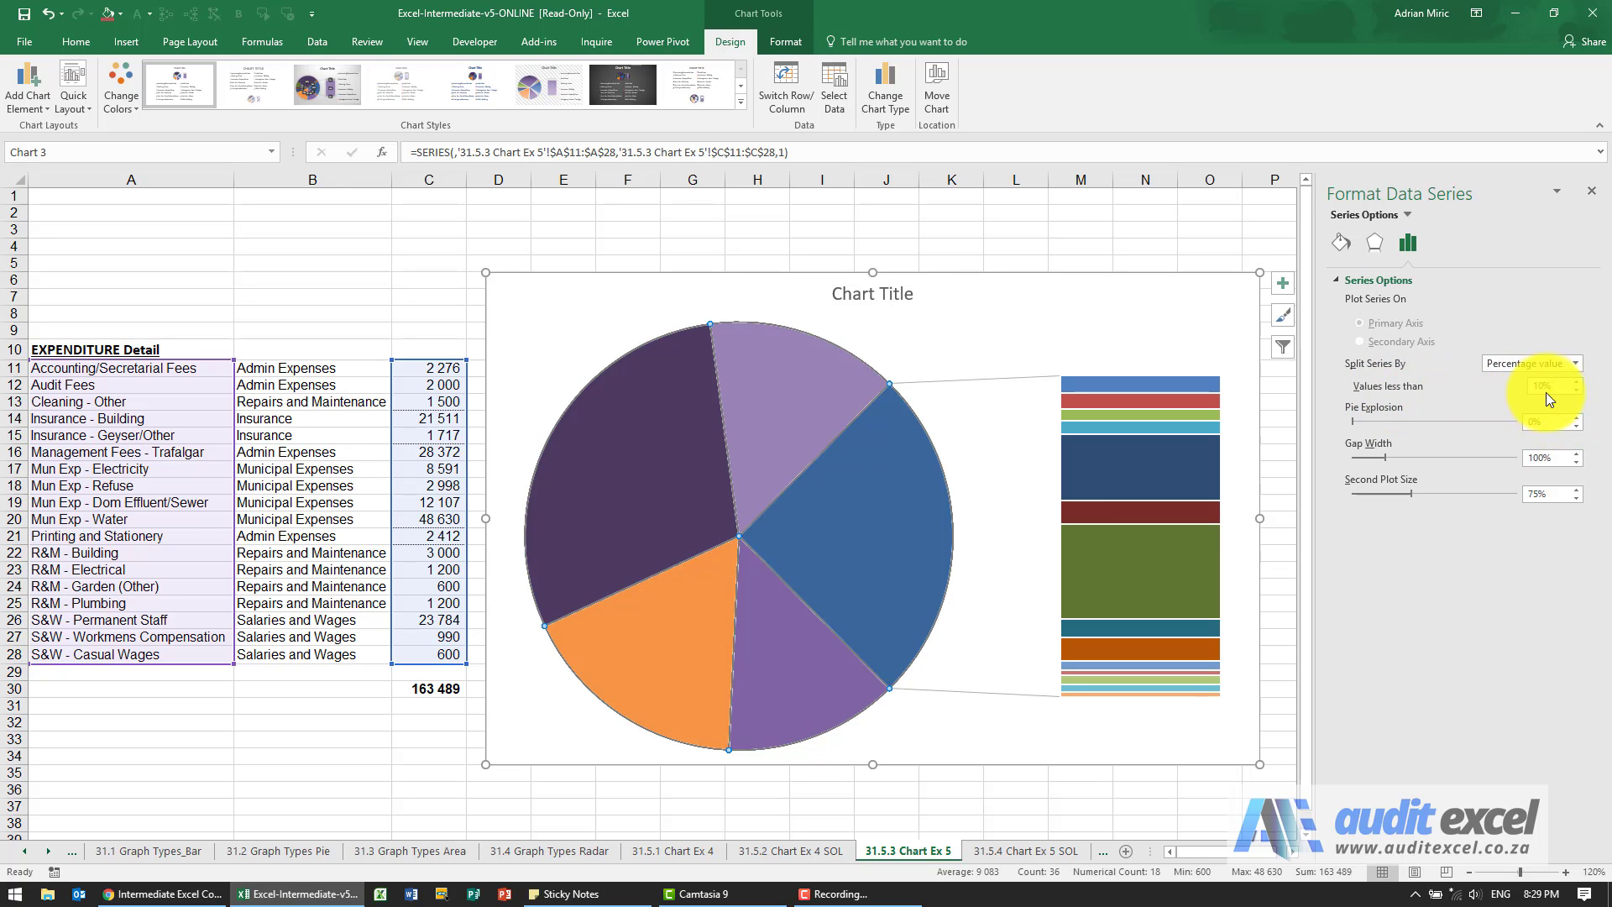
{"action": "left_click", "coordinate": [1574, 391]}
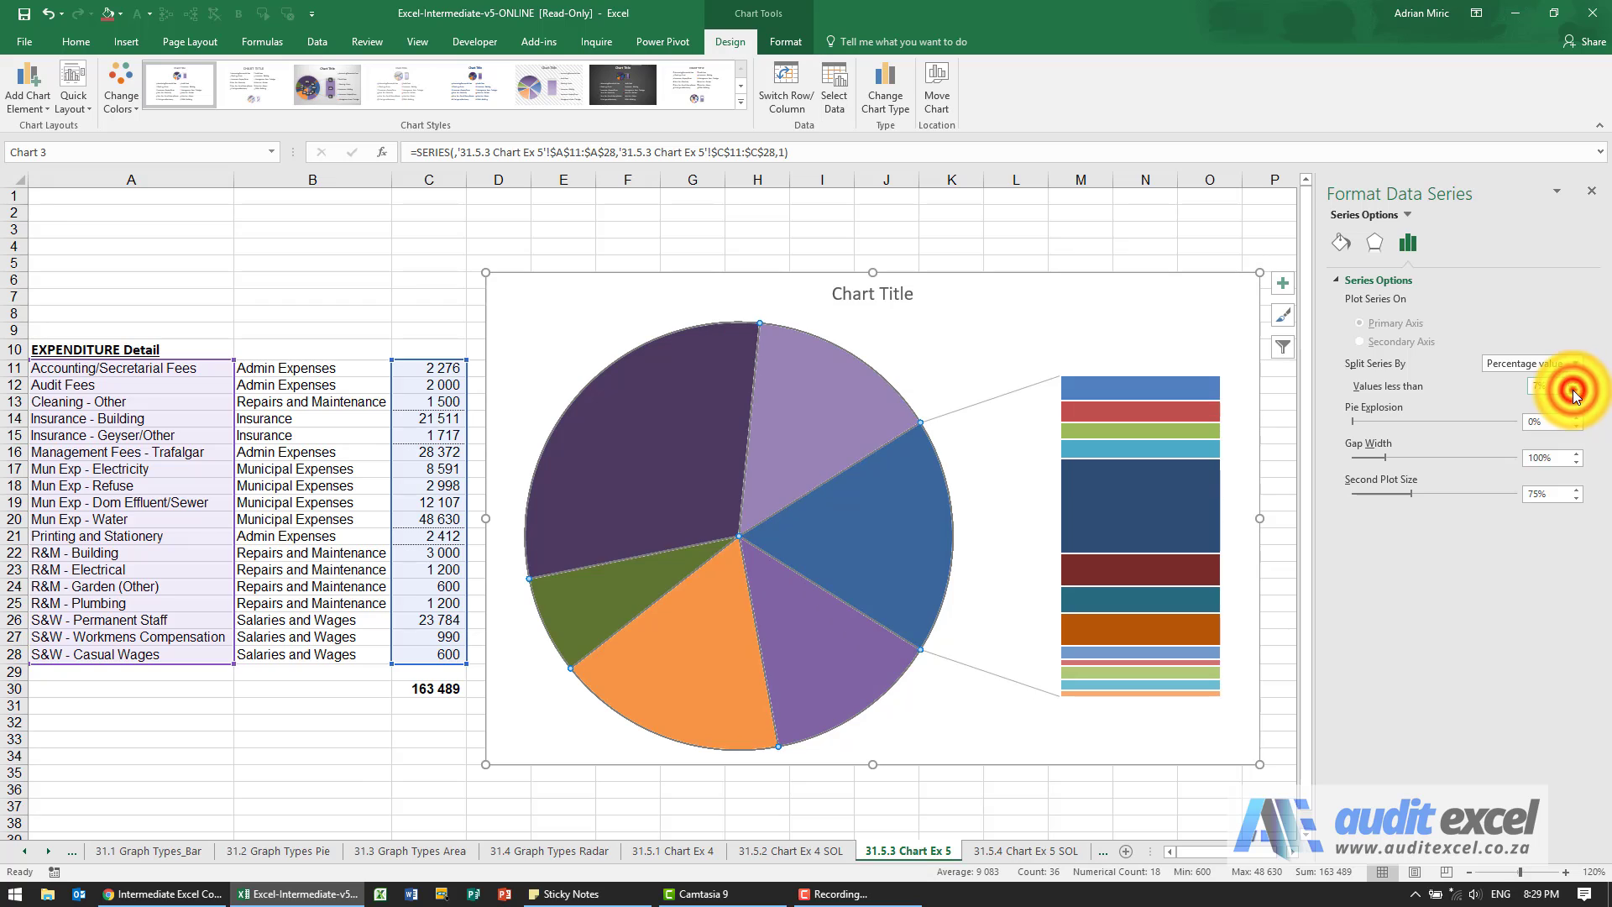
{"action": "left_click", "coordinate": [1548, 385]}
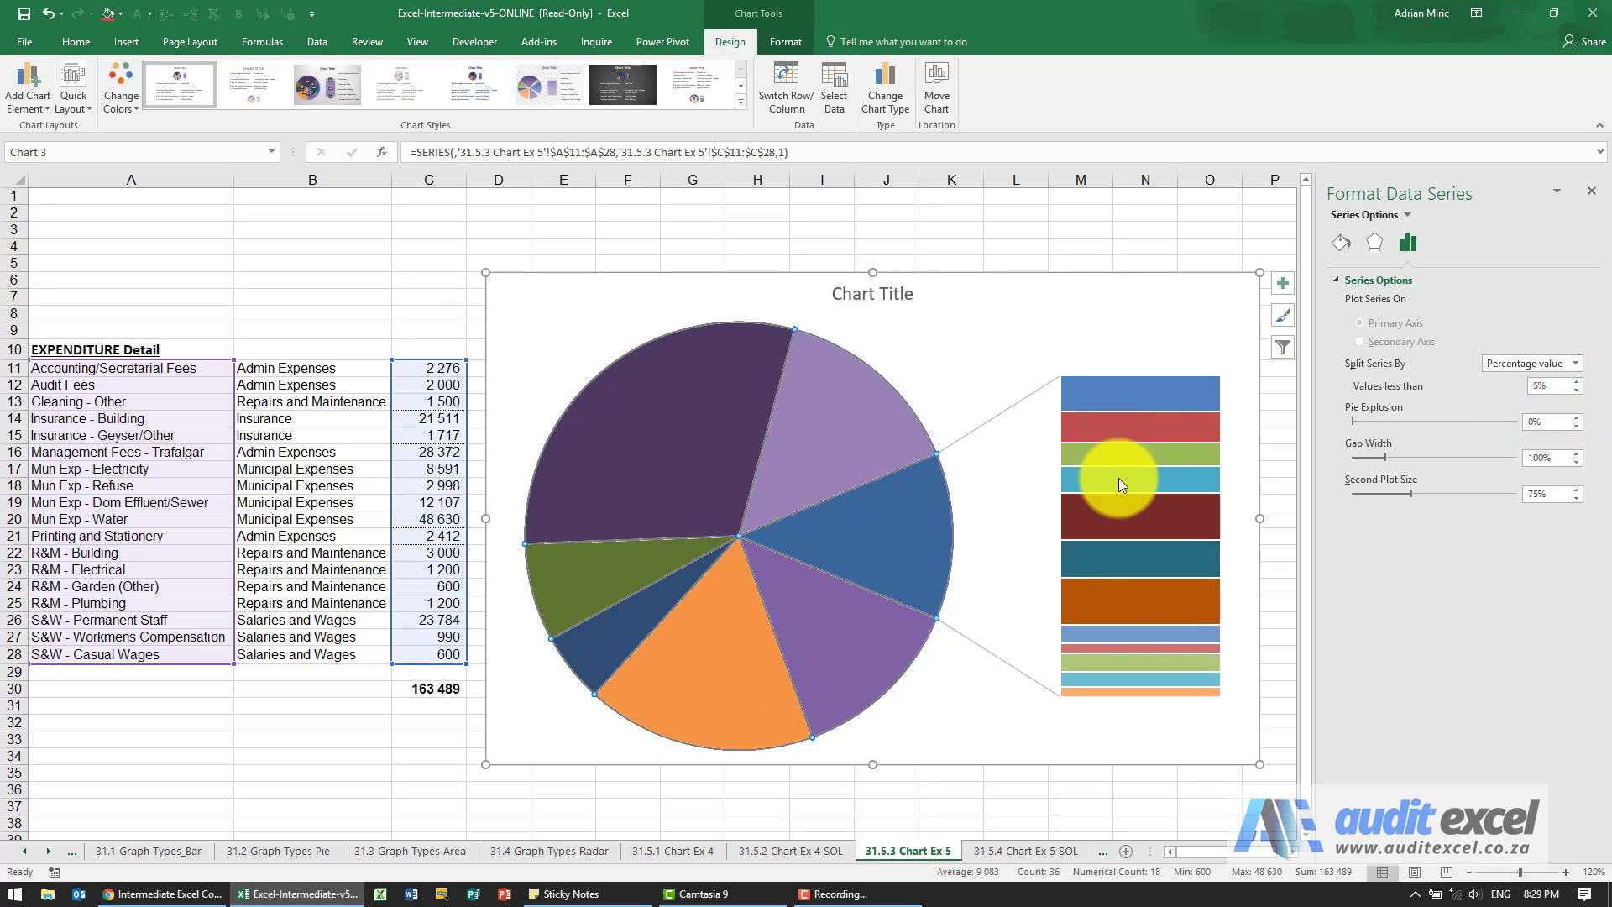
{"action": "mouse_move", "coordinate": [1183, 519]}
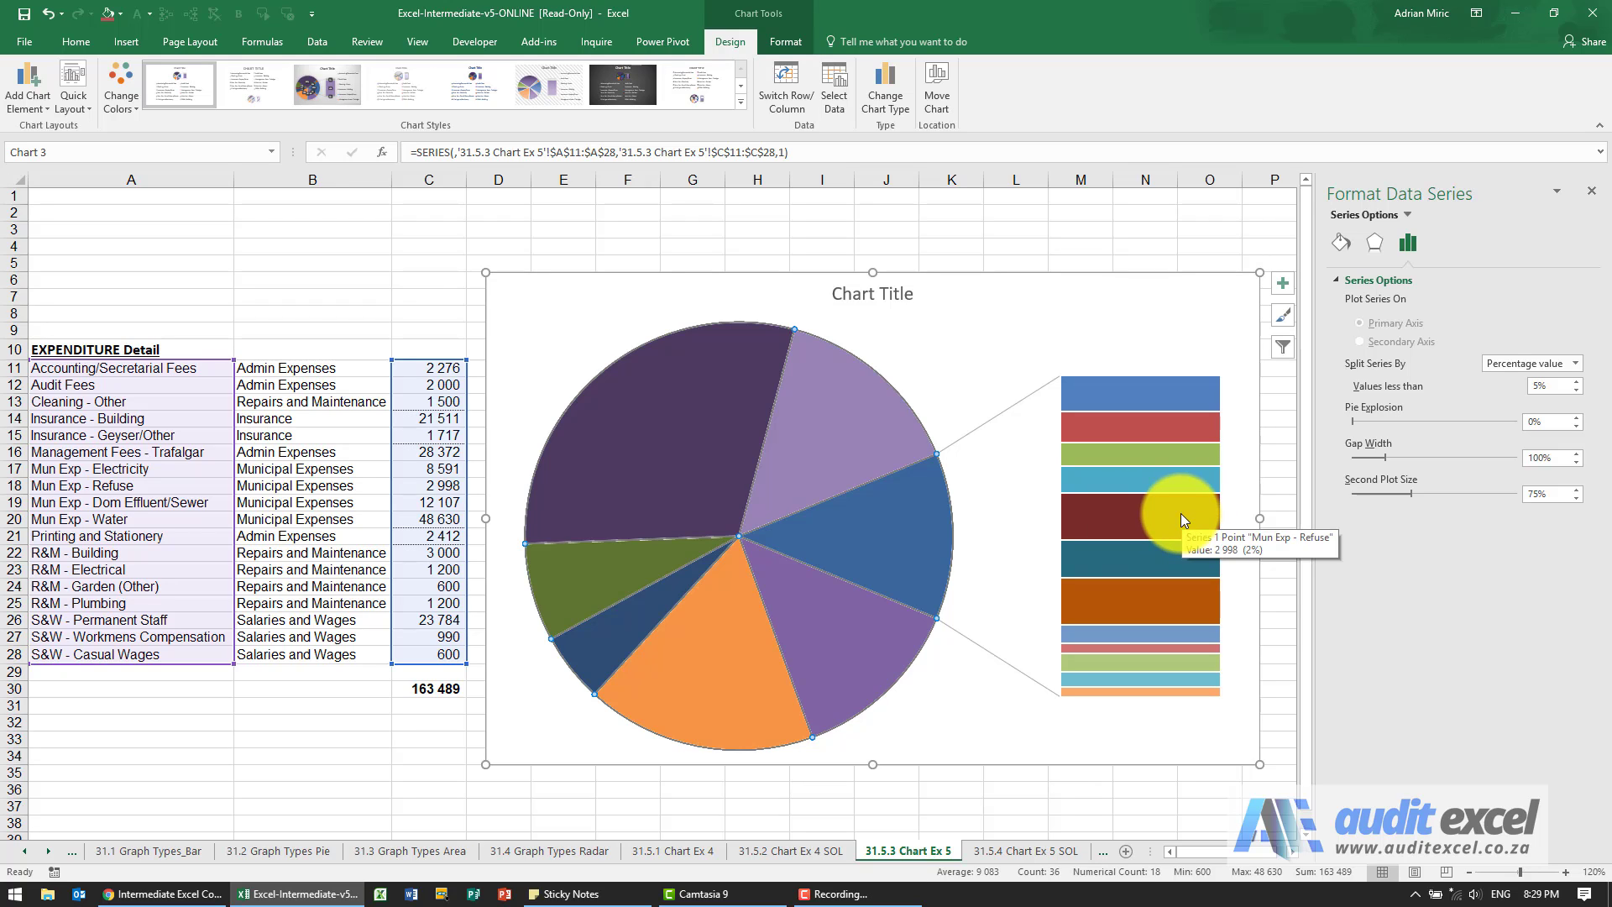
{"action": "mouse_move", "coordinate": [1321, 500]}
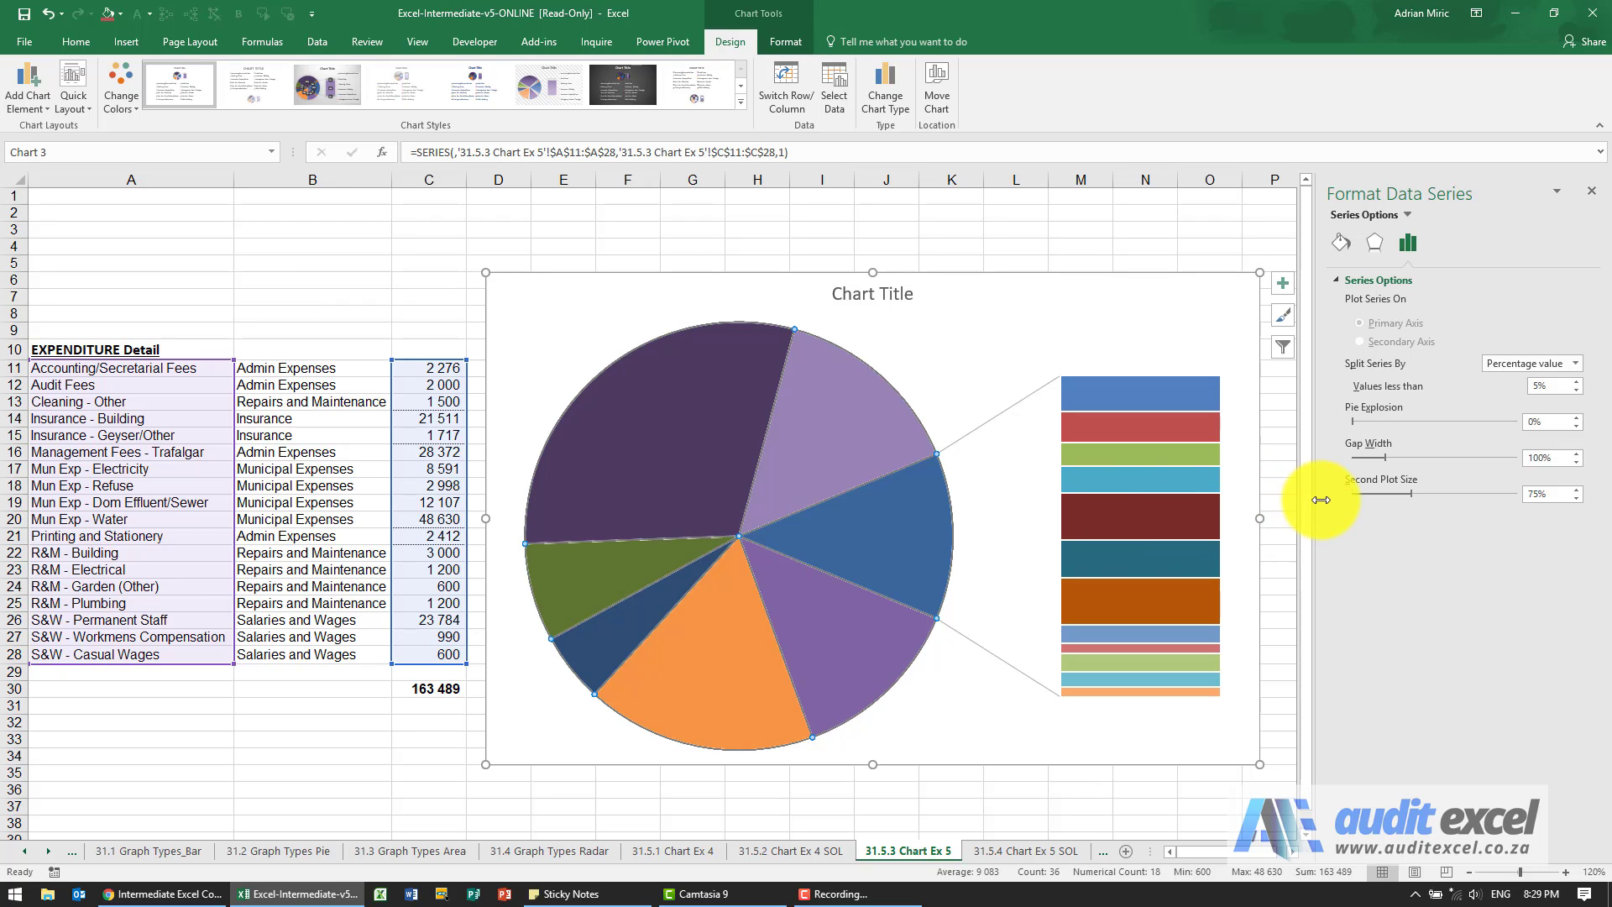
{"action": "mouse_move", "coordinate": [1392, 512]}
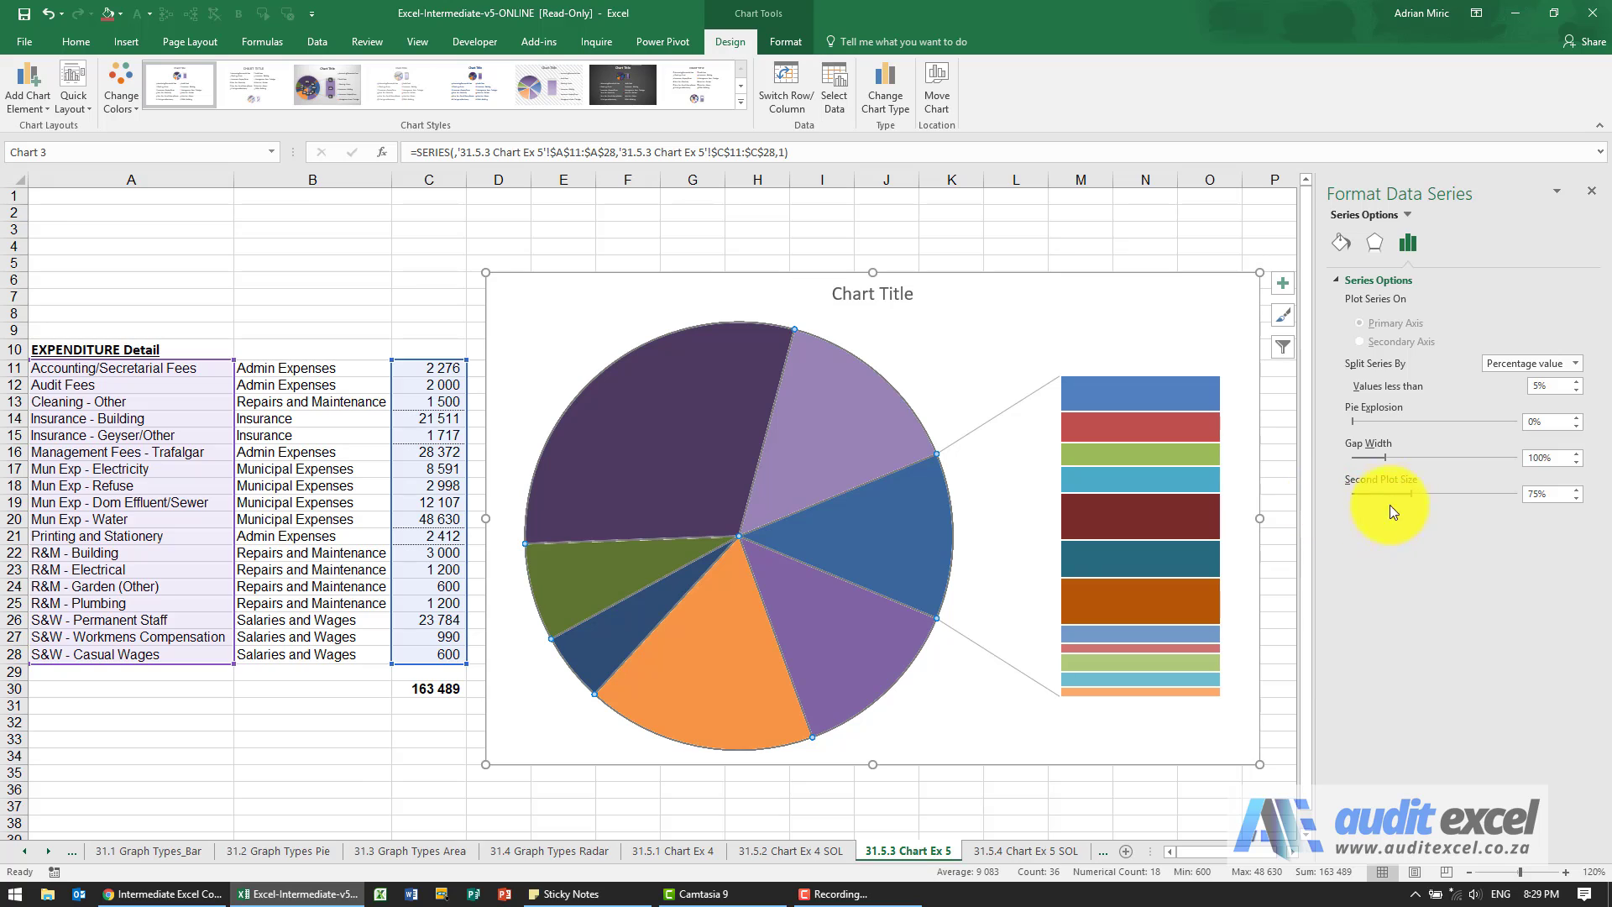
{"action": "mouse_move", "coordinate": [1360, 535]}
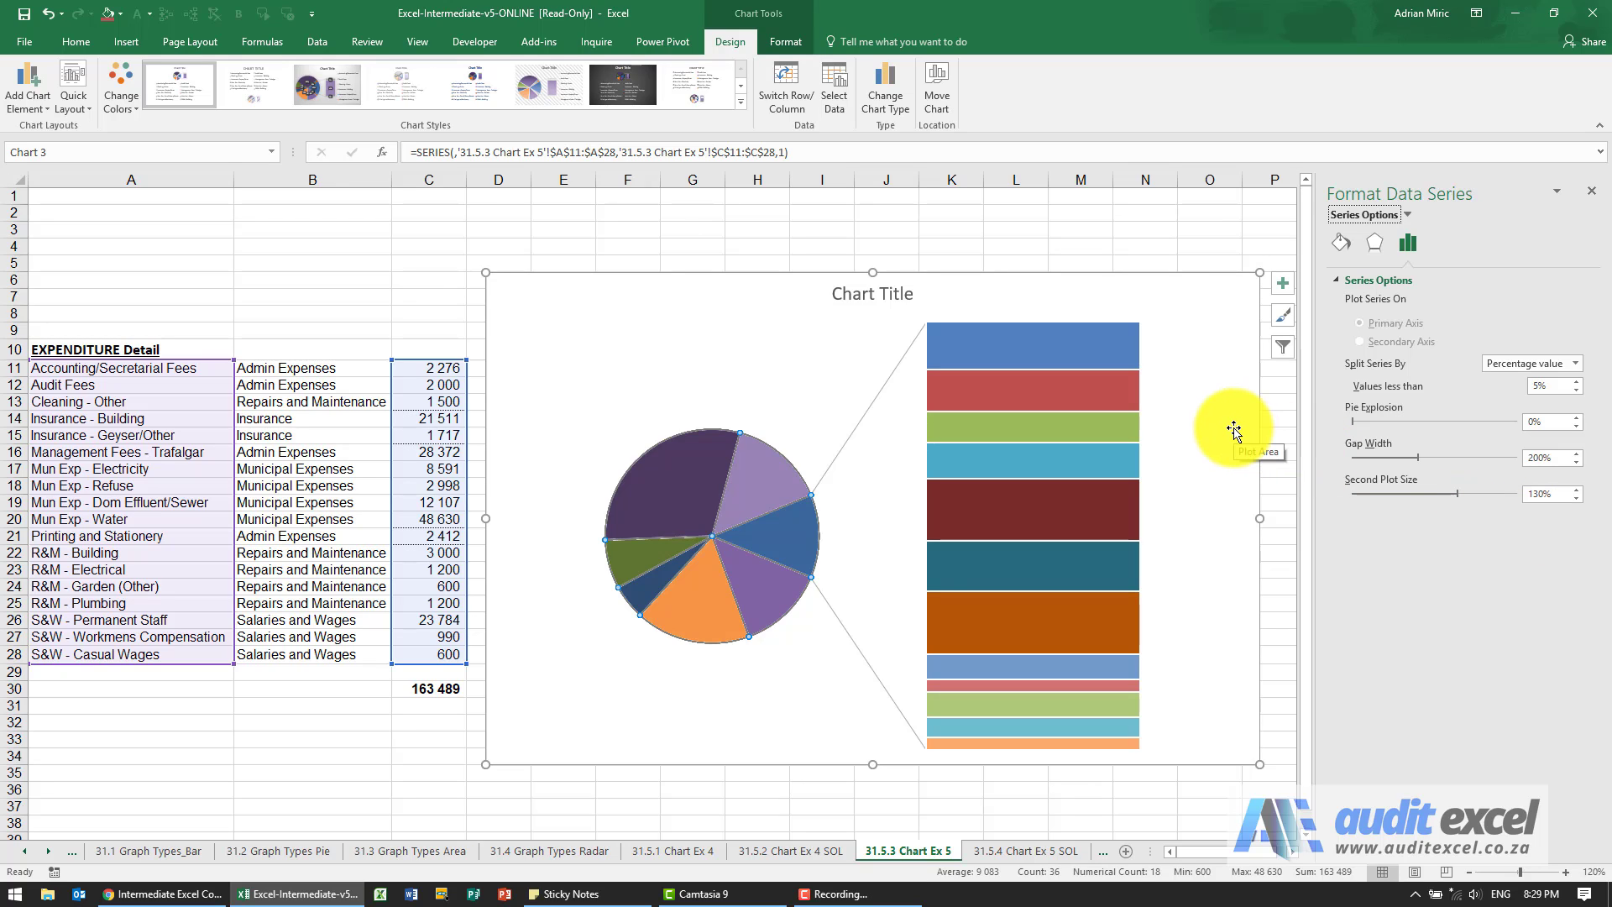
{"action": "mouse_move", "coordinate": [938, 331]}
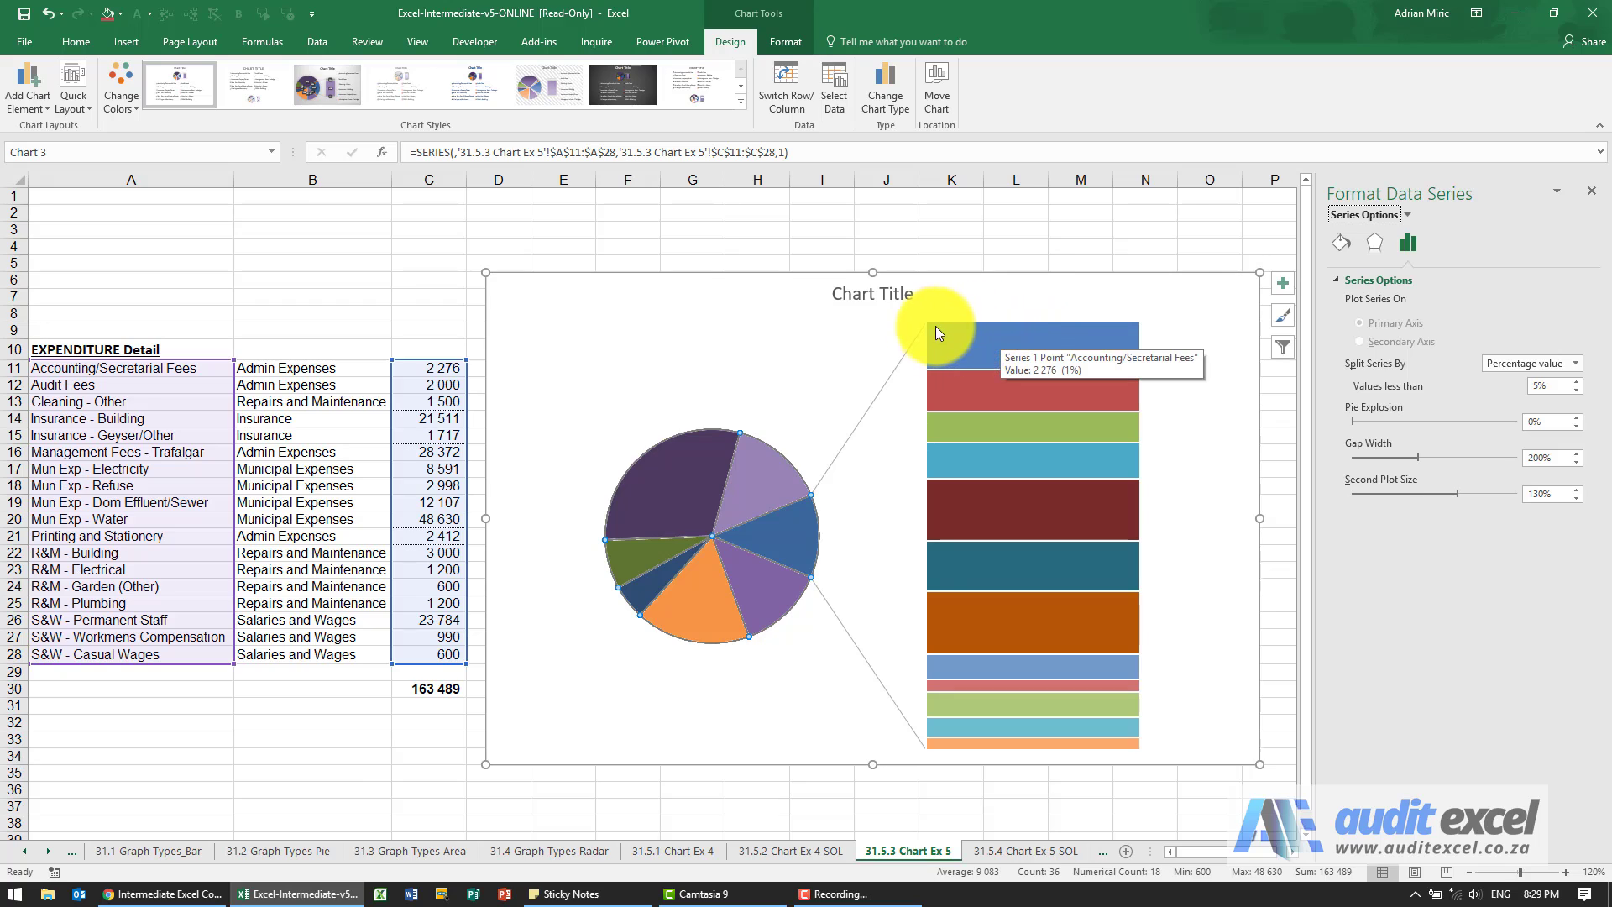
{"action": "mouse_move", "coordinate": [697, 462]}
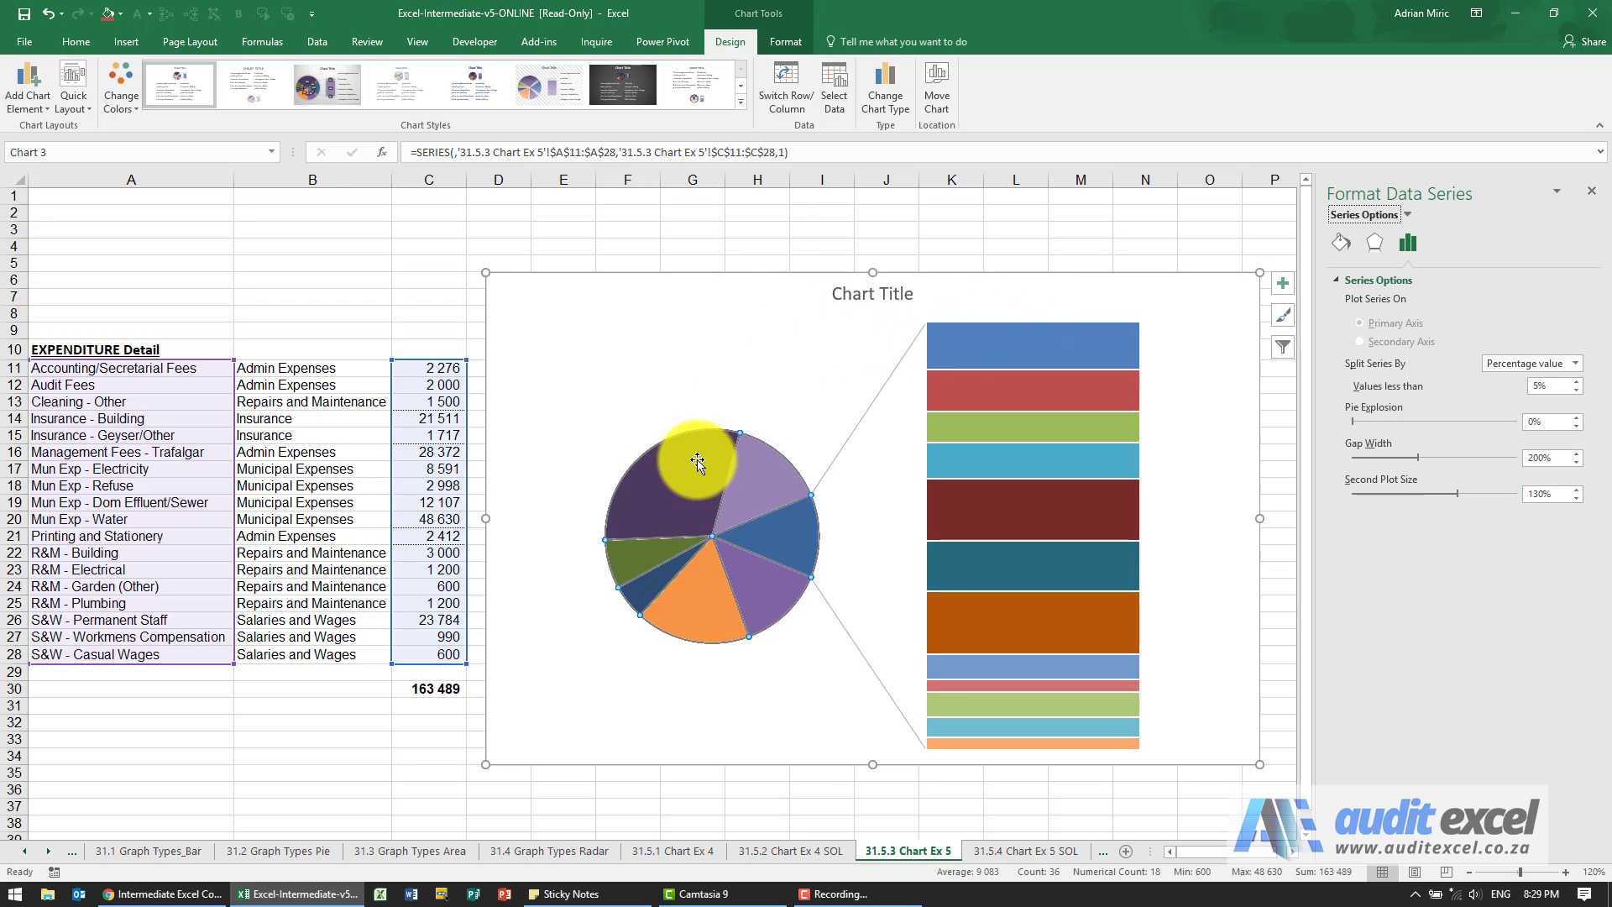
{"action": "mouse_move", "coordinate": [705, 474]}
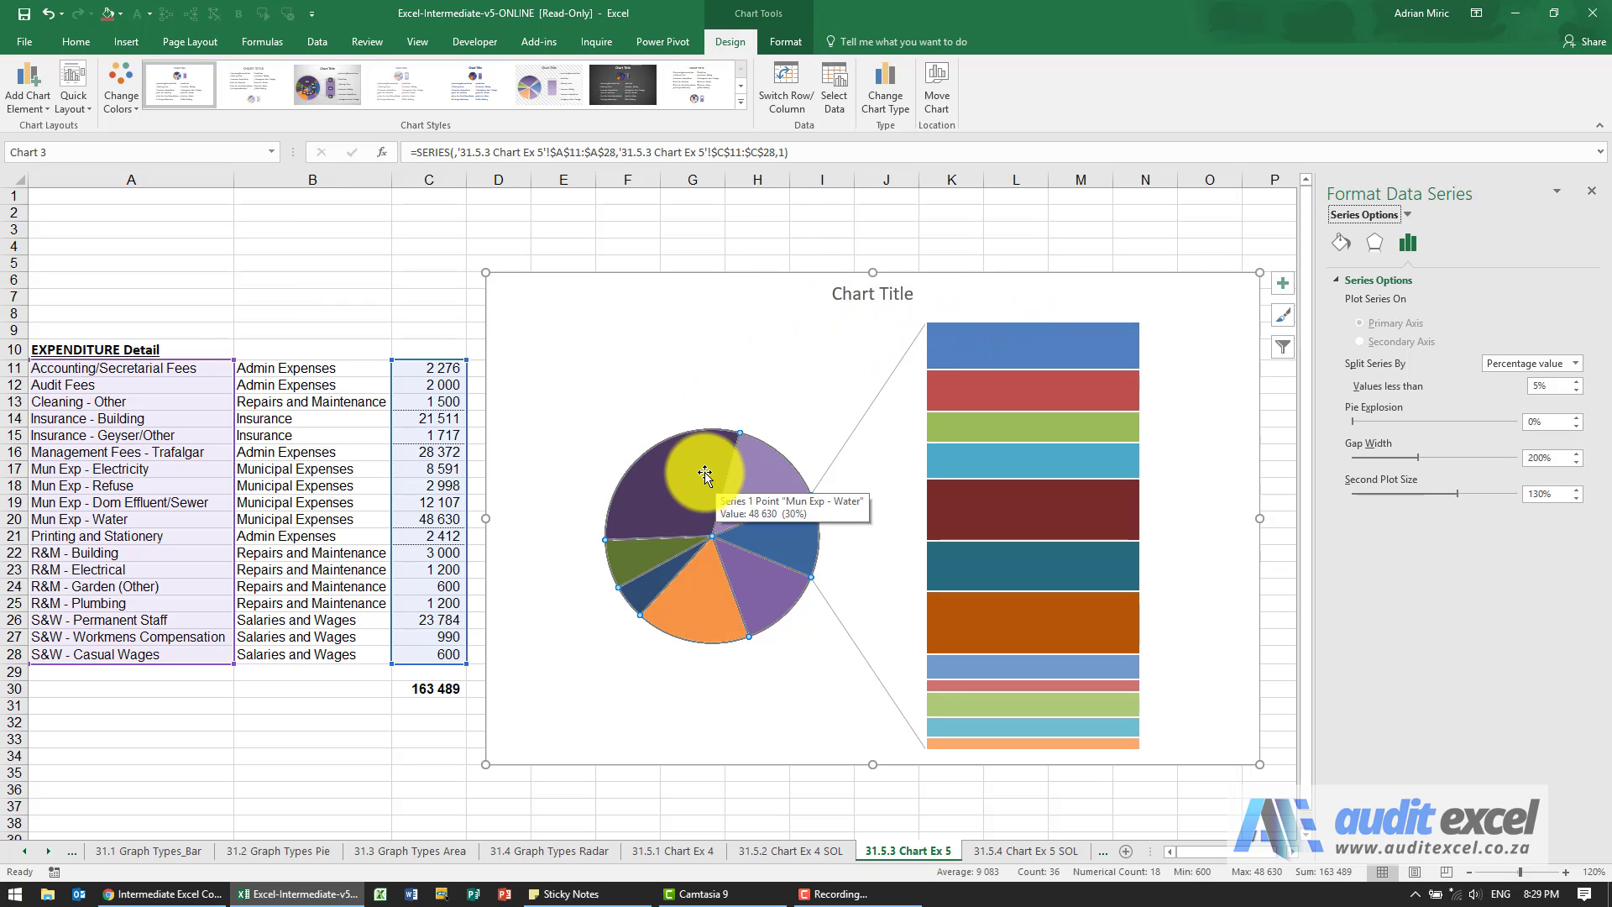
{"action": "mouse_move", "coordinate": [120, 92]}
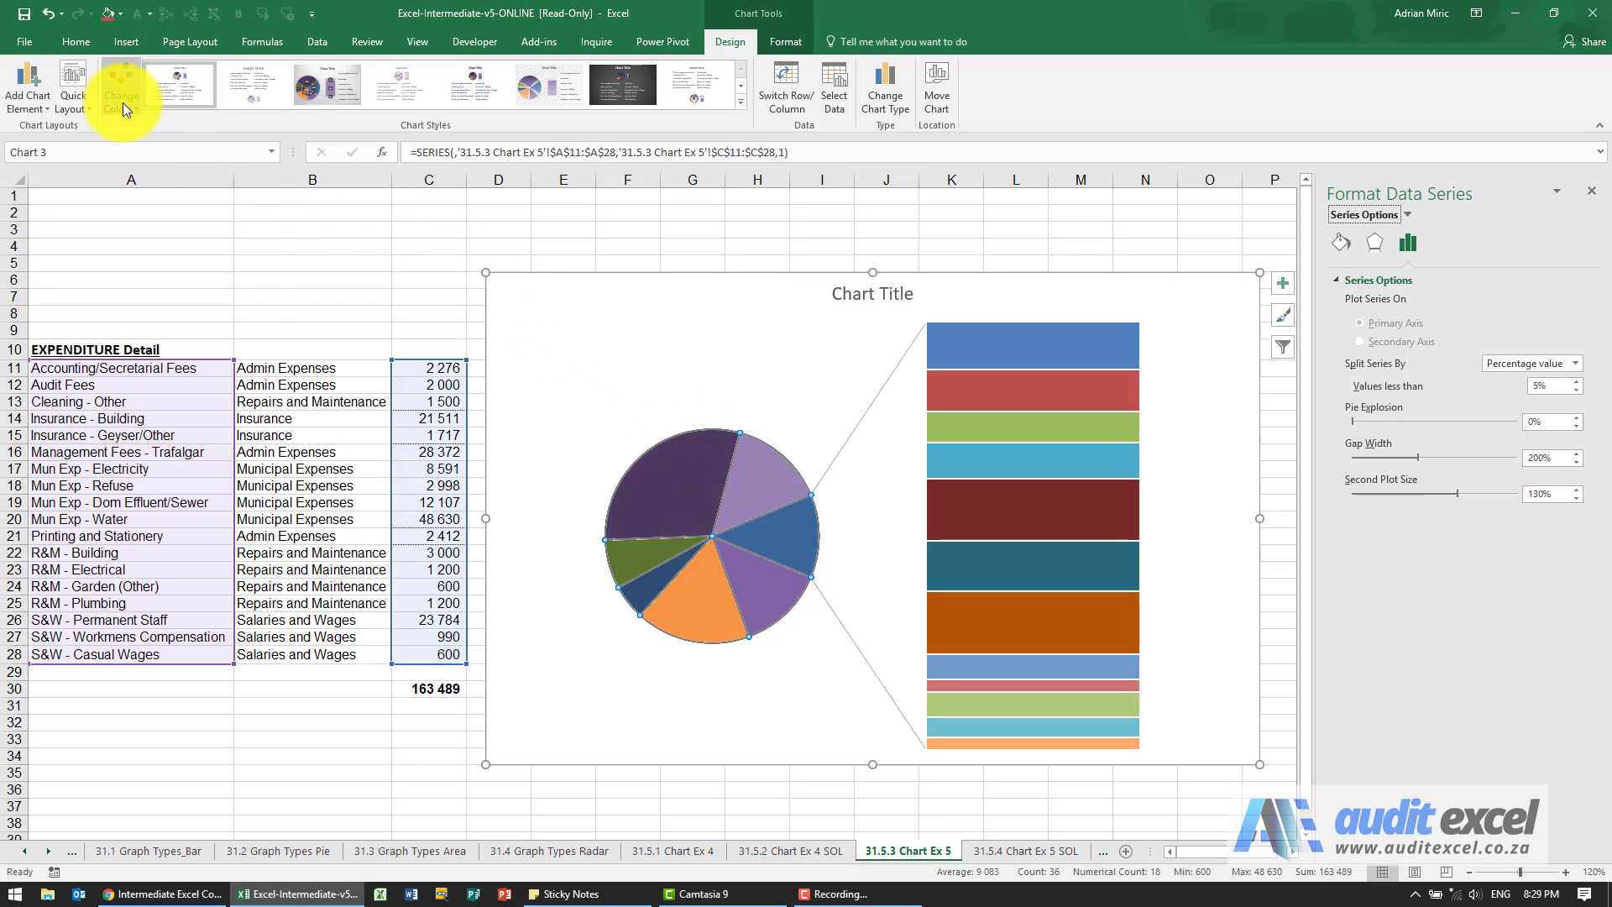
Apply the Monochromatic Palette 1 blue-grey colour scheme to the chart.
{"action": "left_click", "coordinate": [120, 84]}
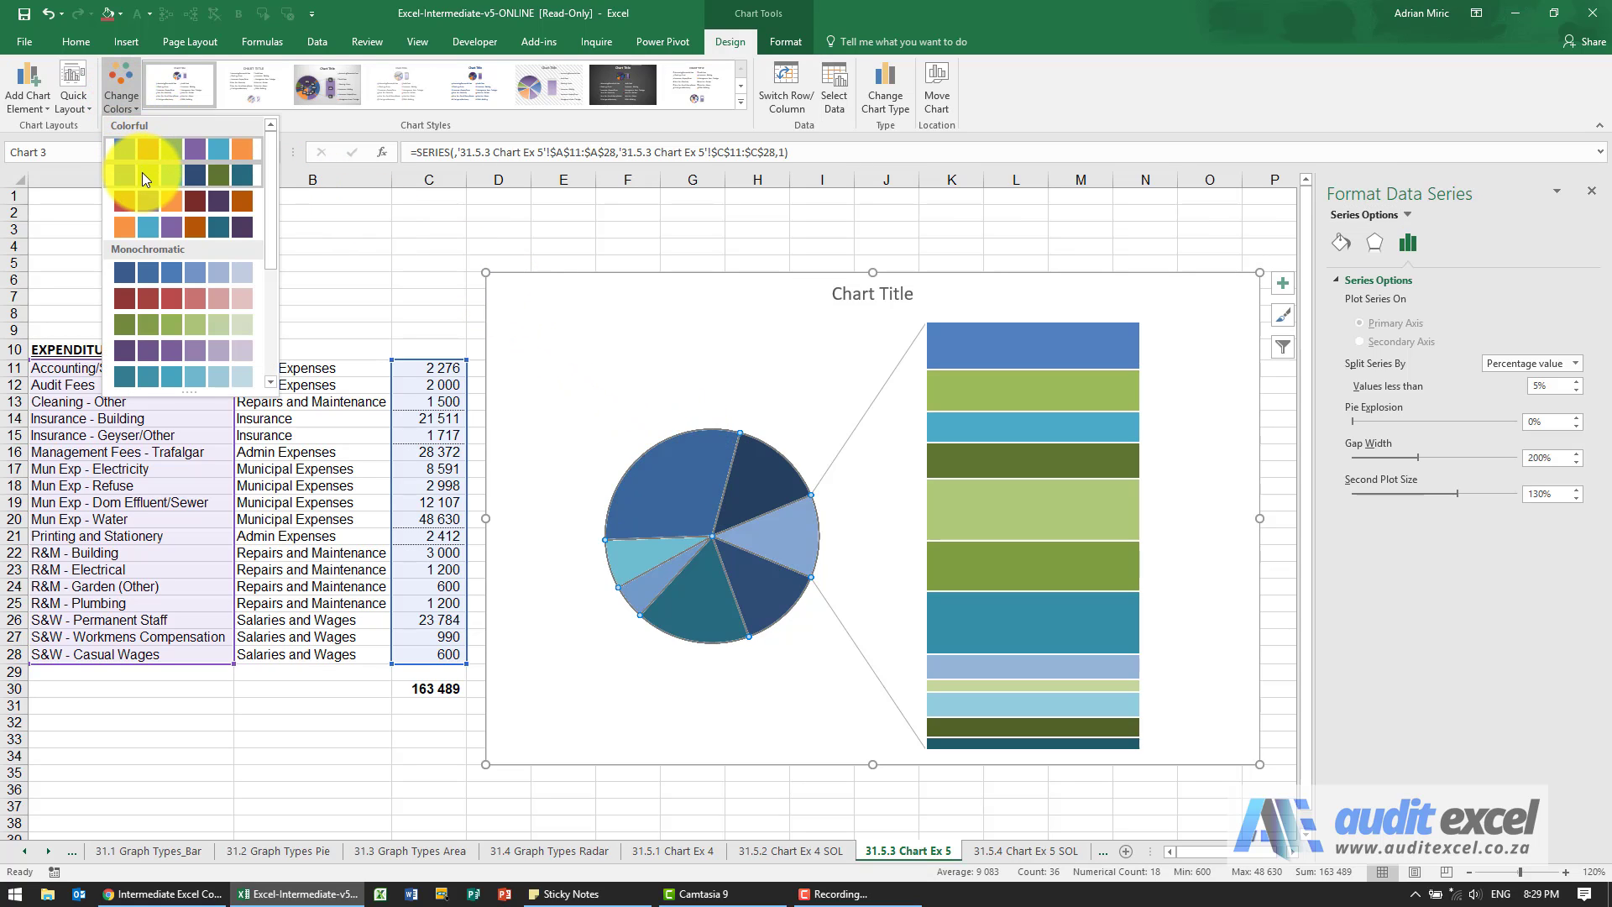
{"action": "left_click", "coordinate": [143, 201]}
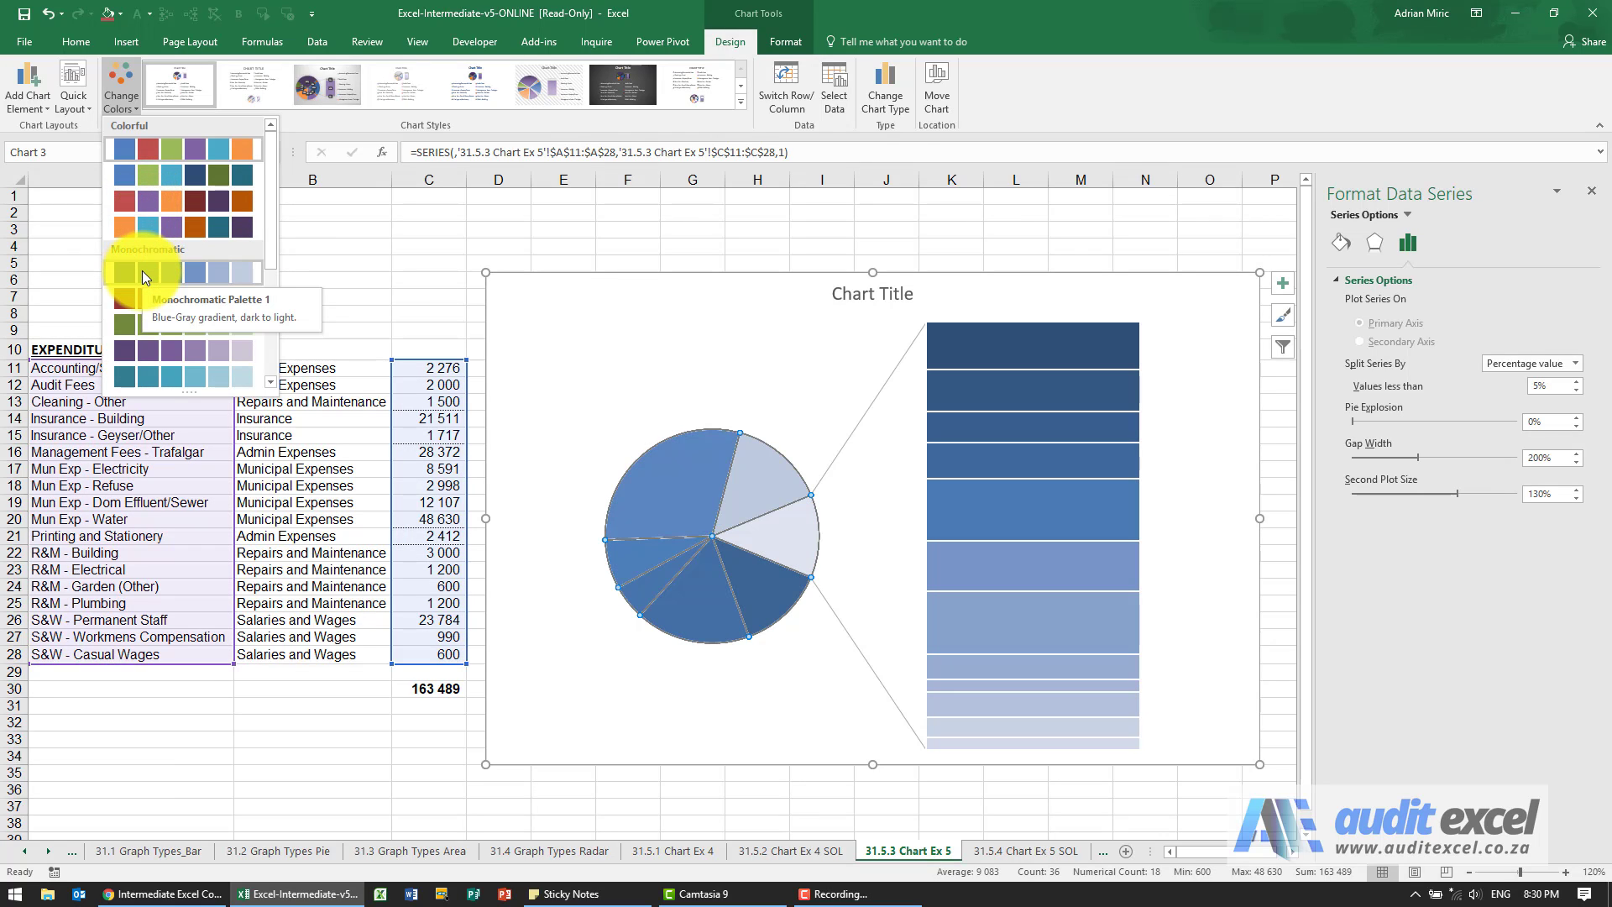
{"action": "left_click", "coordinate": [143, 276]}
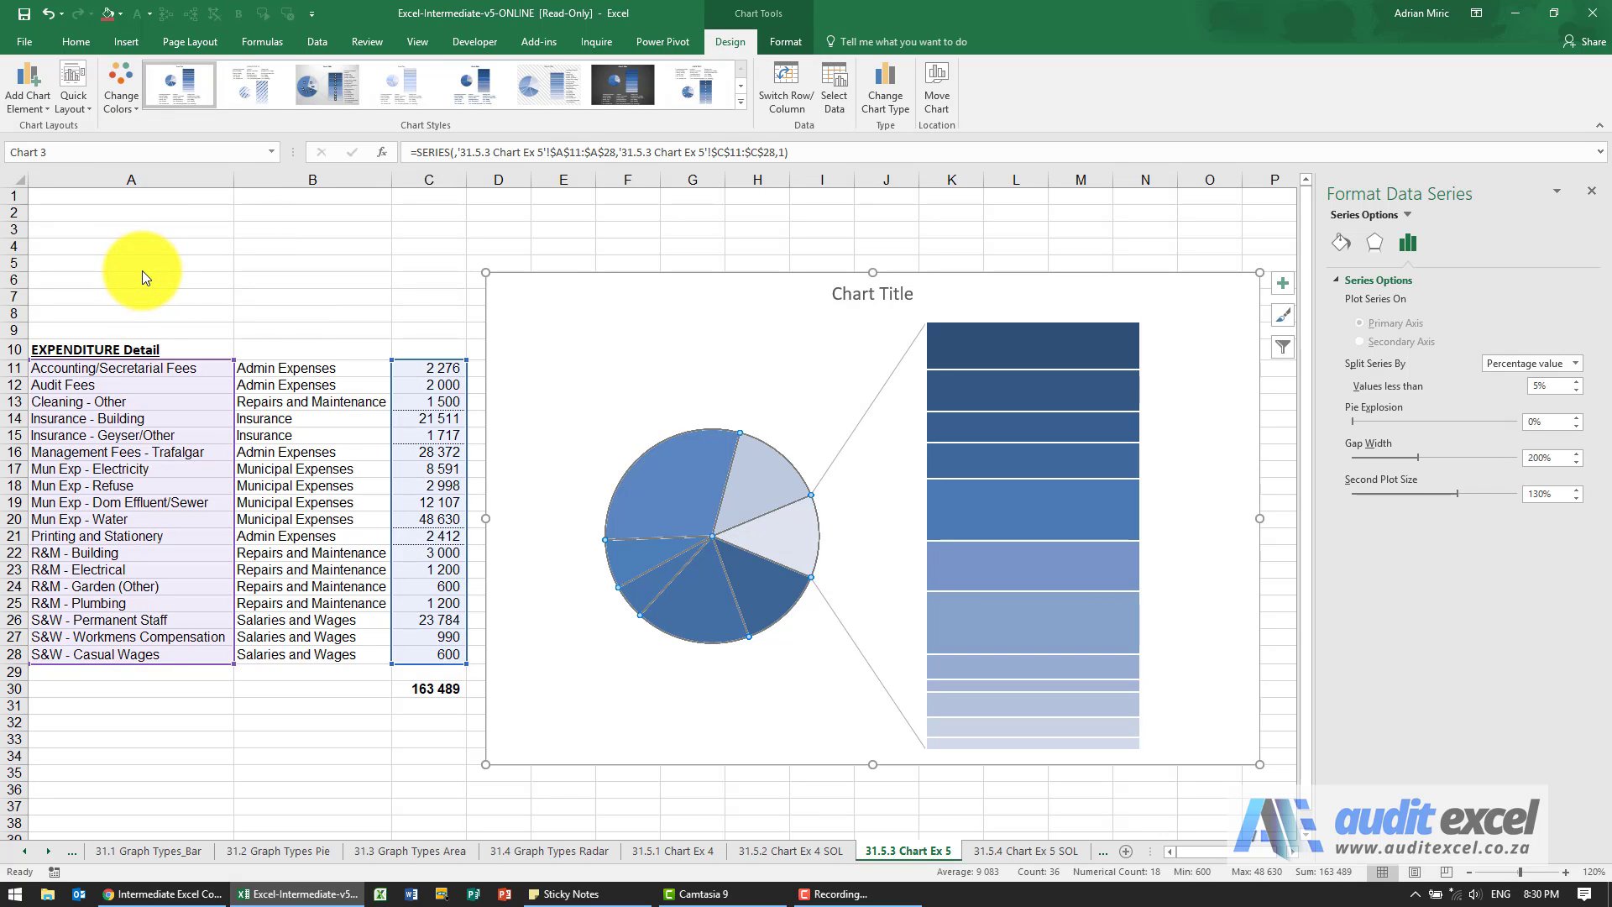
{"action": "mouse_move", "coordinate": [612, 331]}
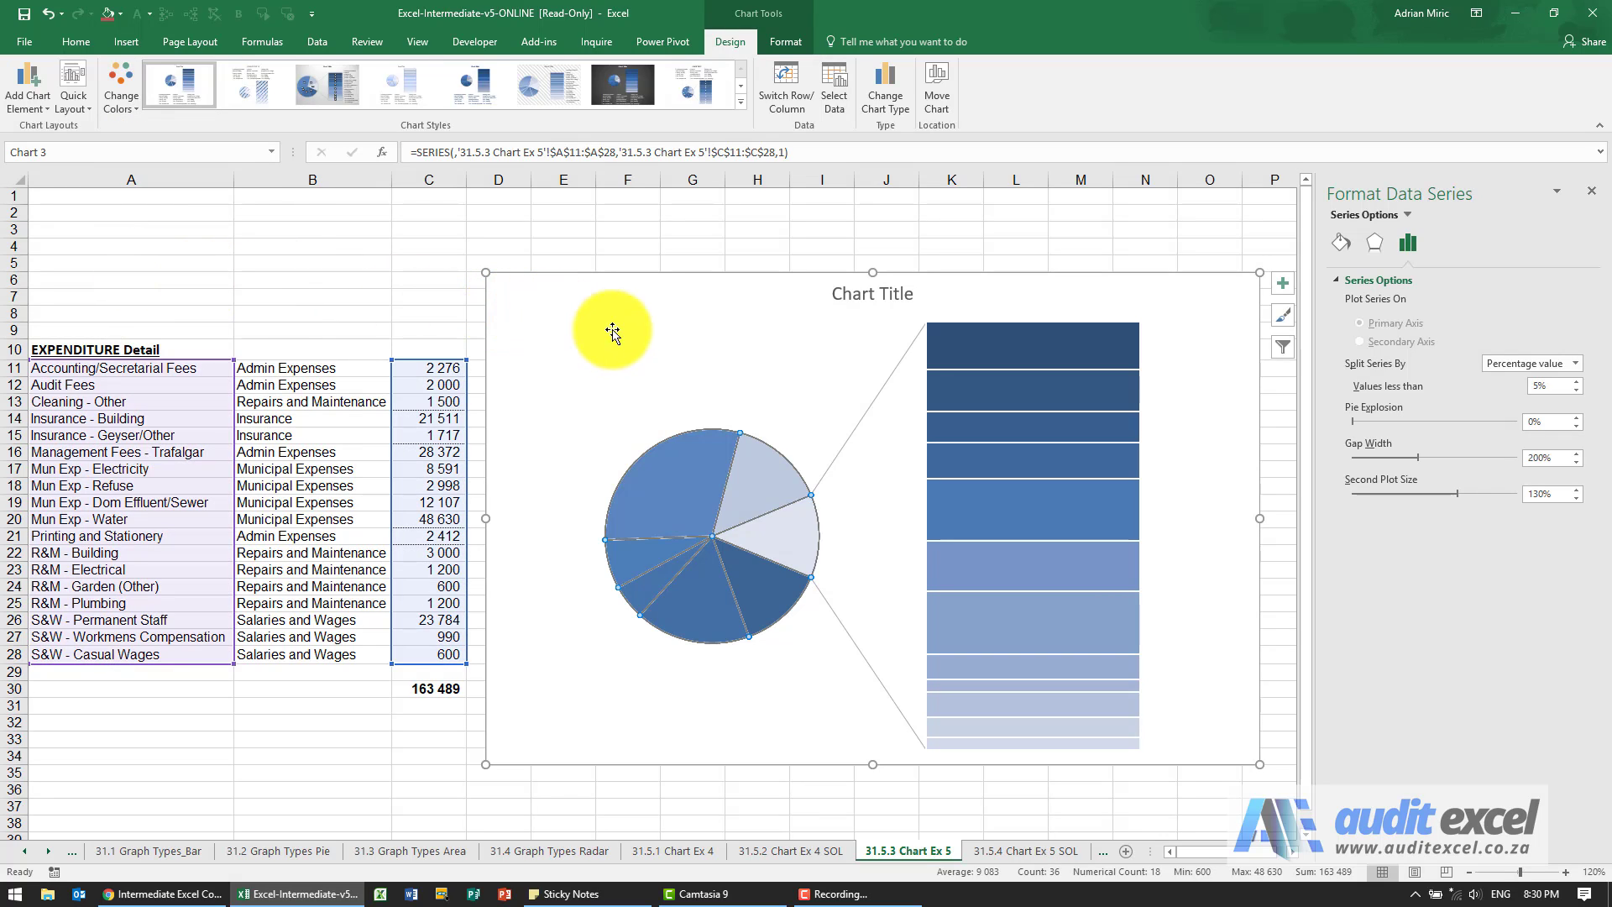
{"action": "mouse_move", "coordinate": [765, 474]}
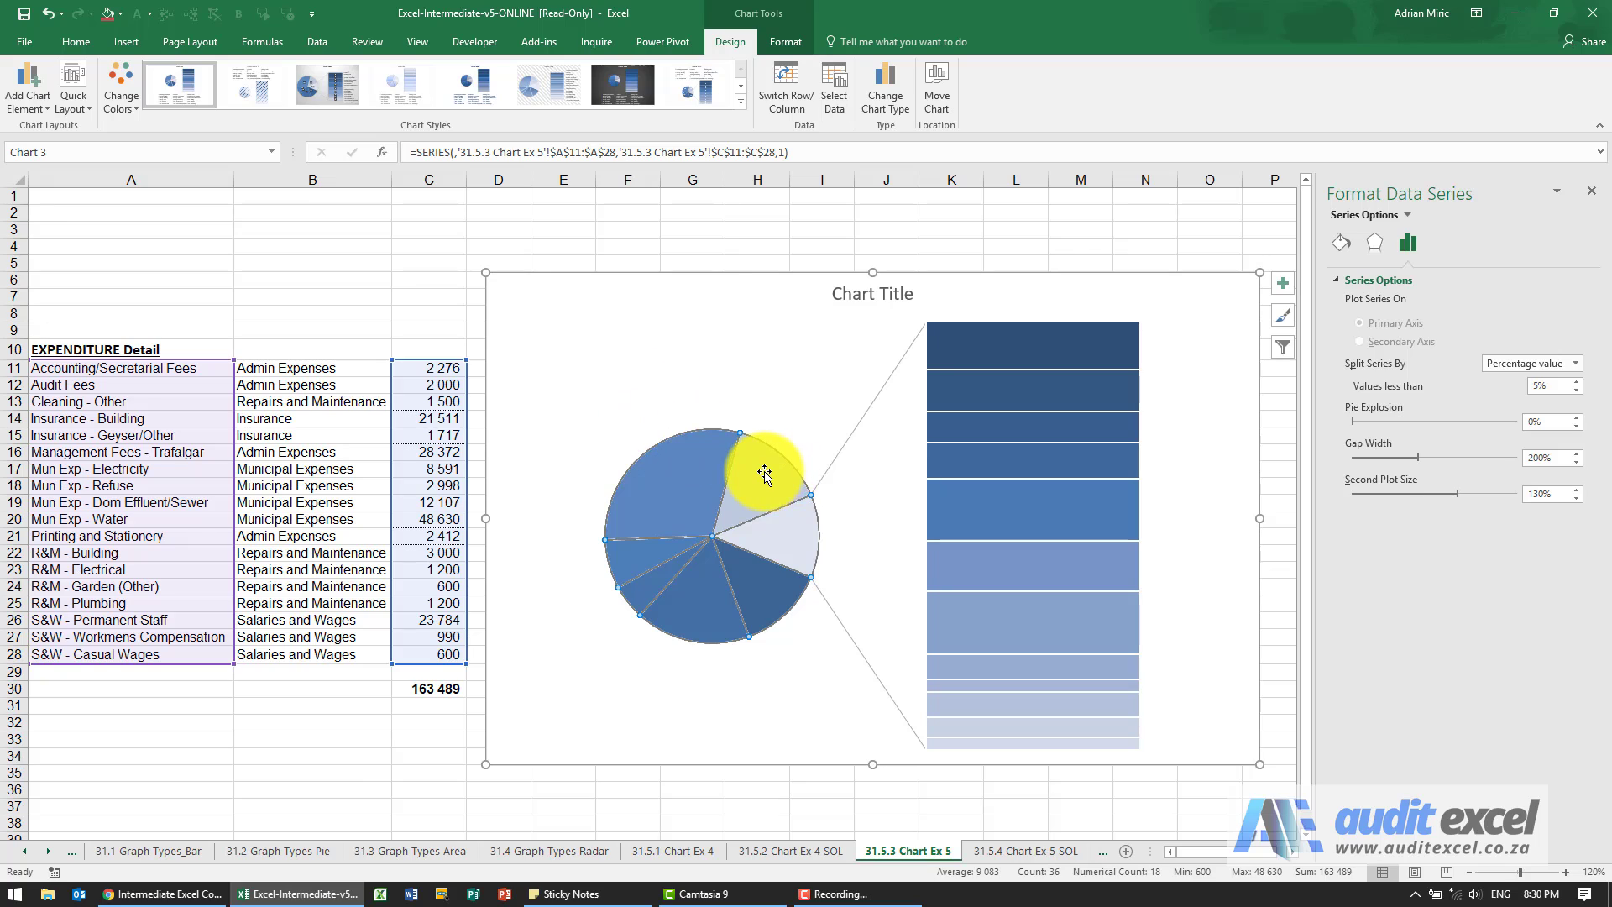
Add data labels to the chart series from its right-click menu.
{"action": "right_click", "coordinate": [766, 475]}
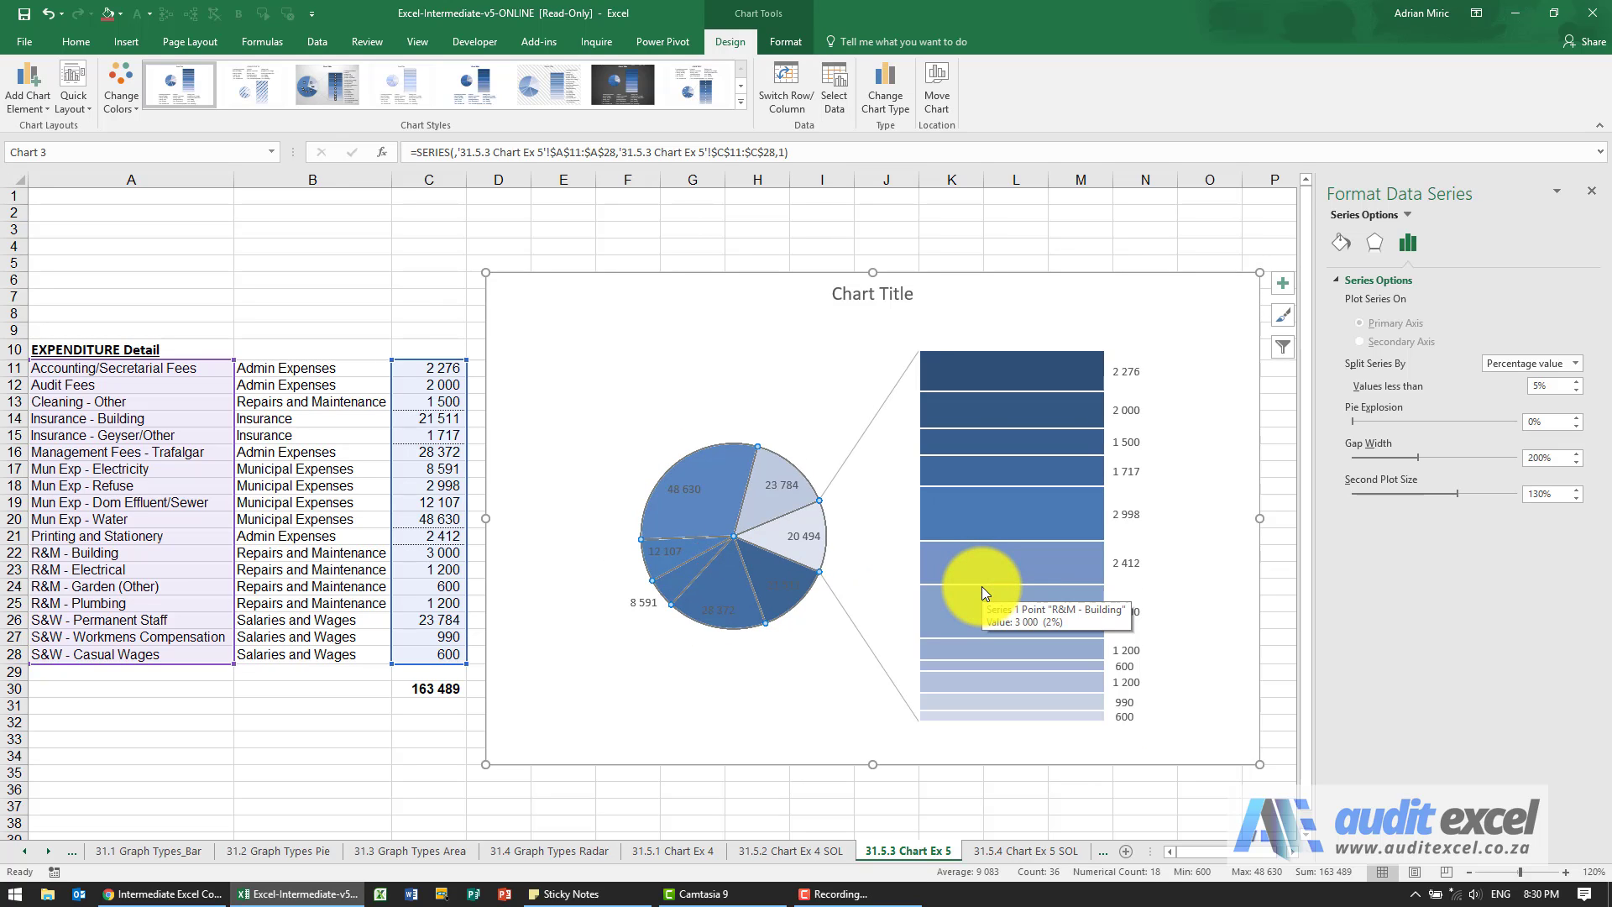
{"action": "mouse_move", "coordinate": [1097, 449]}
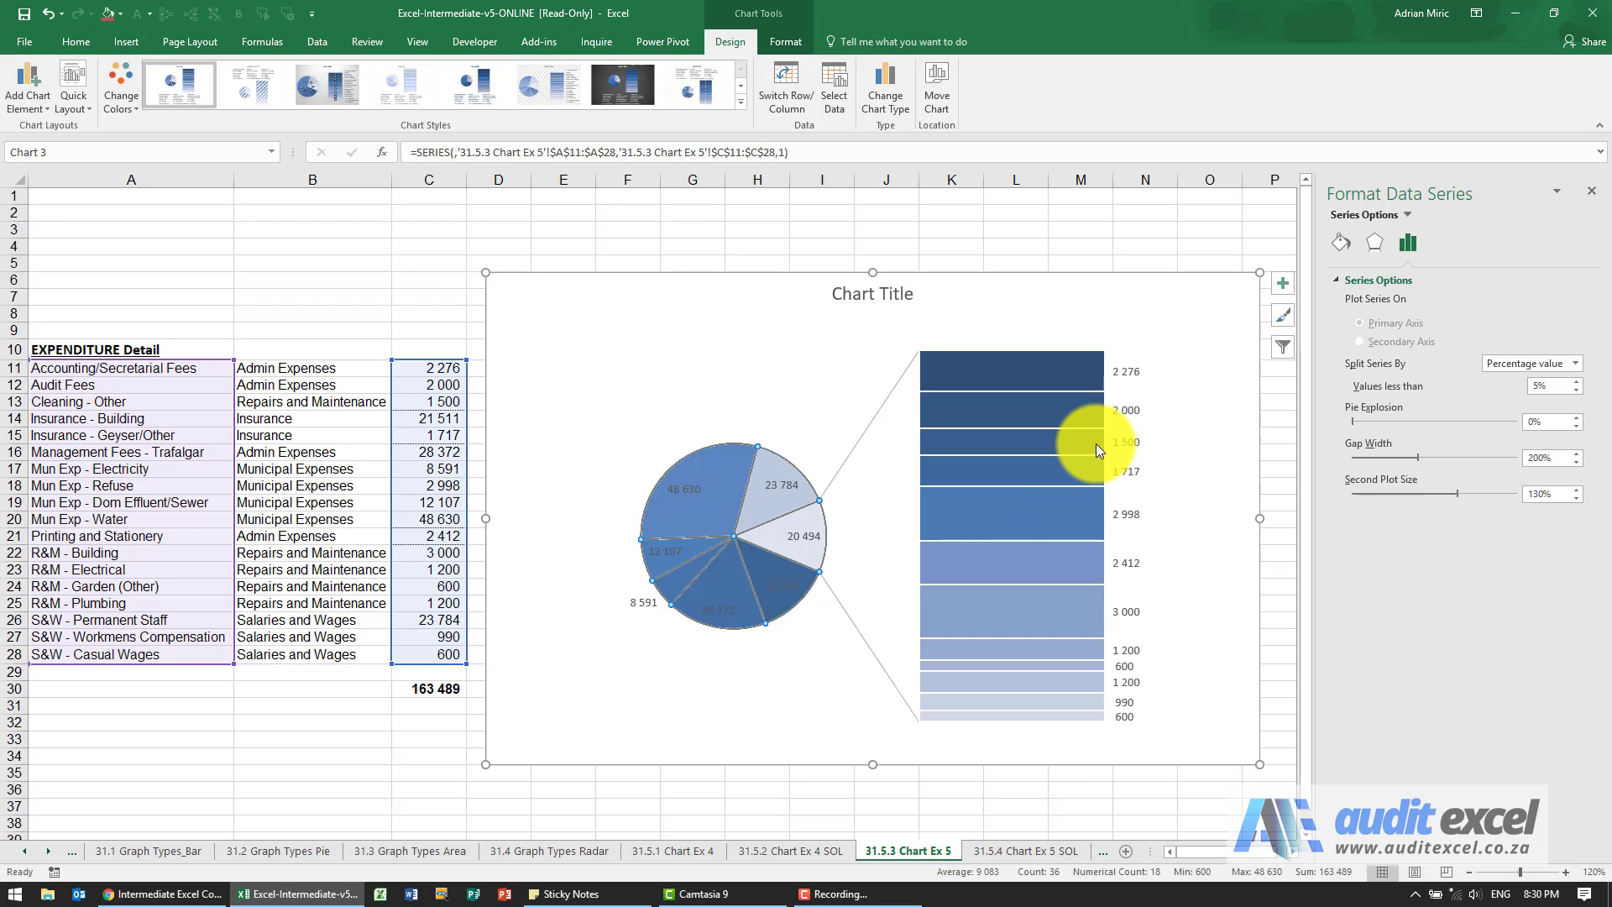
{"action": "mouse_move", "coordinate": [1099, 453]}
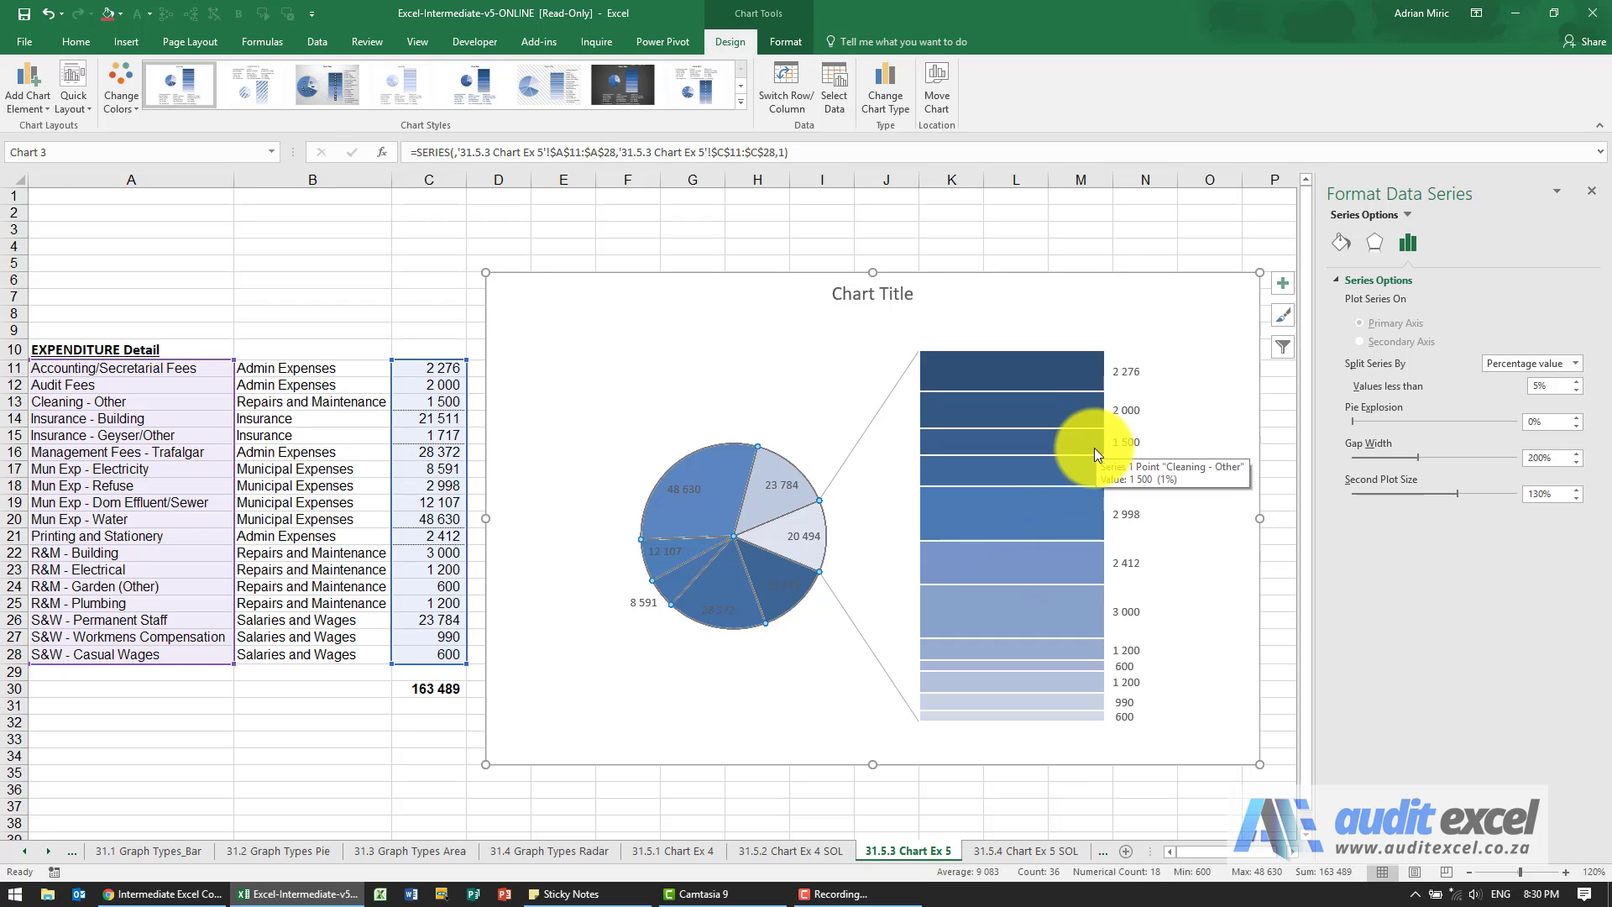
{"action": "mouse_move", "coordinate": [1126, 386]}
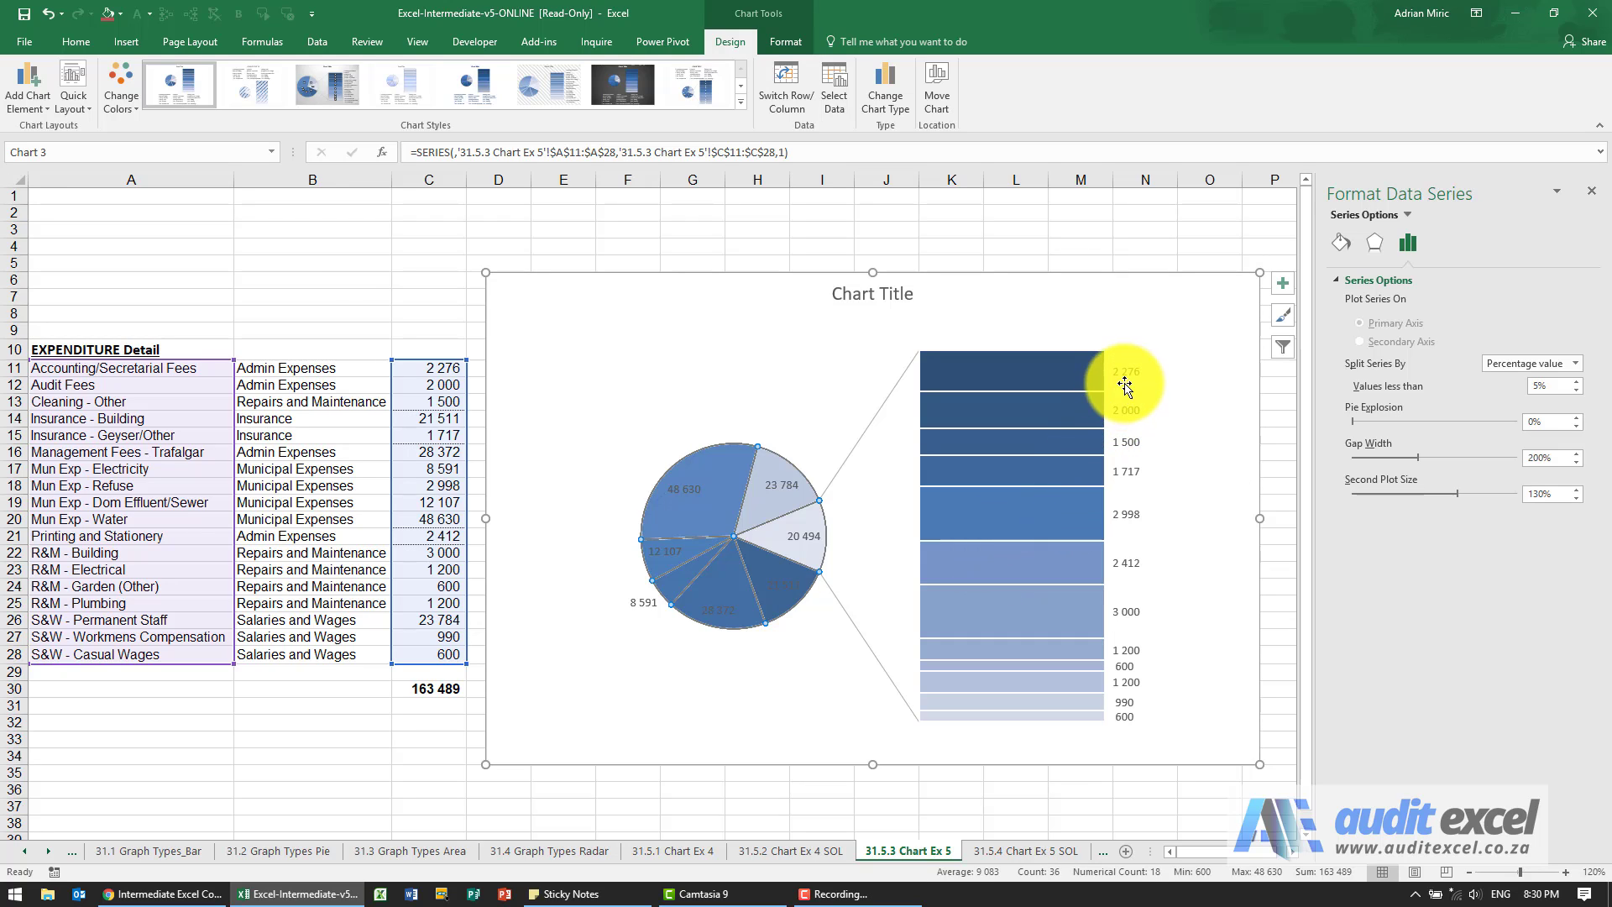
Set the data labels to show Category Name and Value instead of Series Name.
{"action": "left_click", "coordinate": [1127, 371]}
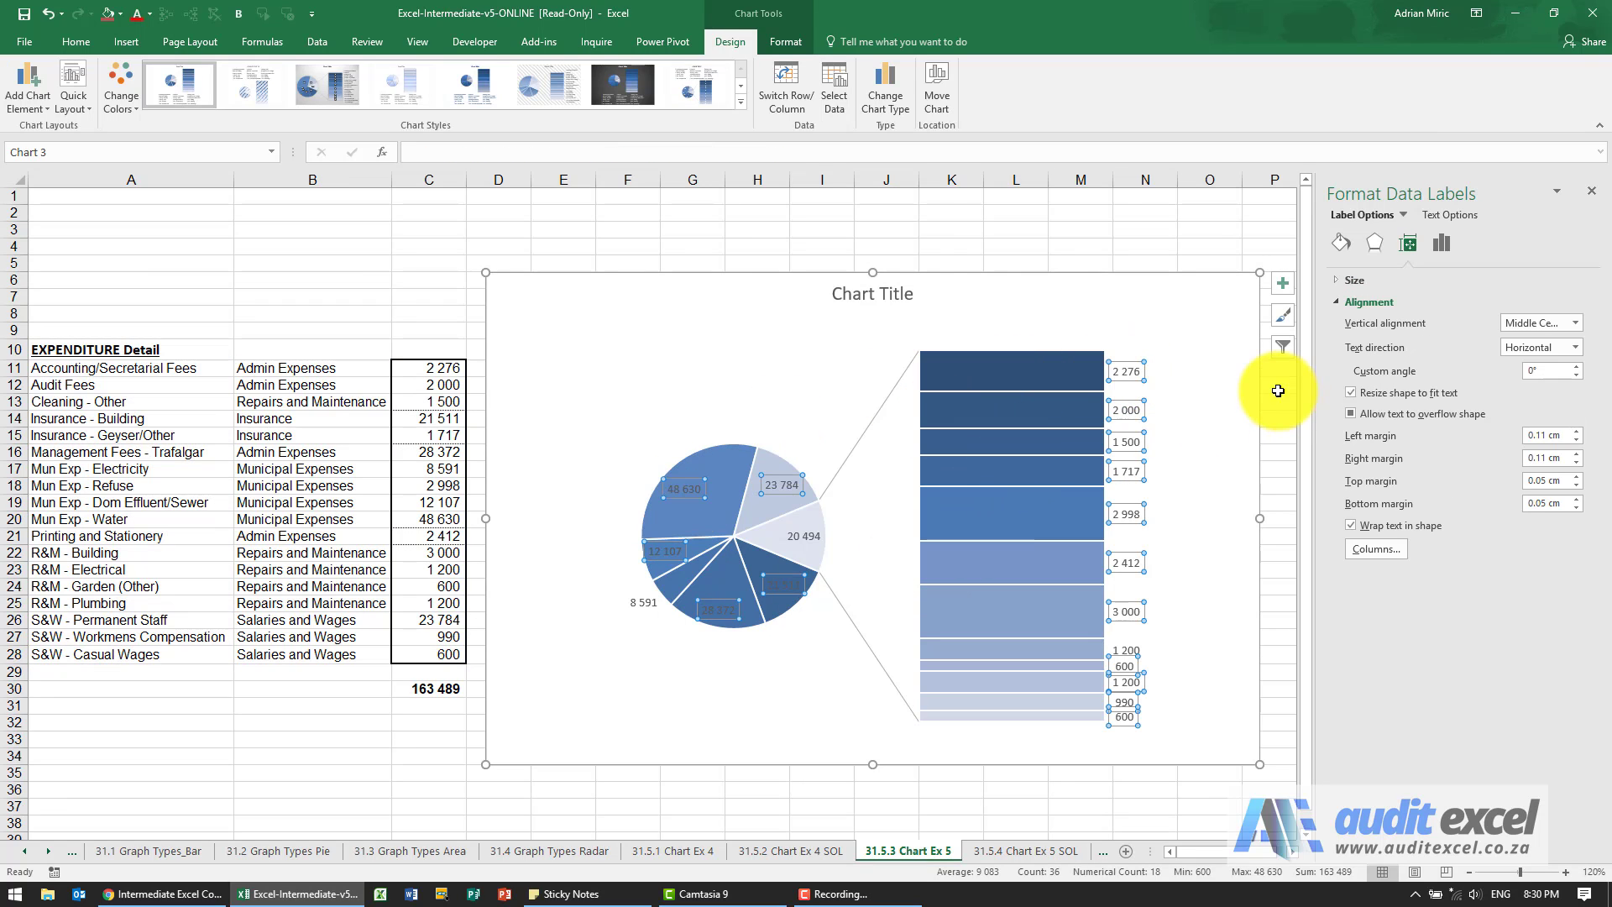
{"action": "left_click", "coordinate": [1407, 243]}
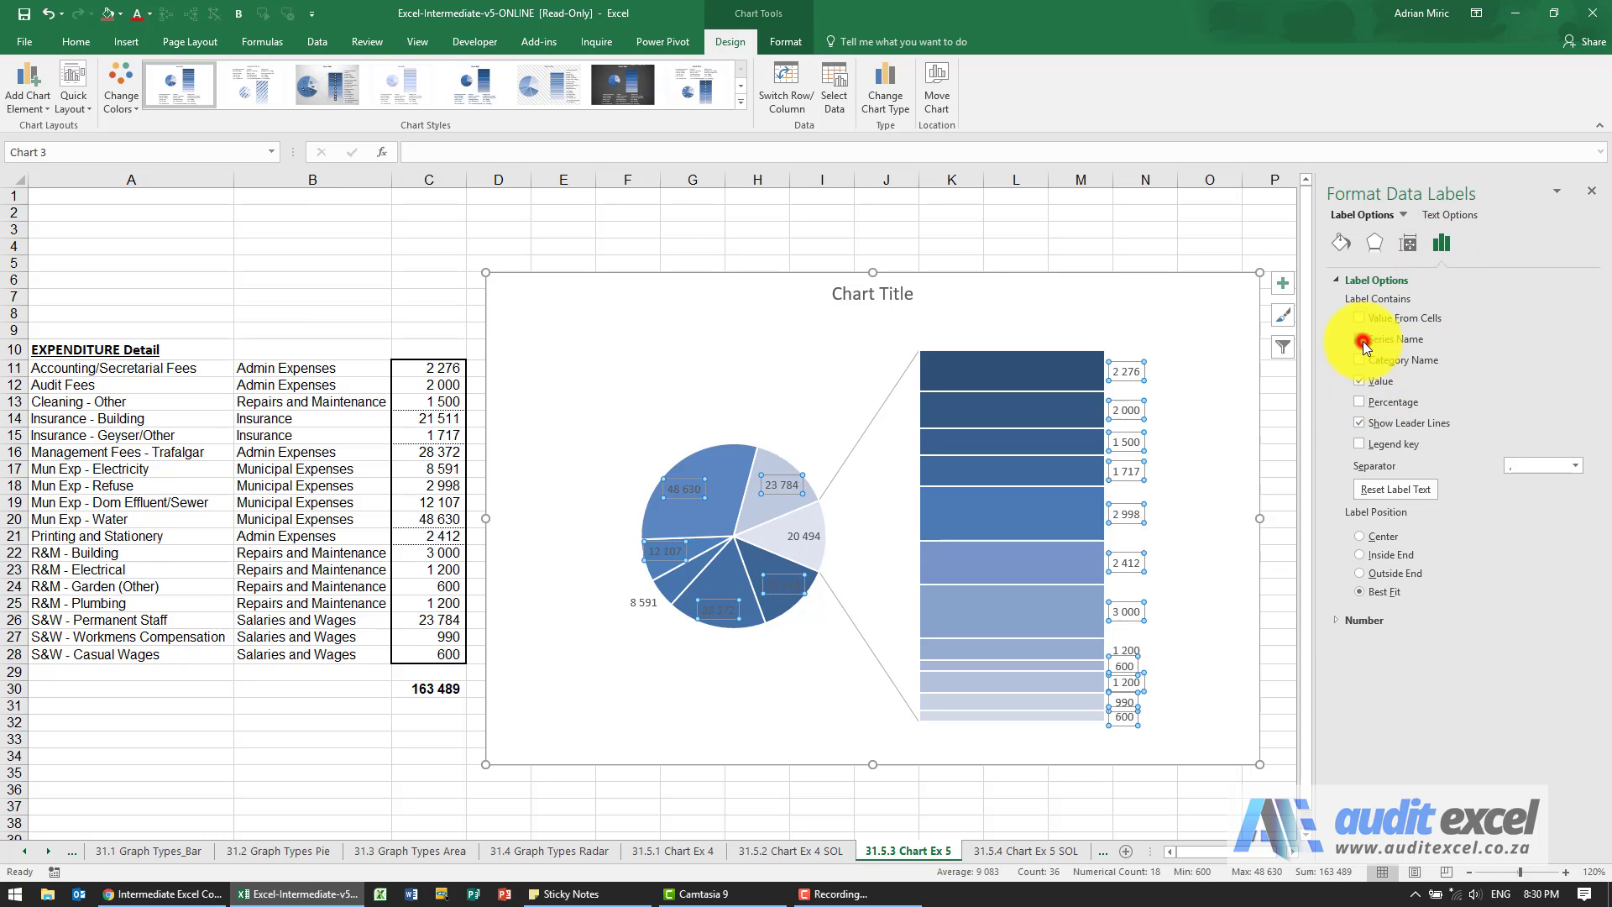
{"action": "left_click", "coordinate": [1361, 338]}
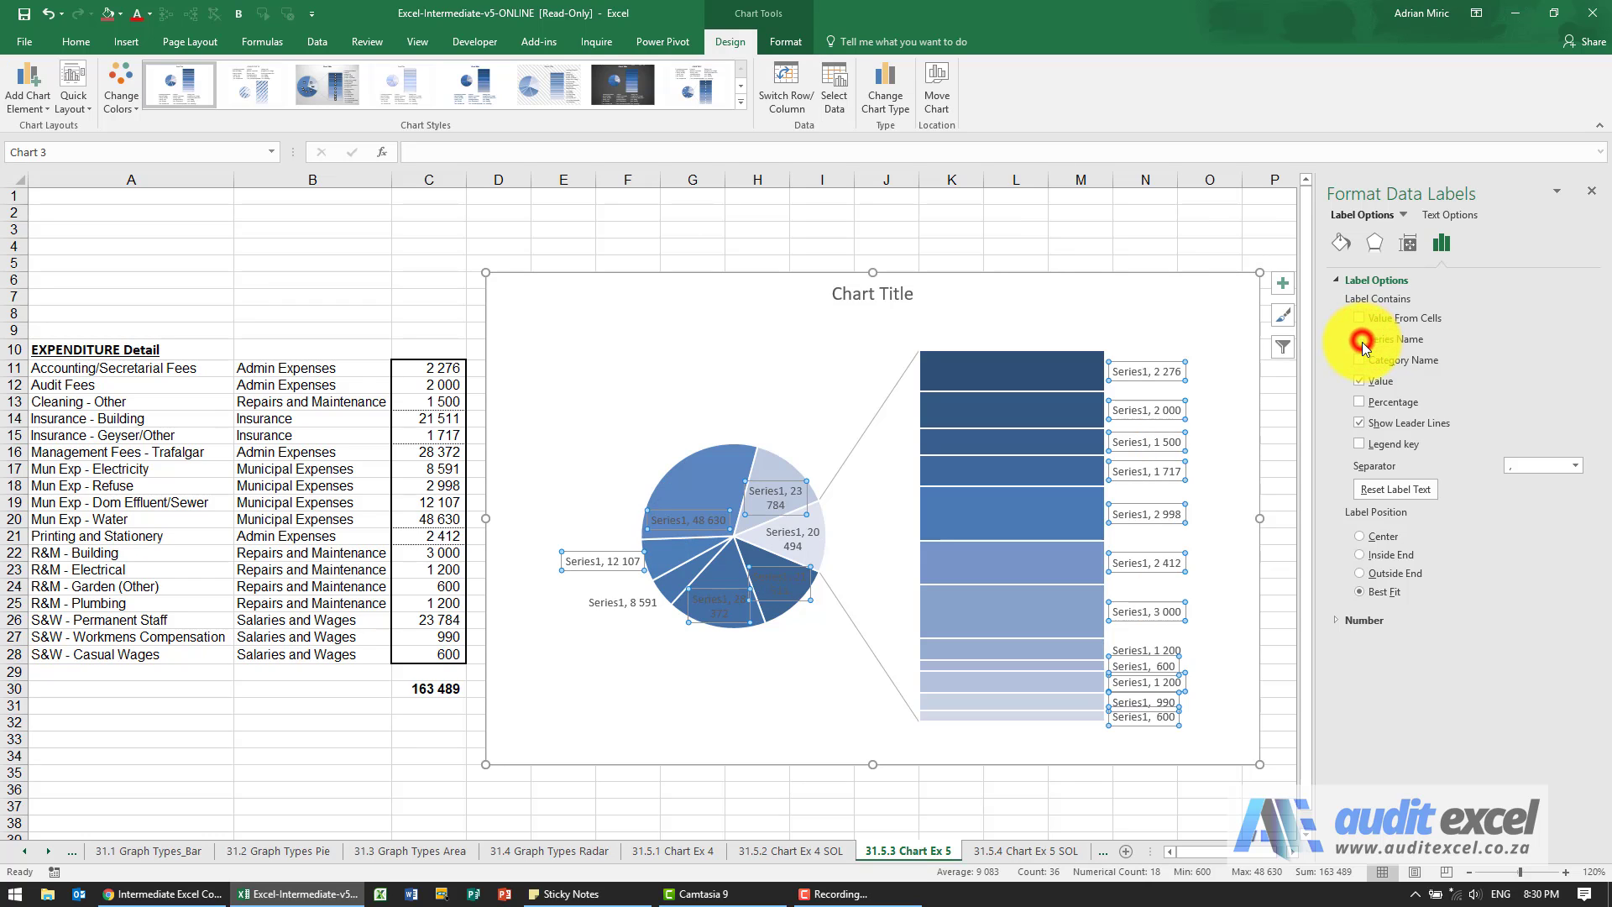
{"action": "left_click", "coordinate": [1359, 359]}
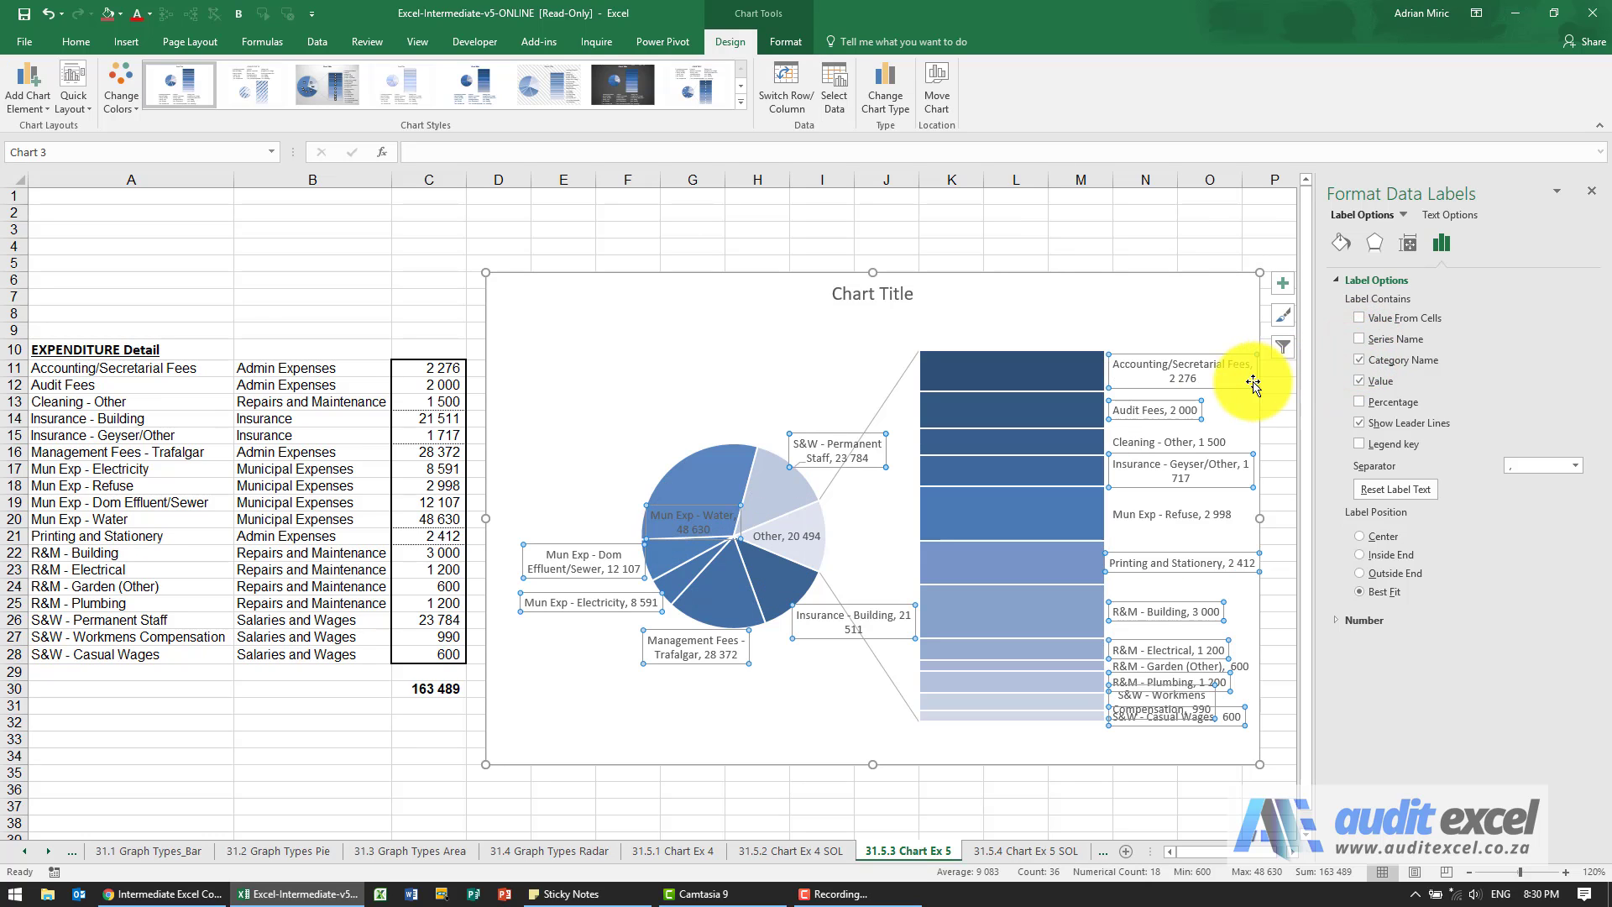
{"action": "mouse_move", "coordinate": [1198, 381]}
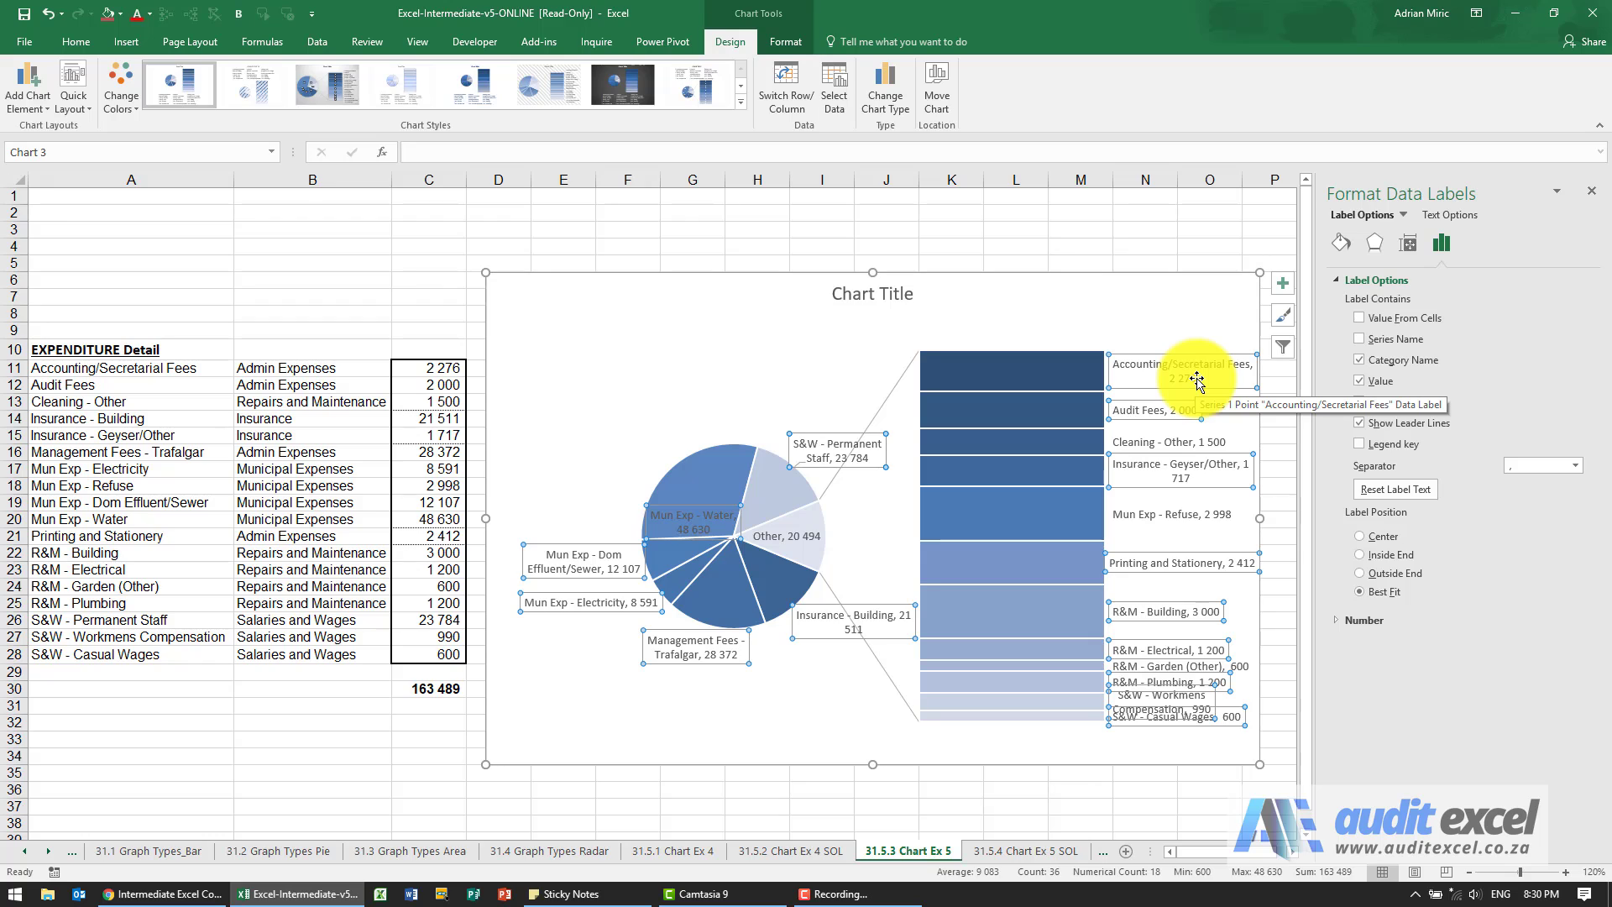
{"action": "mouse_move", "coordinate": [1167, 372]}
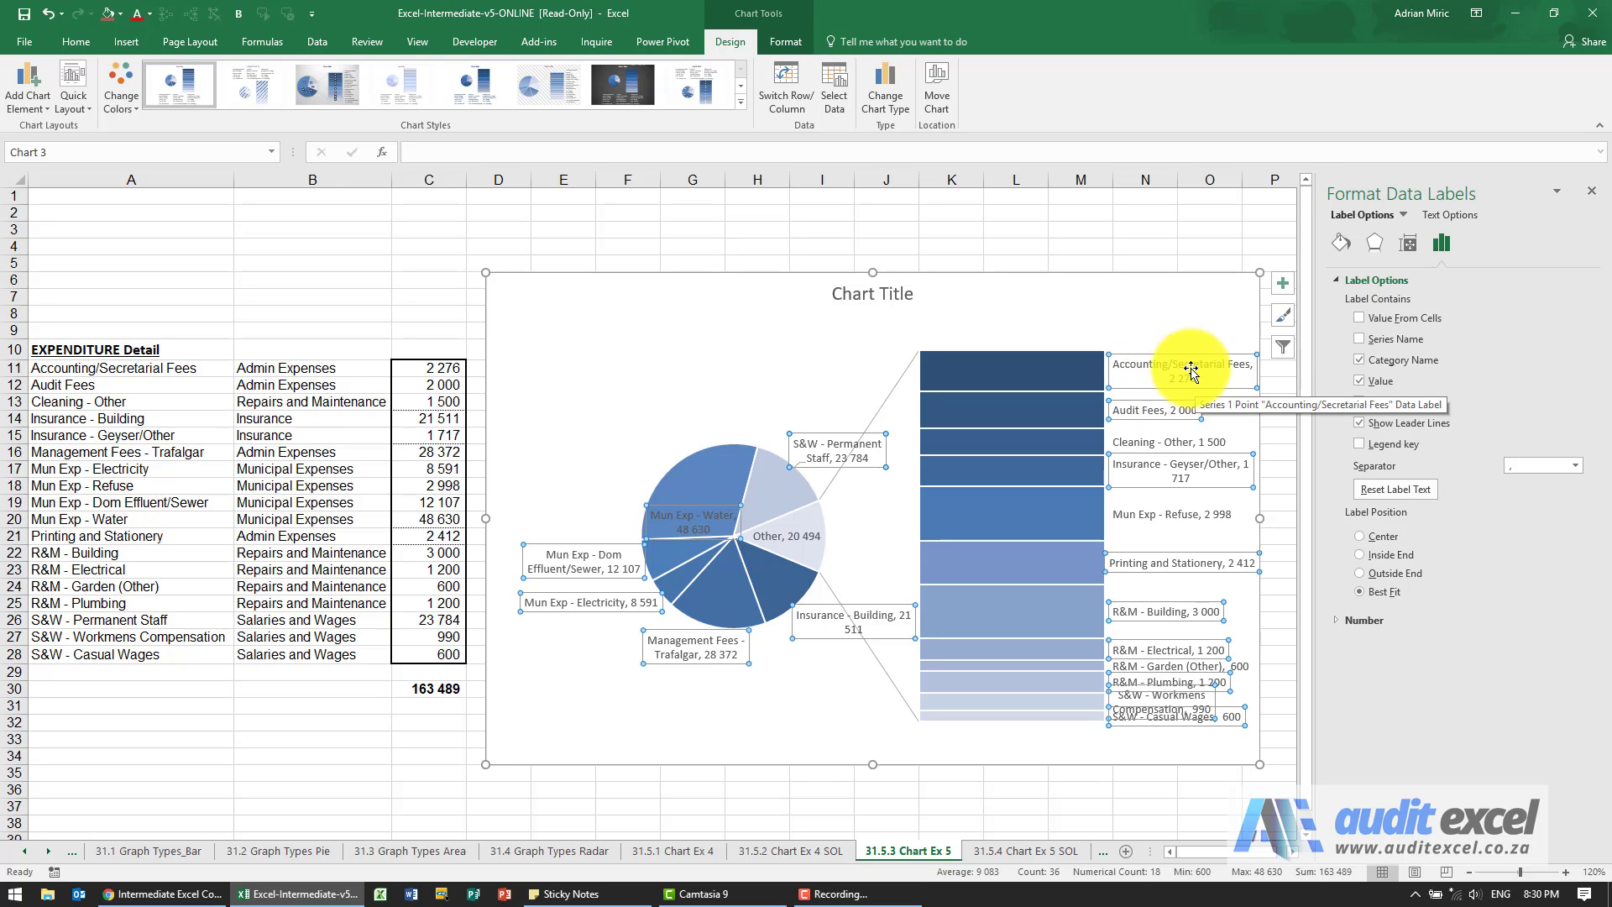
Give the data labels a solid grey fill with no border line.
{"action": "left_click", "coordinate": [1341, 243]}
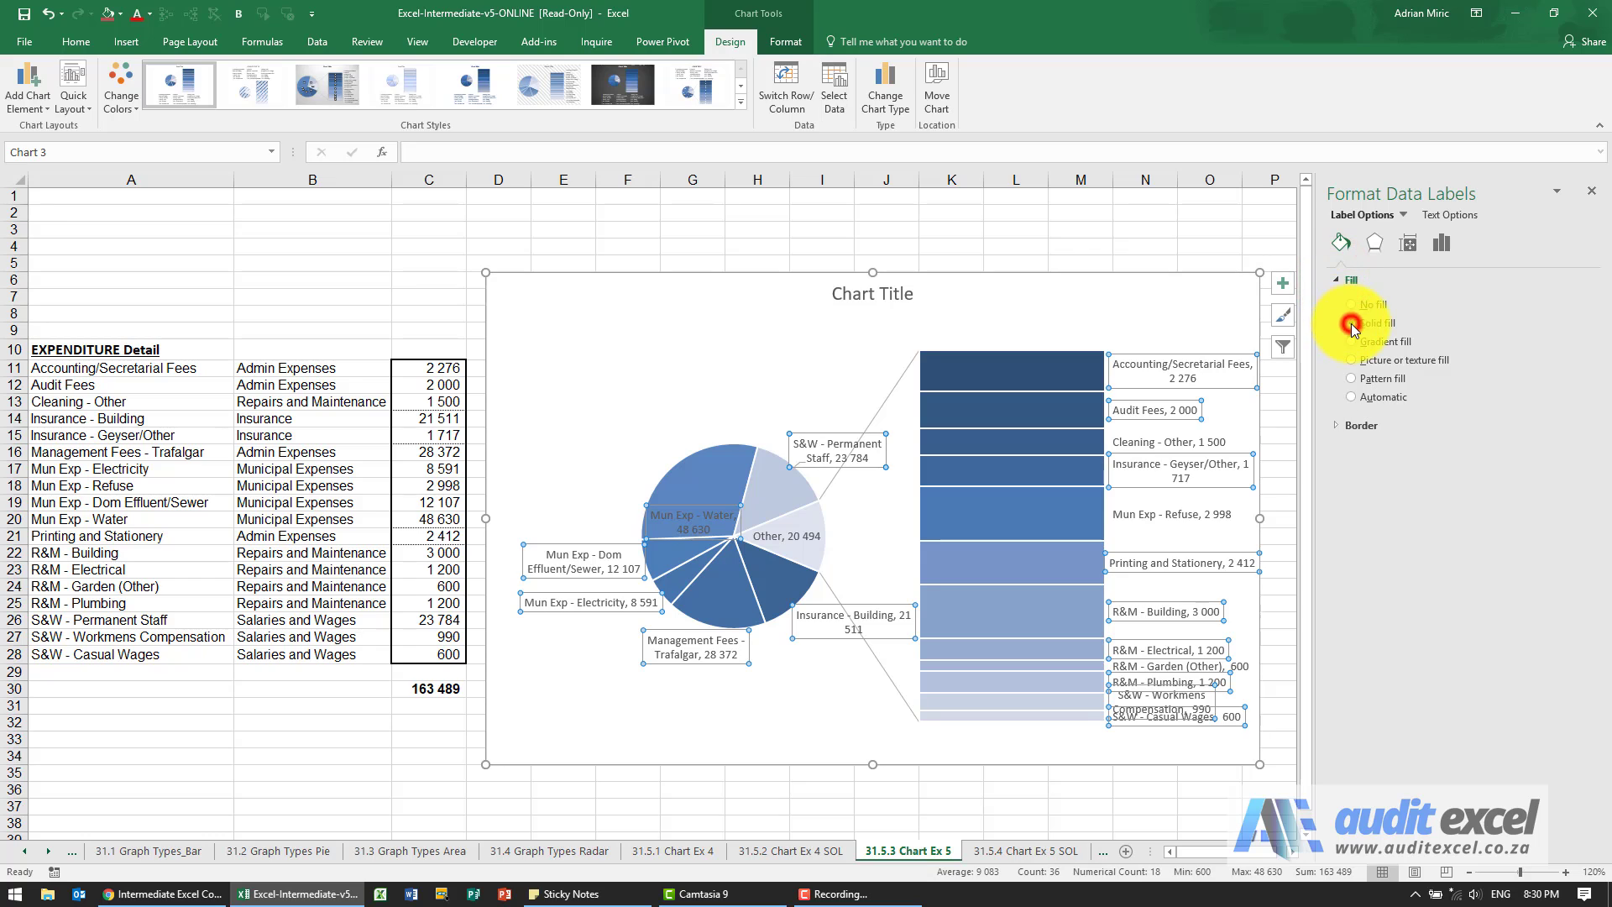
{"action": "left_click", "coordinate": [1351, 321]}
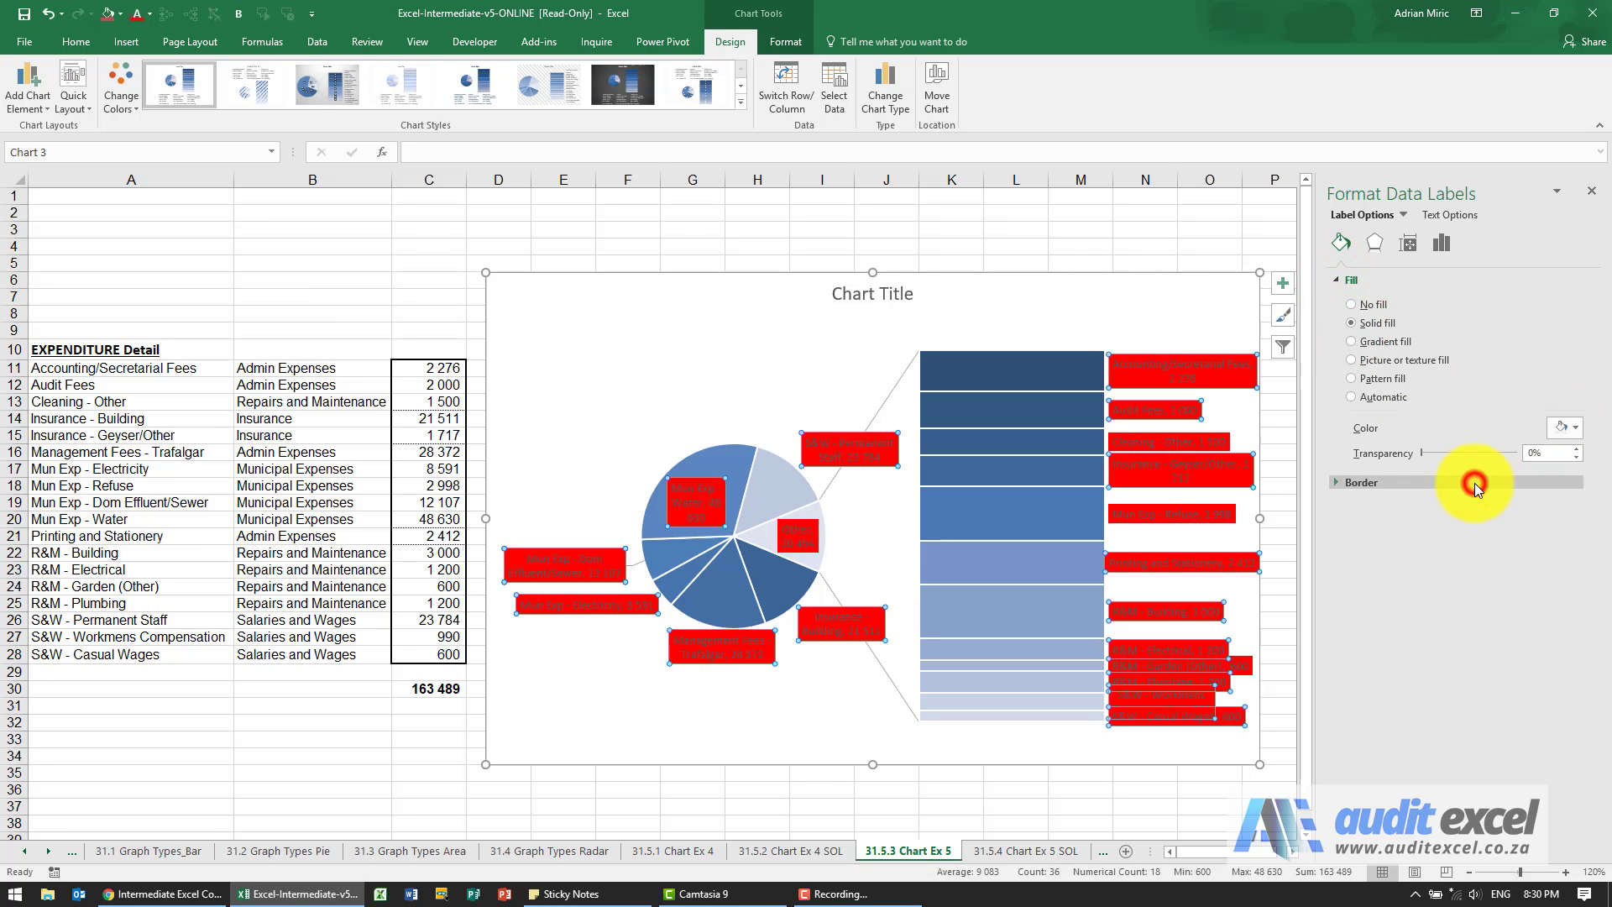
{"action": "left_click", "coordinate": [1352, 303]}
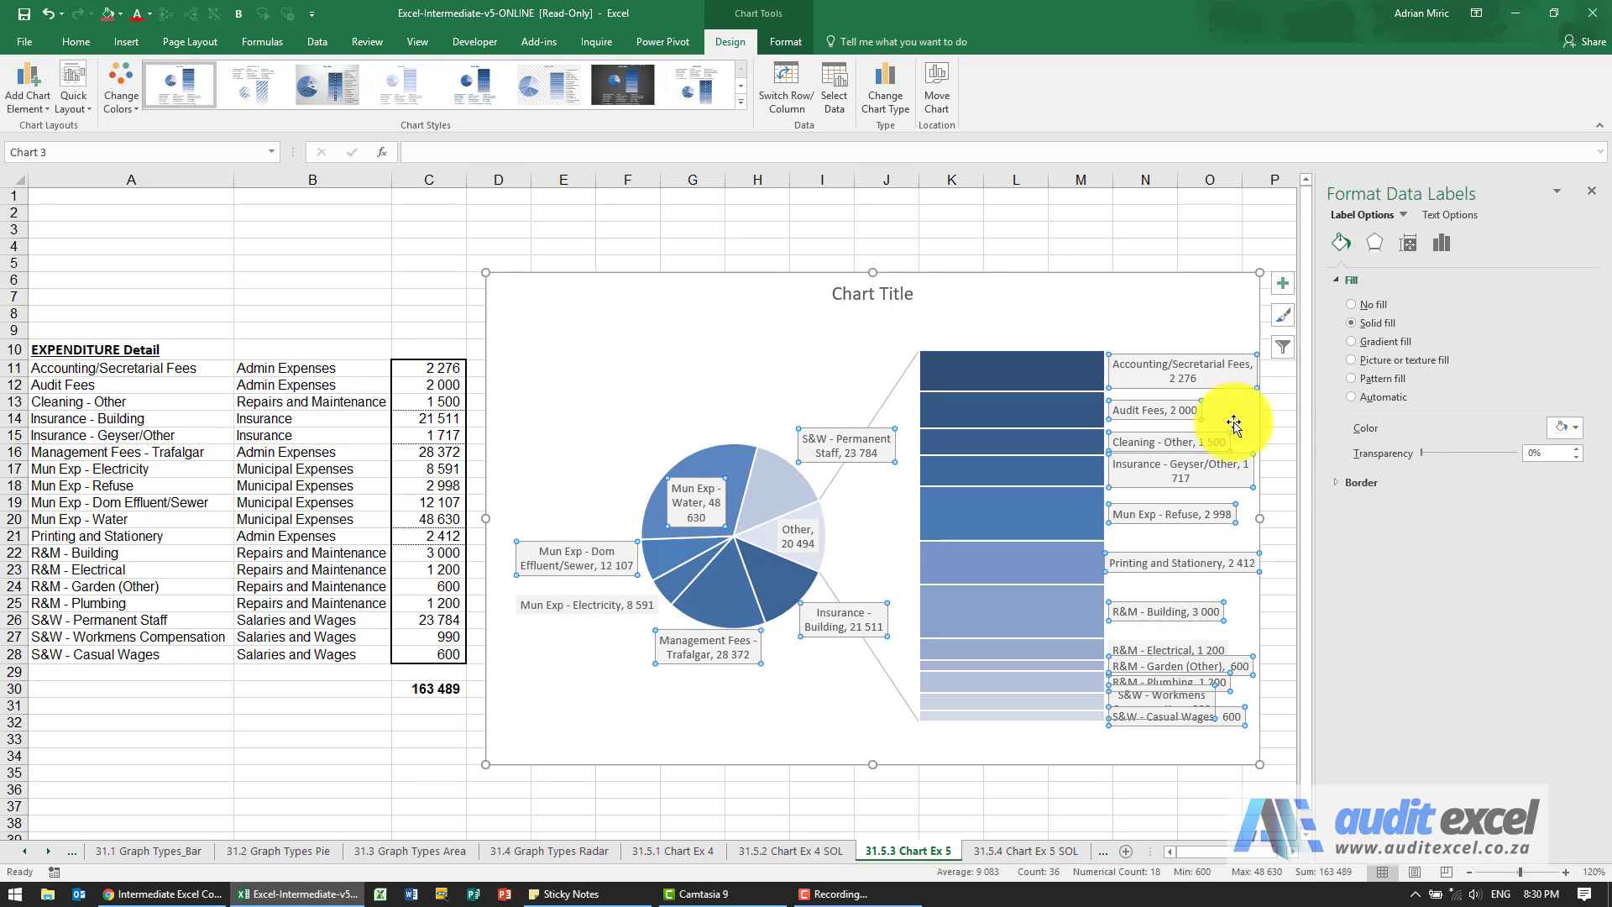
{"action": "mouse_move", "coordinate": [1347, 468]}
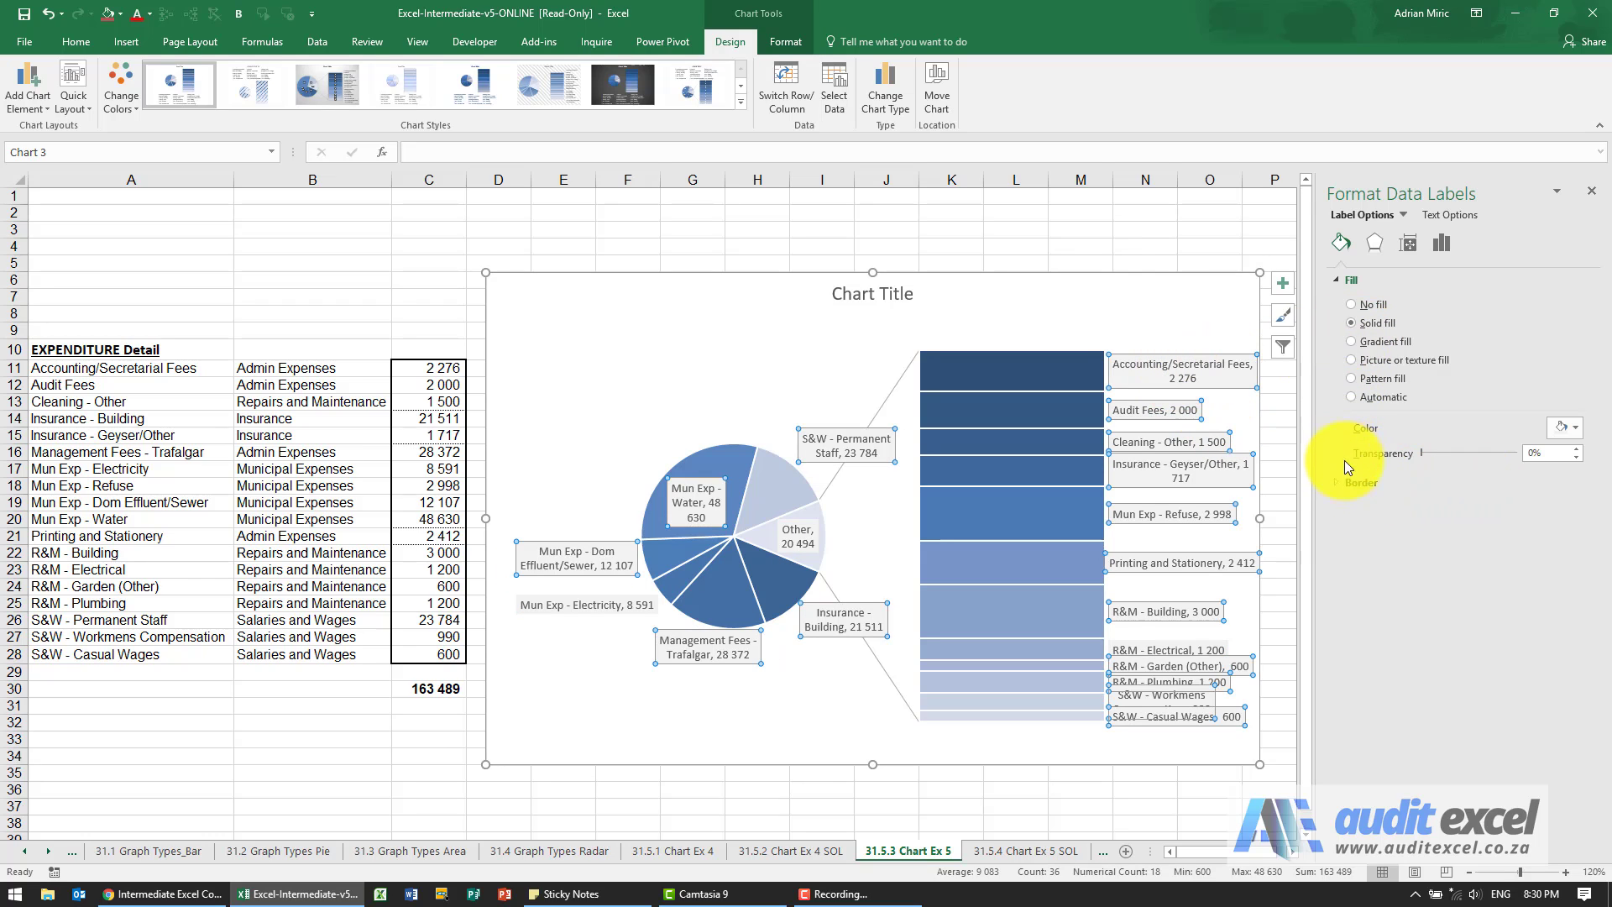
{"action": "left_click", "coordinate": [1360, 481]}
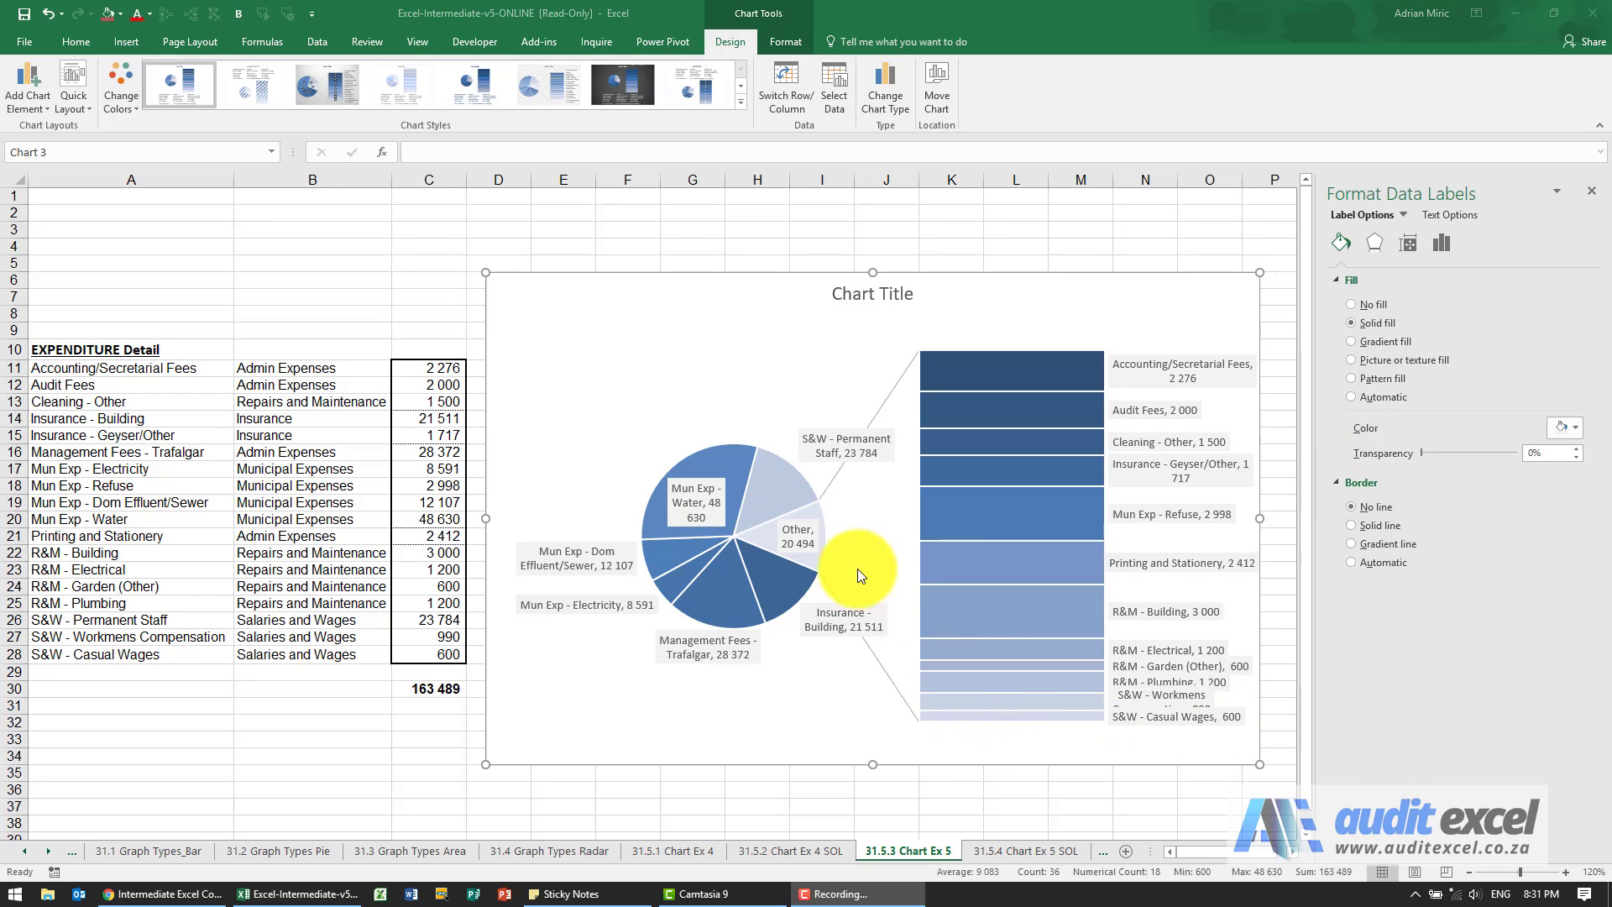
{"action": "mouse_move", "coordinate": [1245, 381]}
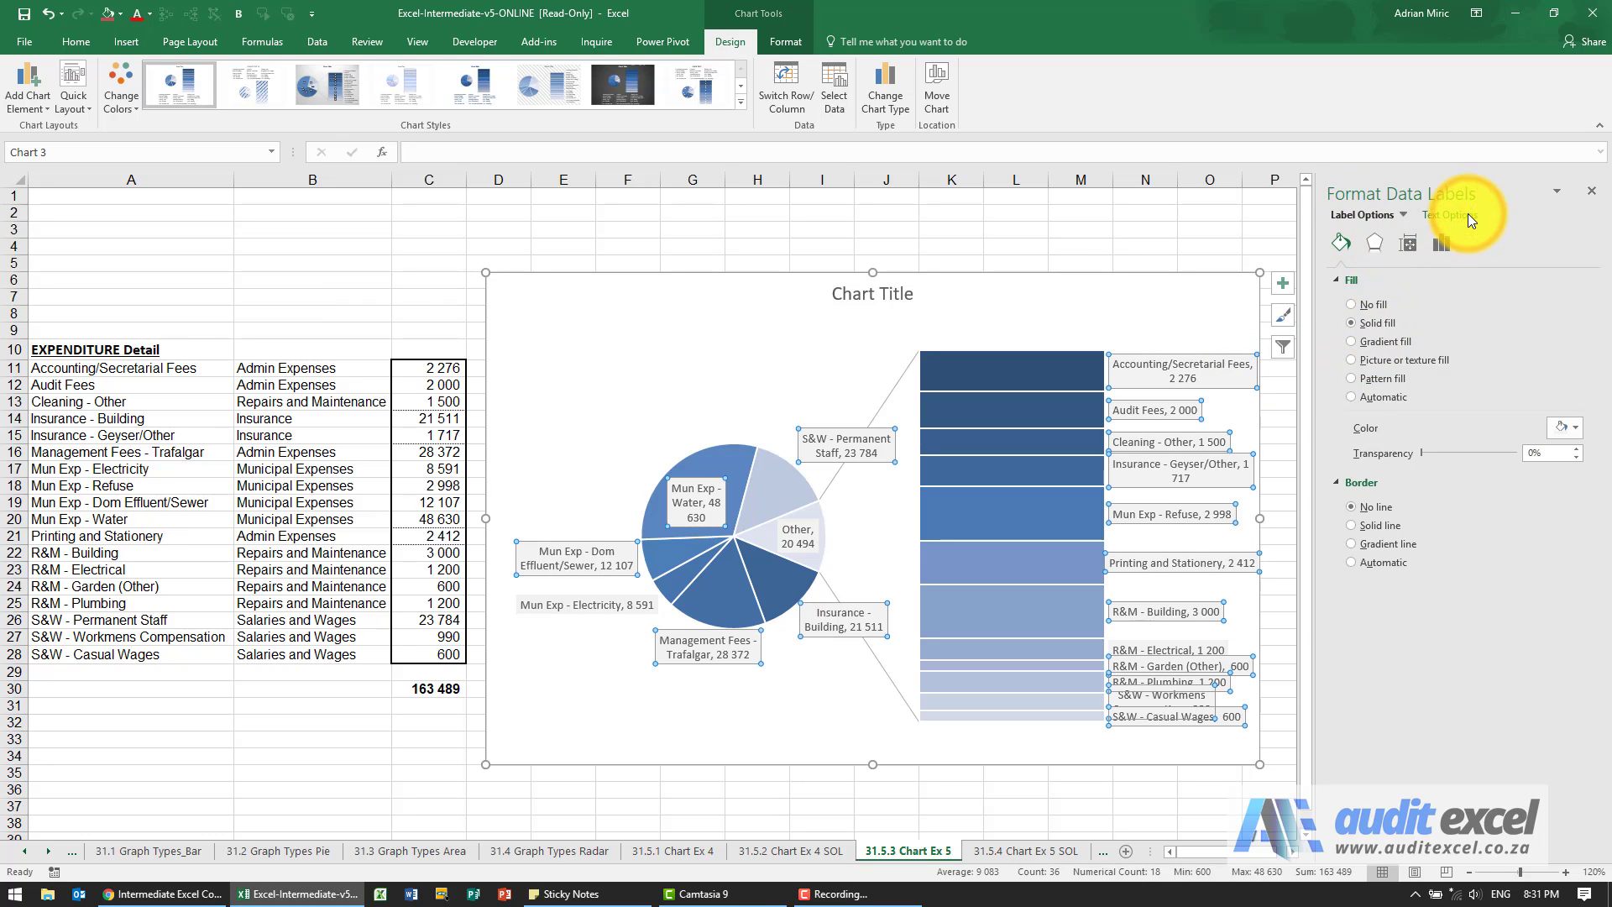
{"action": "mouse_move", "coordinate": [1405, 247]}
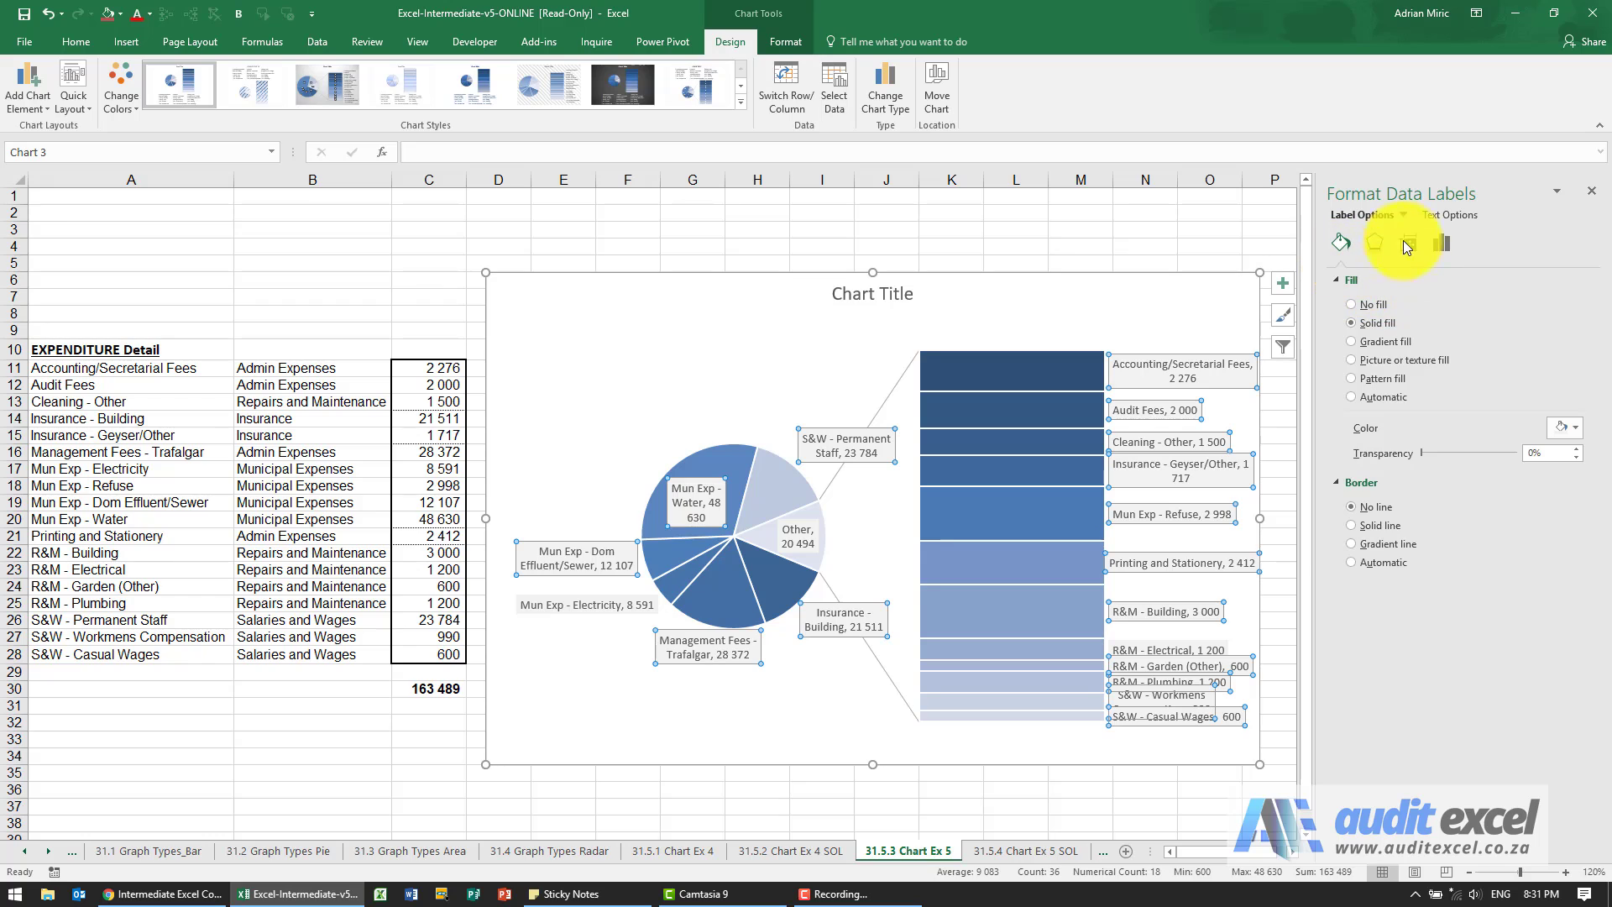
Give the data label text a solid black fill.
{"action": "left_click", "coordinate": [1450, 215]}
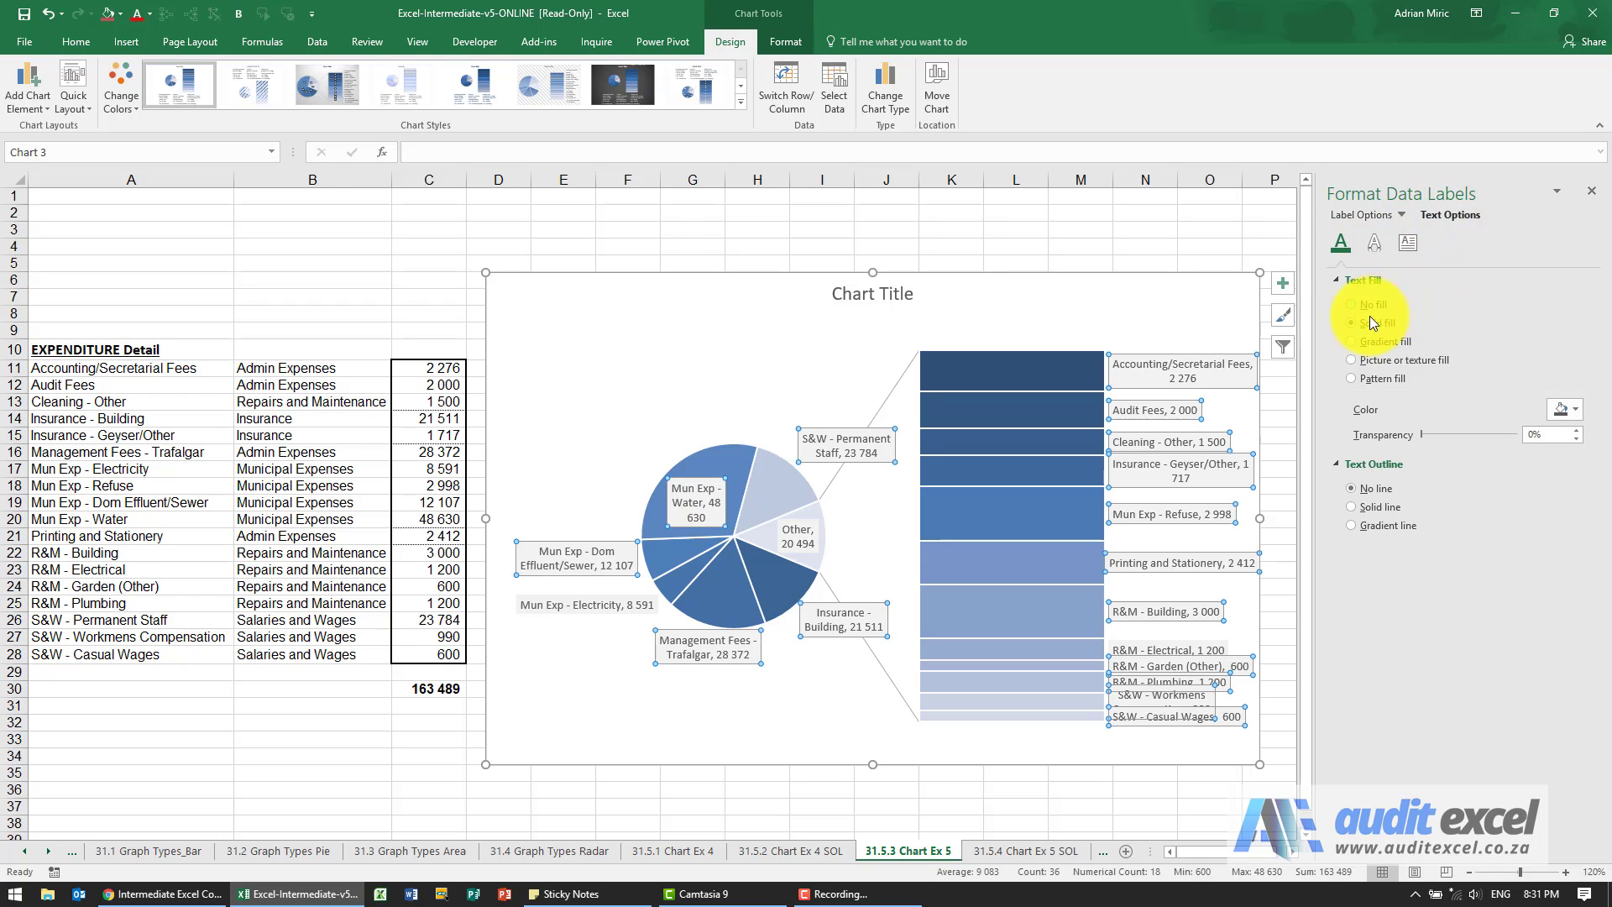
{"action": "left_click", "coordinate": [1352, 323]}
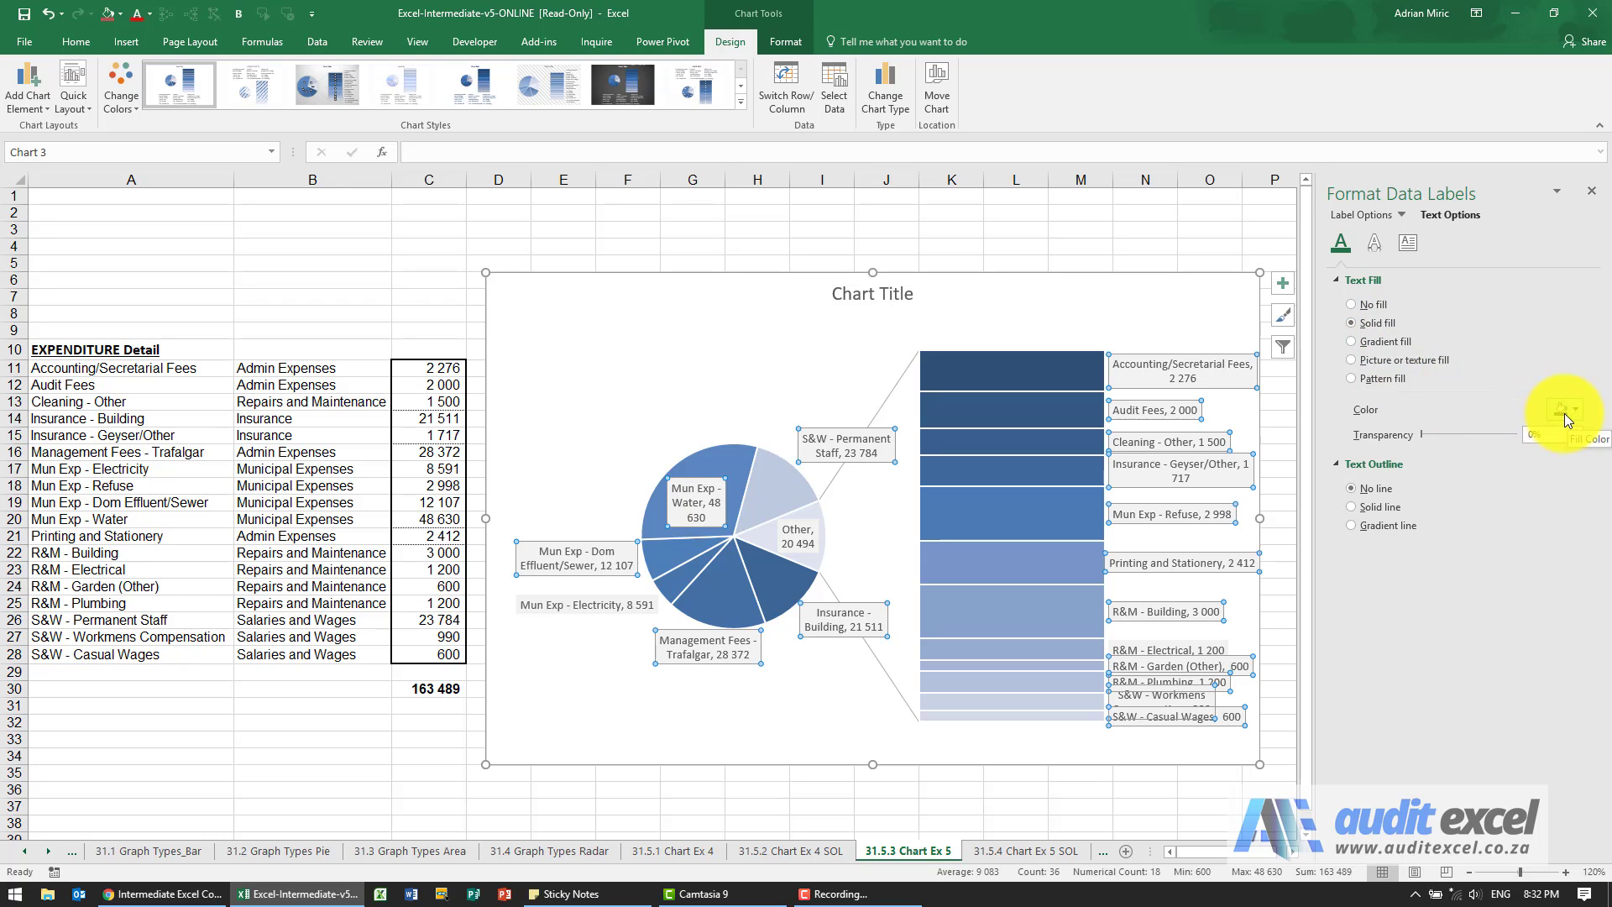
{"action": "left_click", "coordinate": [1591, 408]}
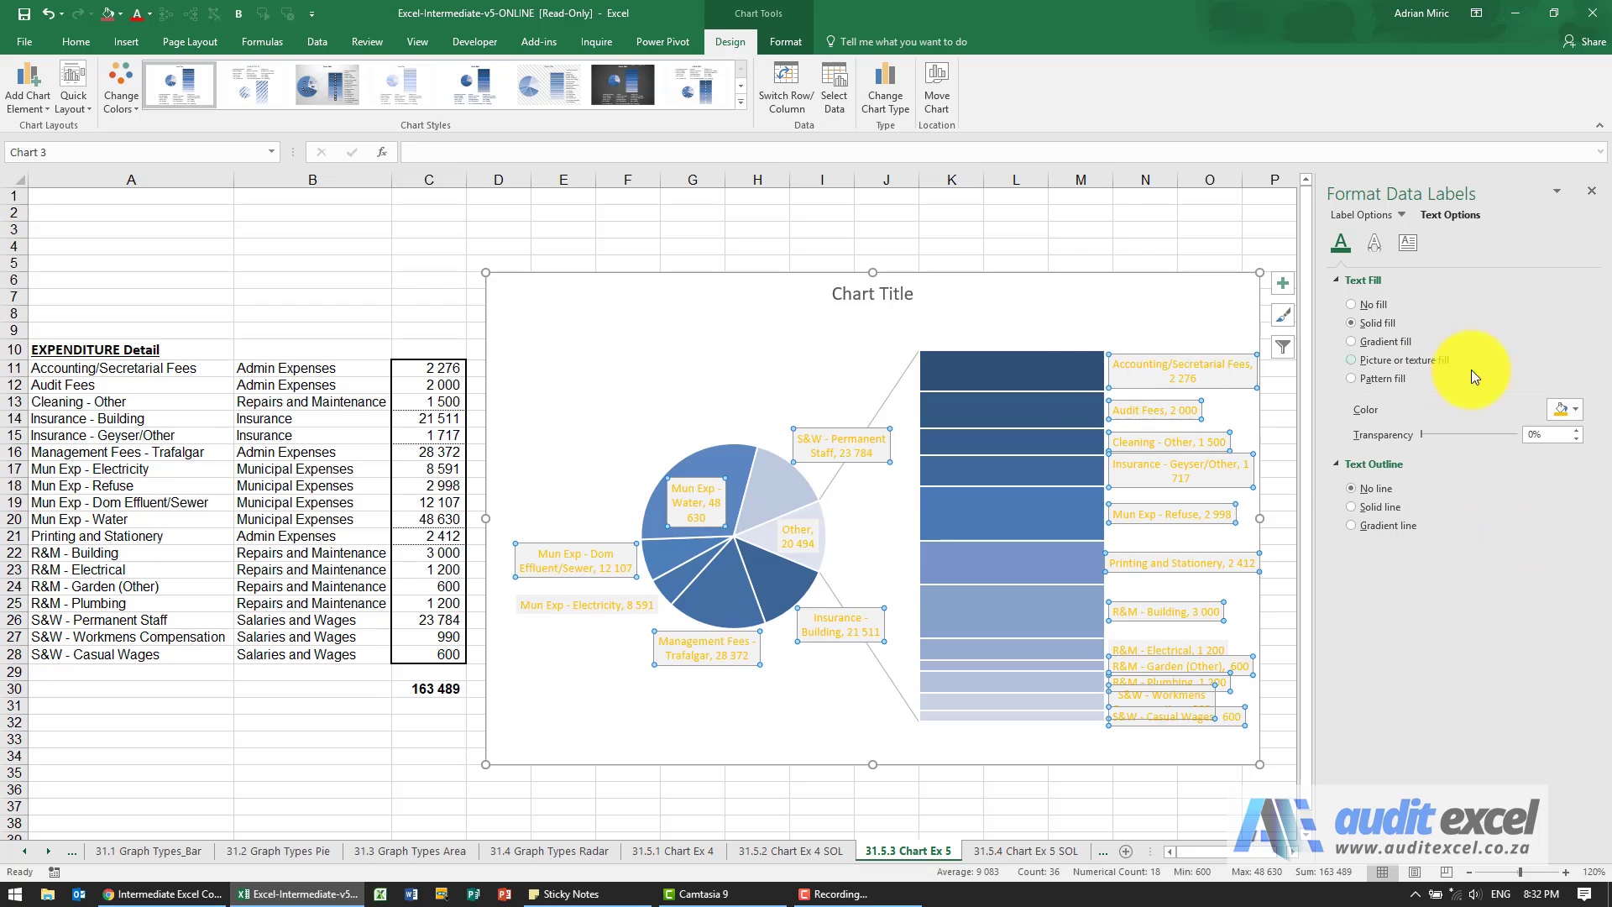
{"action": "left_click", "coordinate": [1562, 408]}
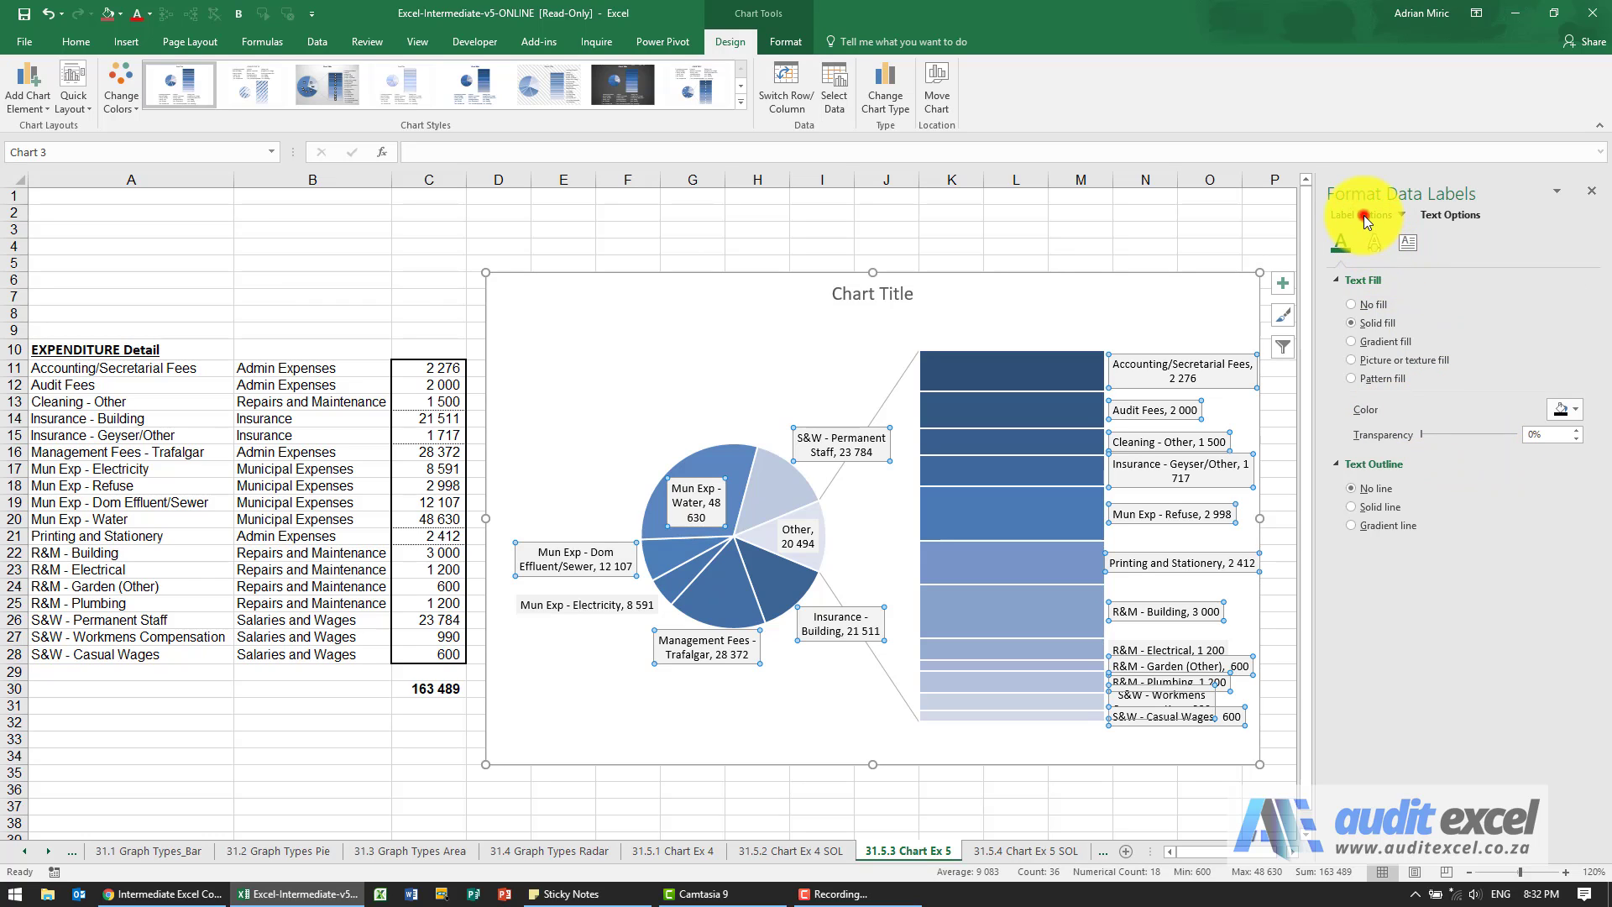
Set the data label separator to (New Line) in Label Options.
{"action": "left_click", "coordinate": [1364, 215]}
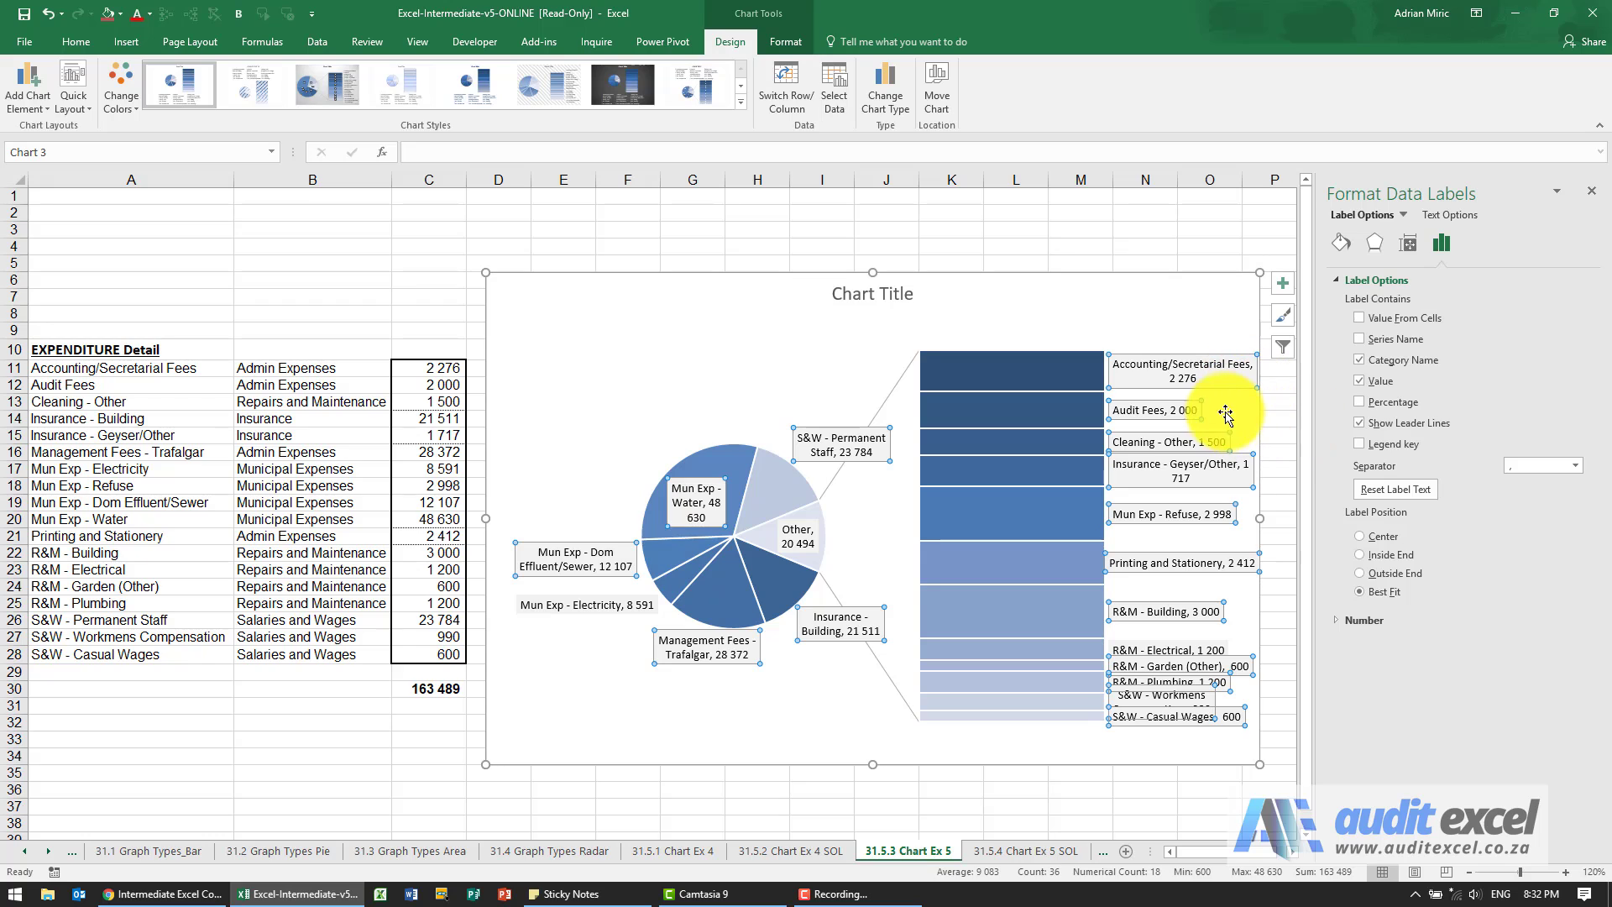
{"action": "mouse_move", "coordinate": [1178, 420]}
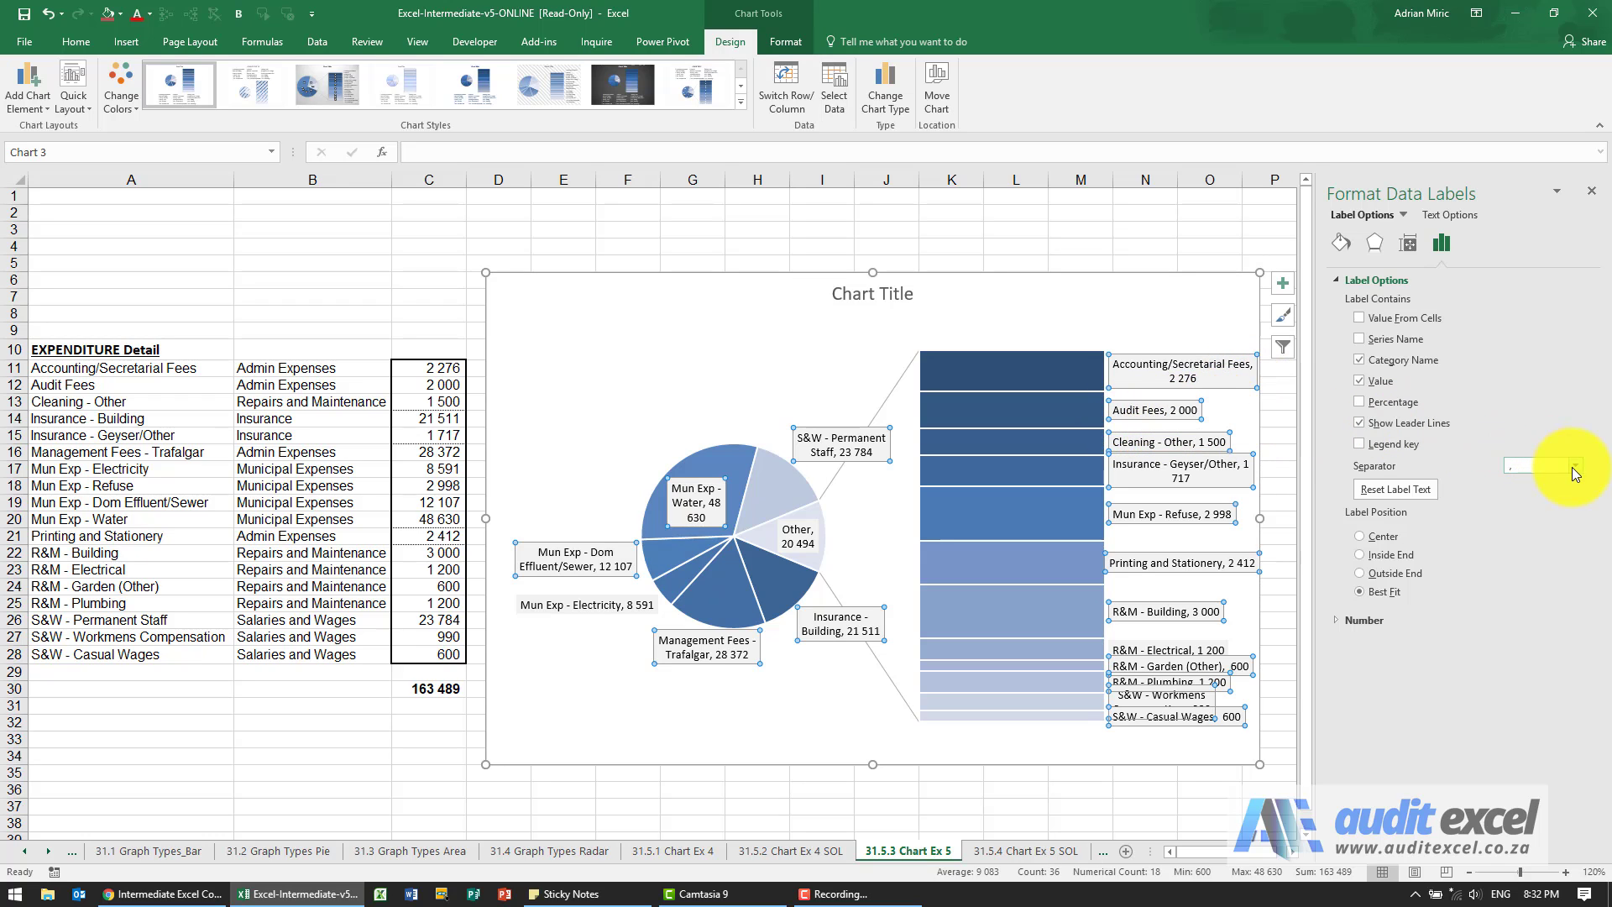
{"action": "left_click", "coordinate": [1541, 464]}
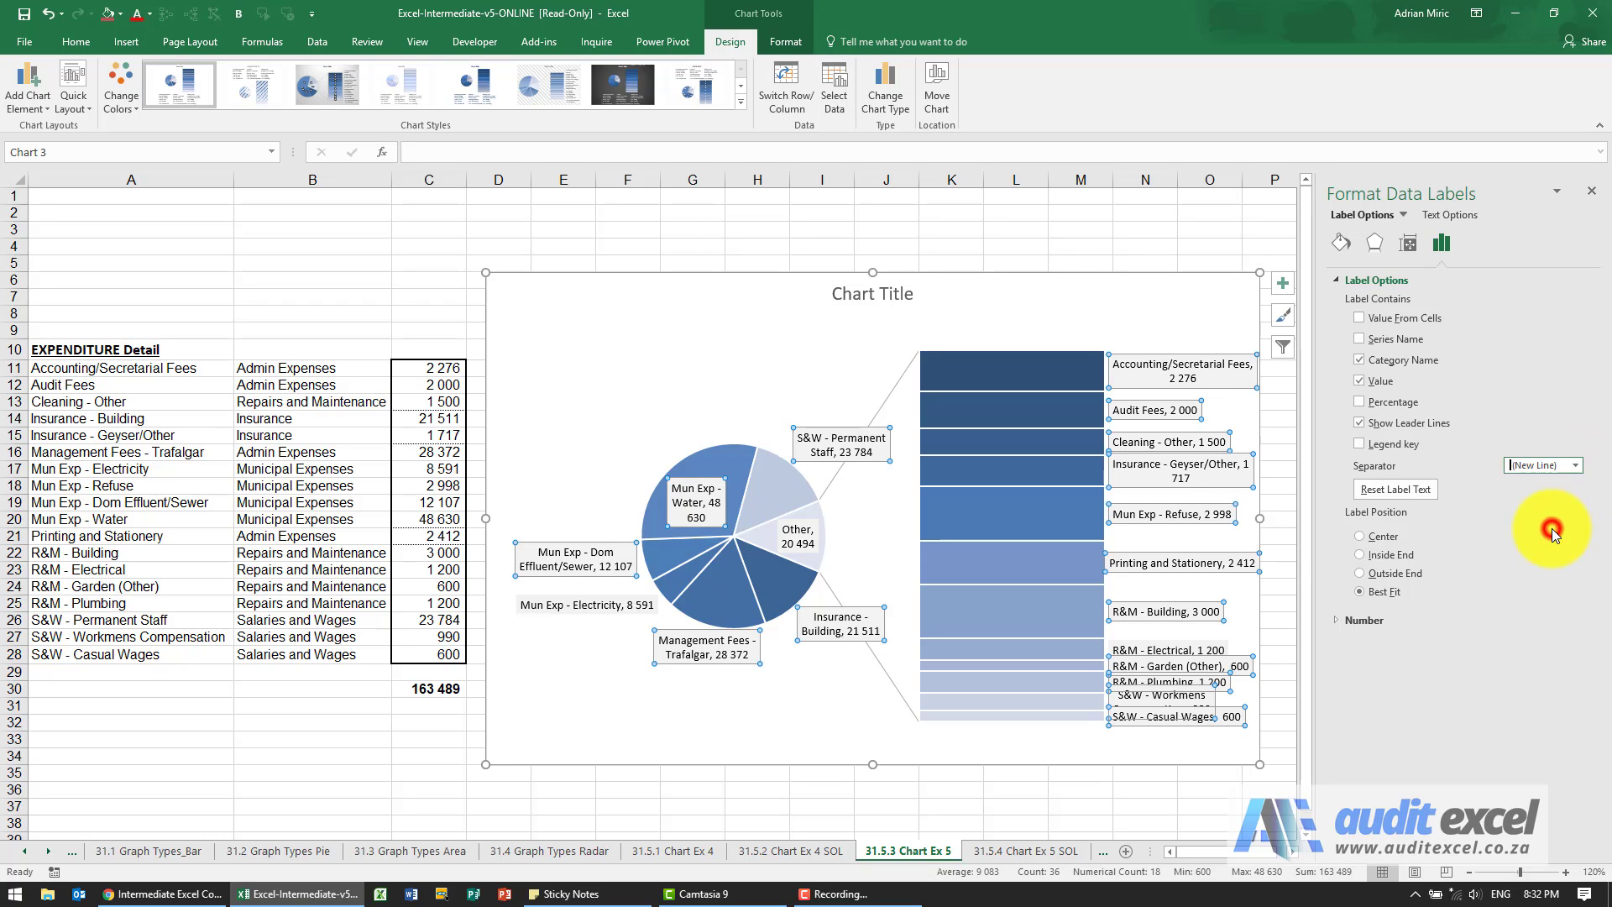